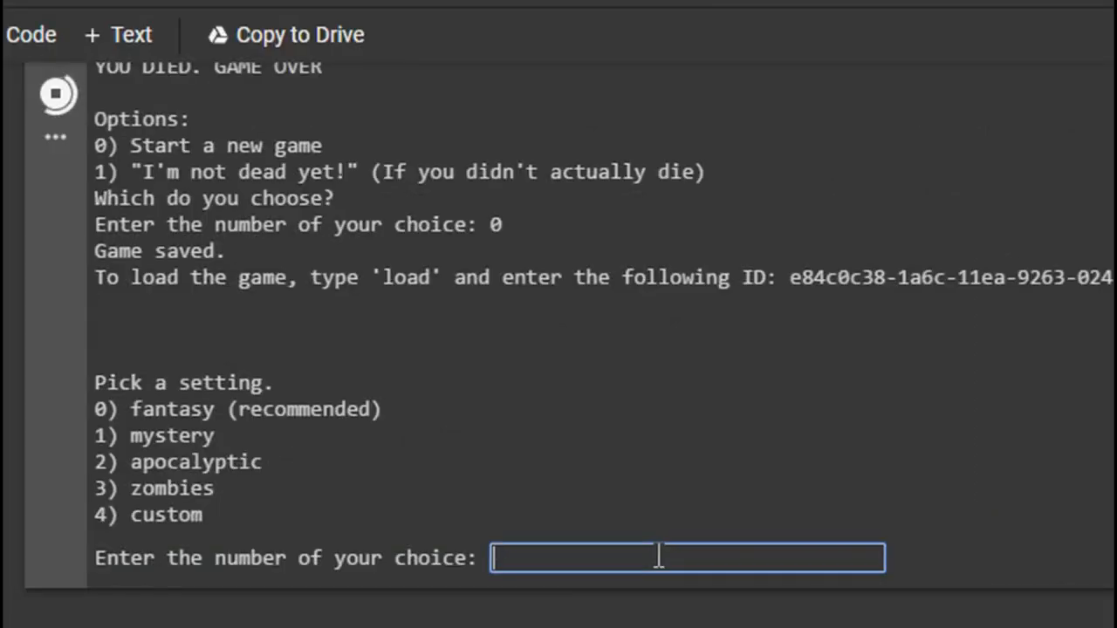
Choose setting 4, custom, so the game asks for a starting prompt
{"action": "type", "text": "4"}
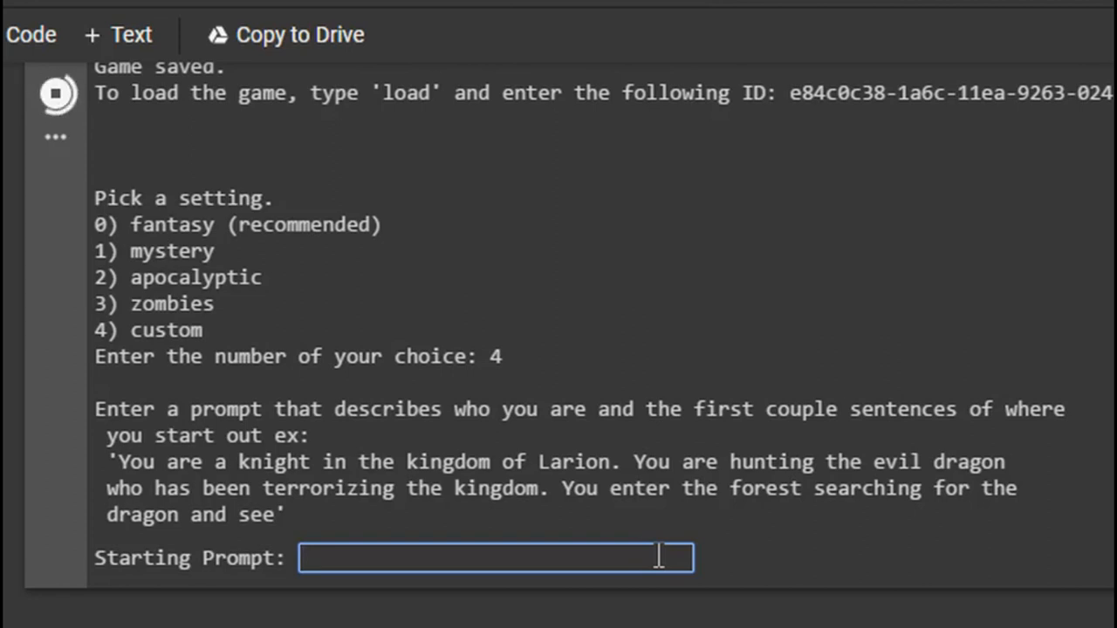
Enter the starting prompt about a greasy Incel just out of the Joker movie and his waifus
{"action": "type", "text": "You are"}
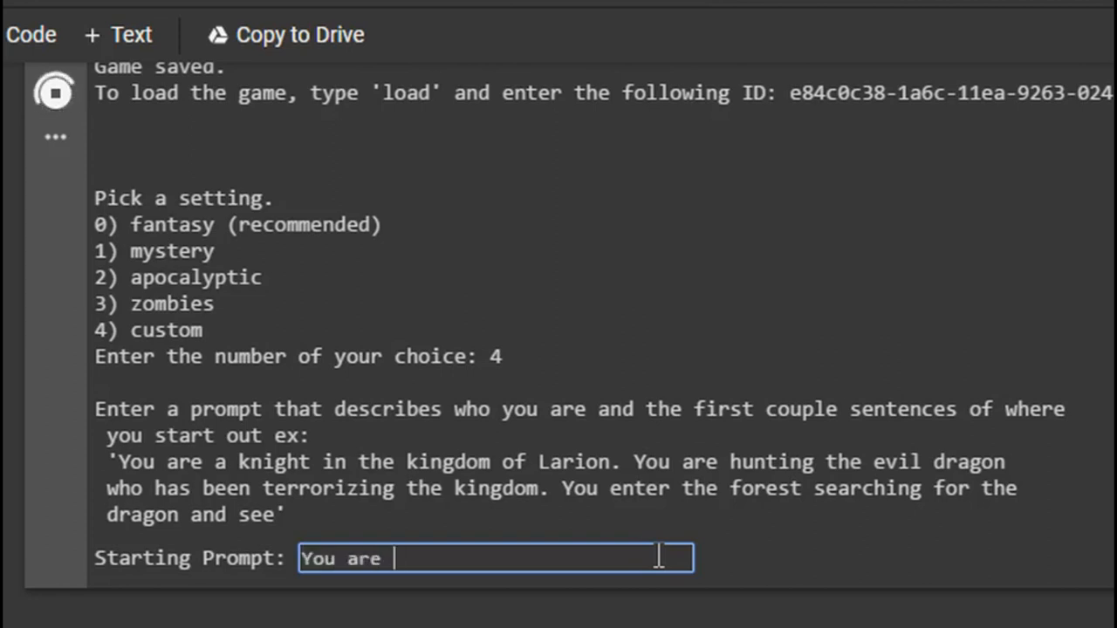
{"action": "key", "text": "Backspace"}
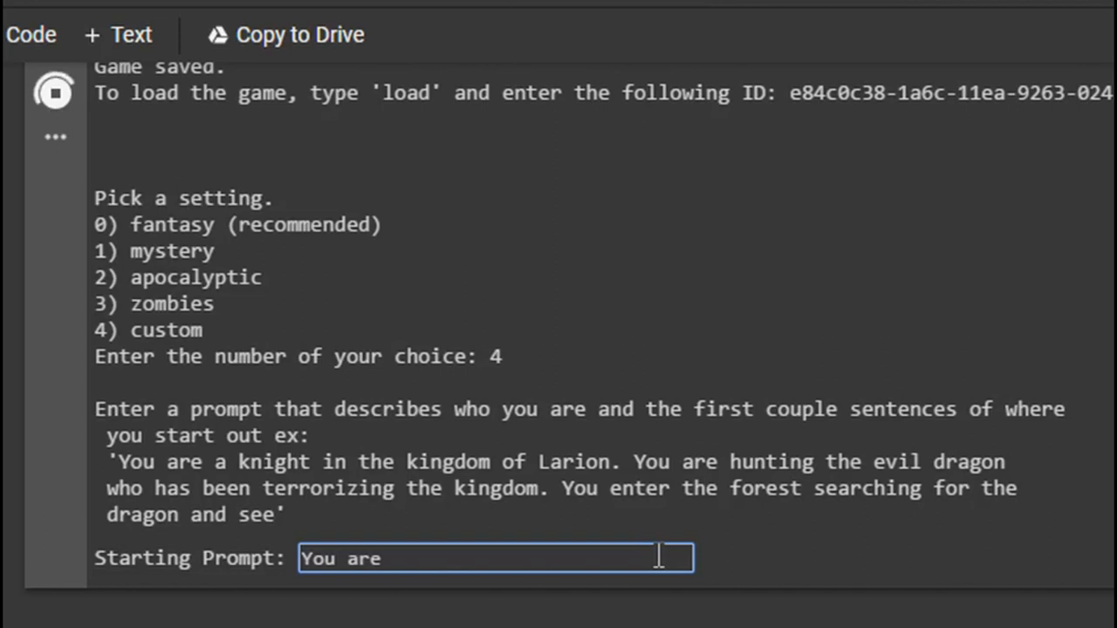
{"action": "type", "text": "a"}
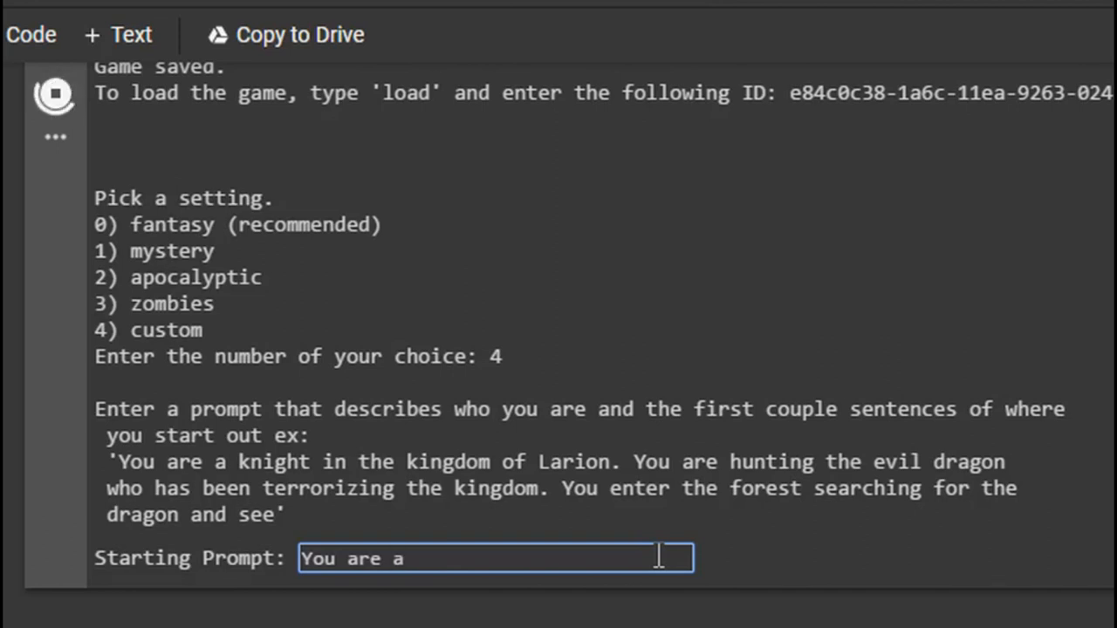
{"action": "type", "text": "g"}
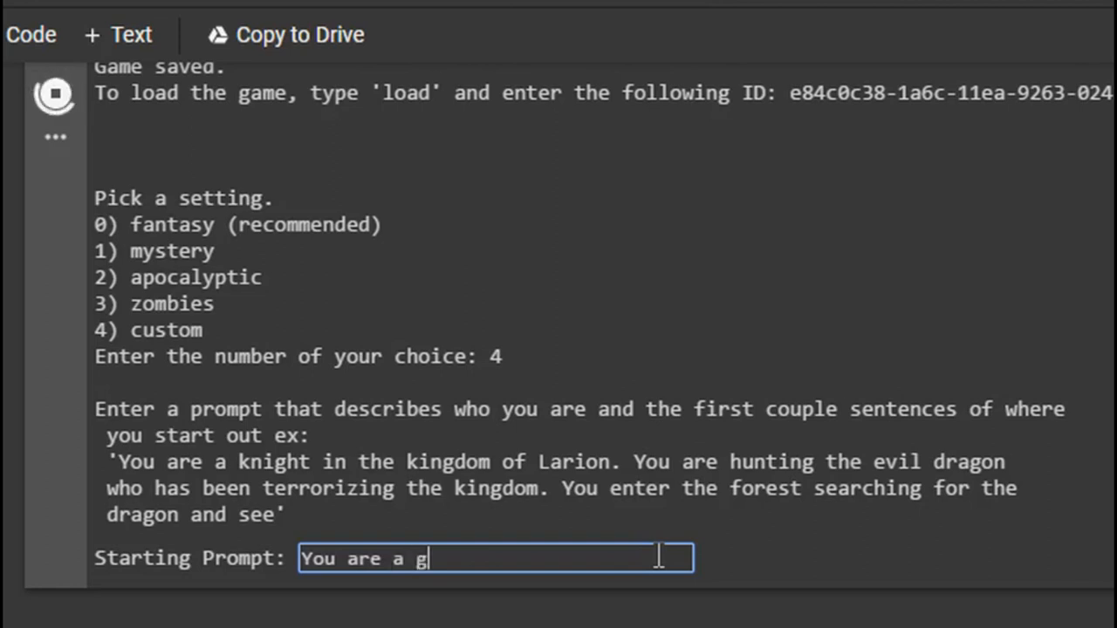
{"action": "type", "text": "reasy Incel"}
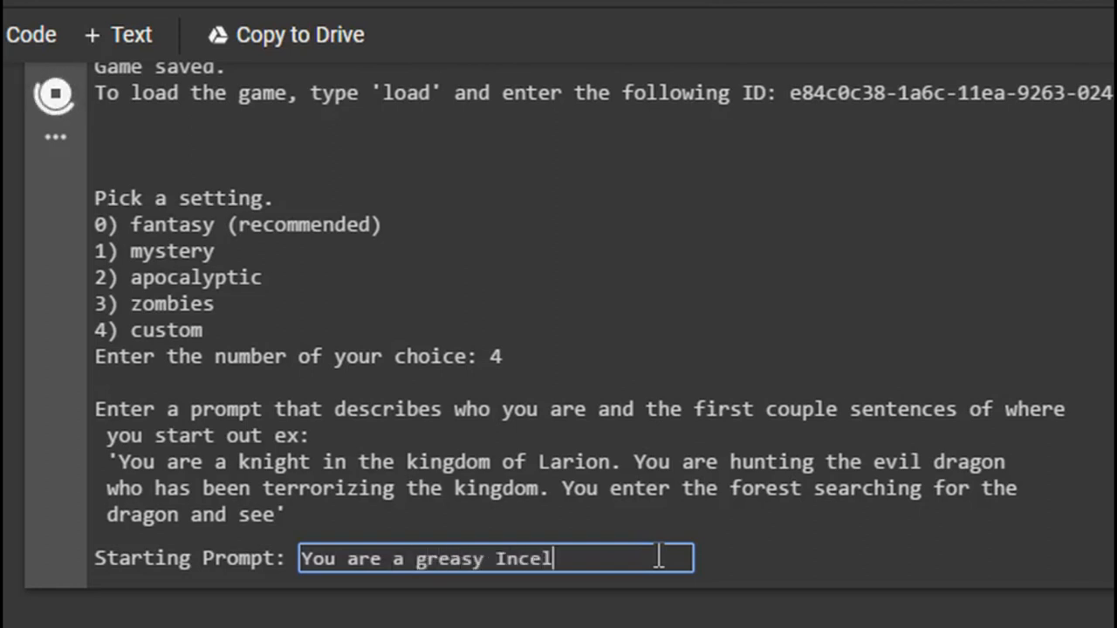
{"action": "type", "text": ". You j"}
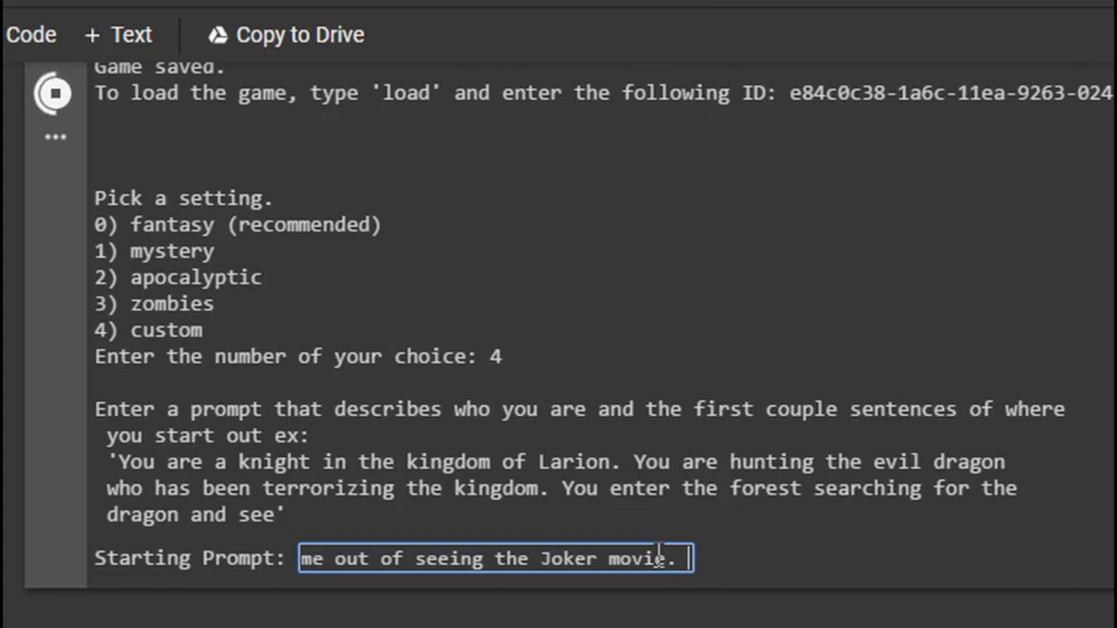
{"action": "type", "text": "You're"}
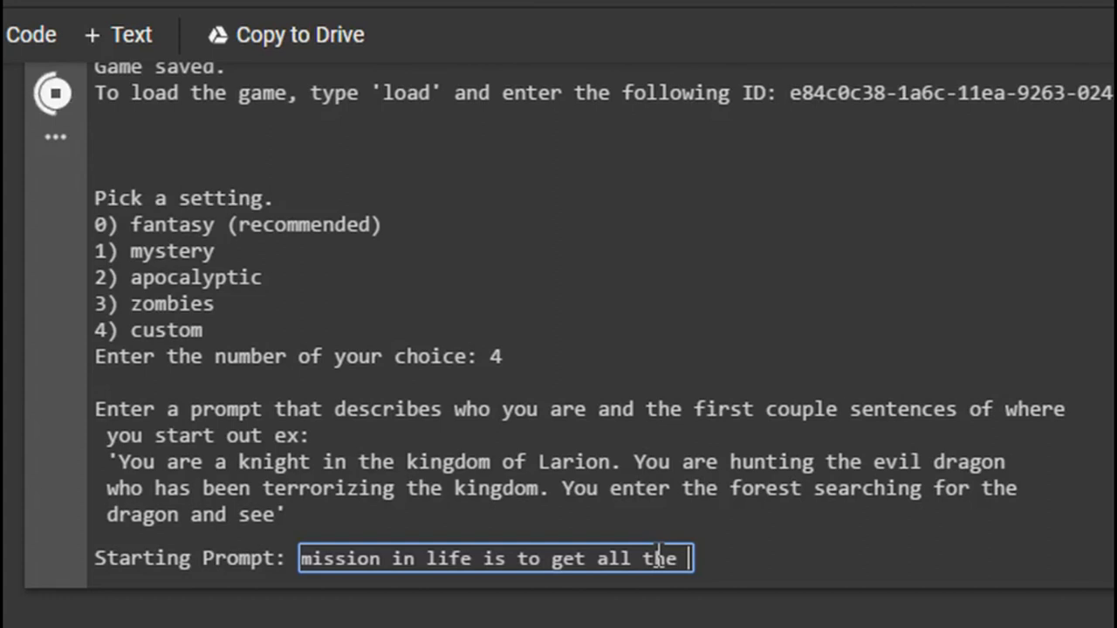
{"action": "type", "text": "waifus in"}
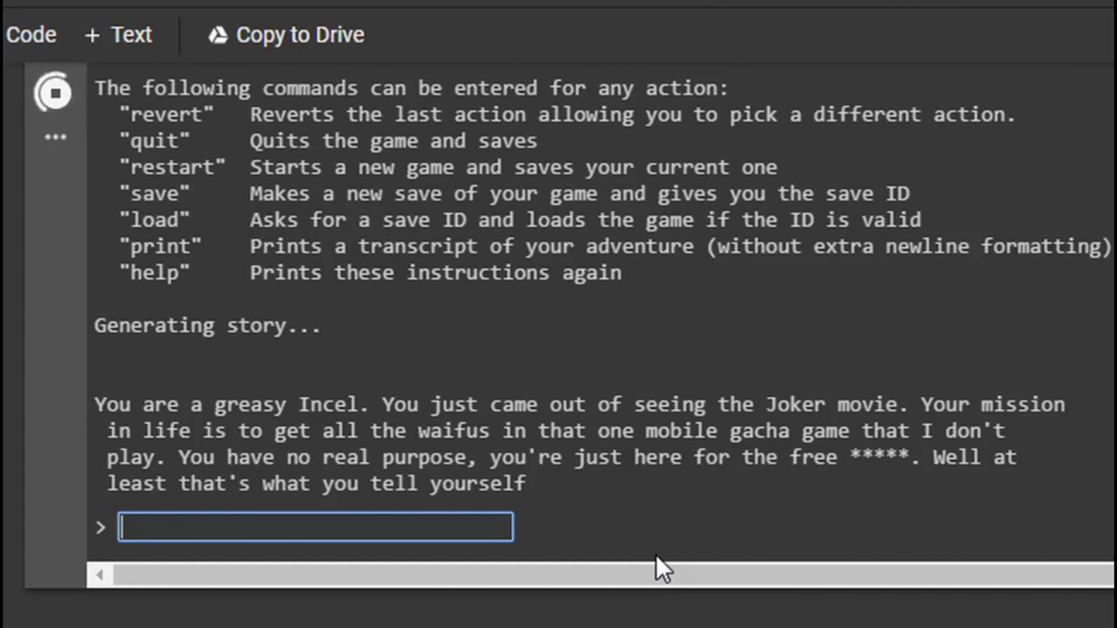
Submit the action to go to the local anime convention
{"action": "type", "text": "Go to the loca"}
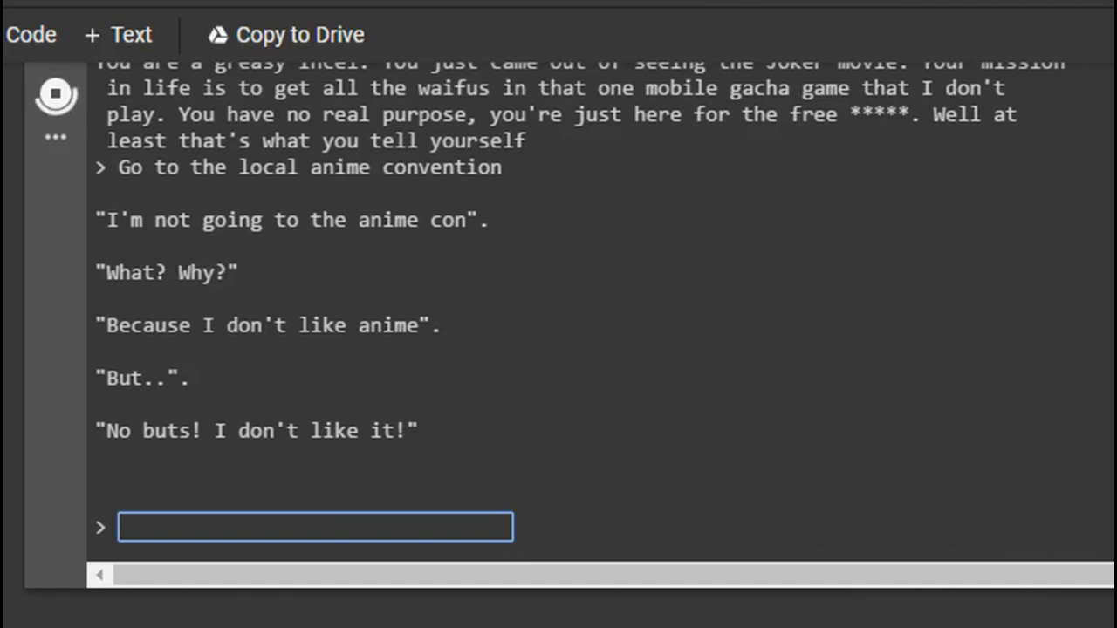
Submit the action that Jack forces Billy Butt Brain to go to the convention
{"action": "type", "text": "Jack the Incel tell"}
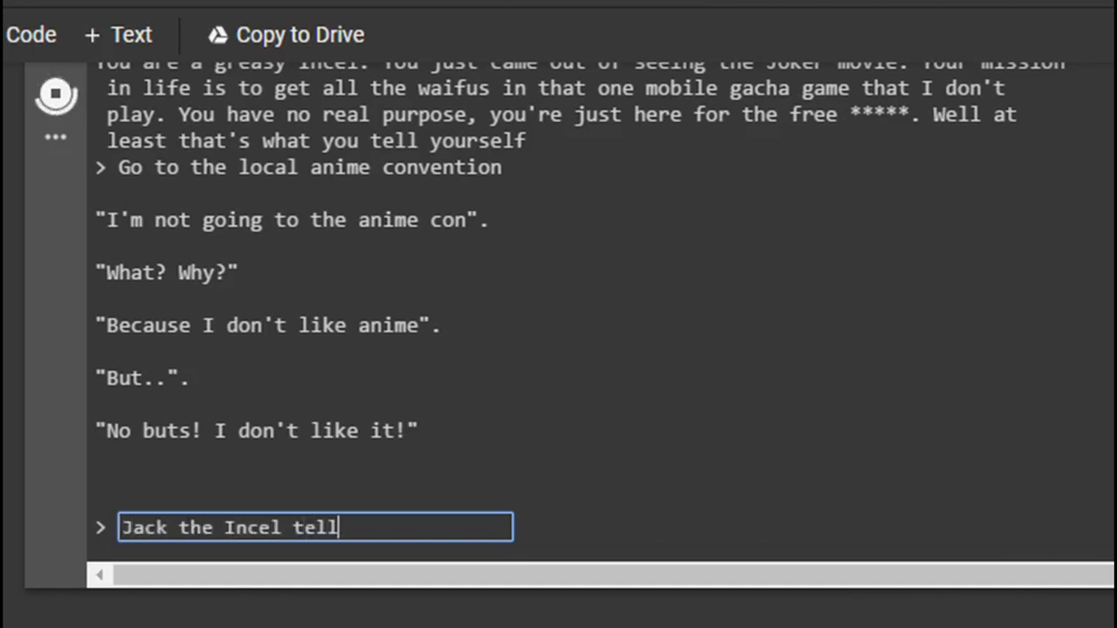
{"action": "type", "text": "s Billy"}
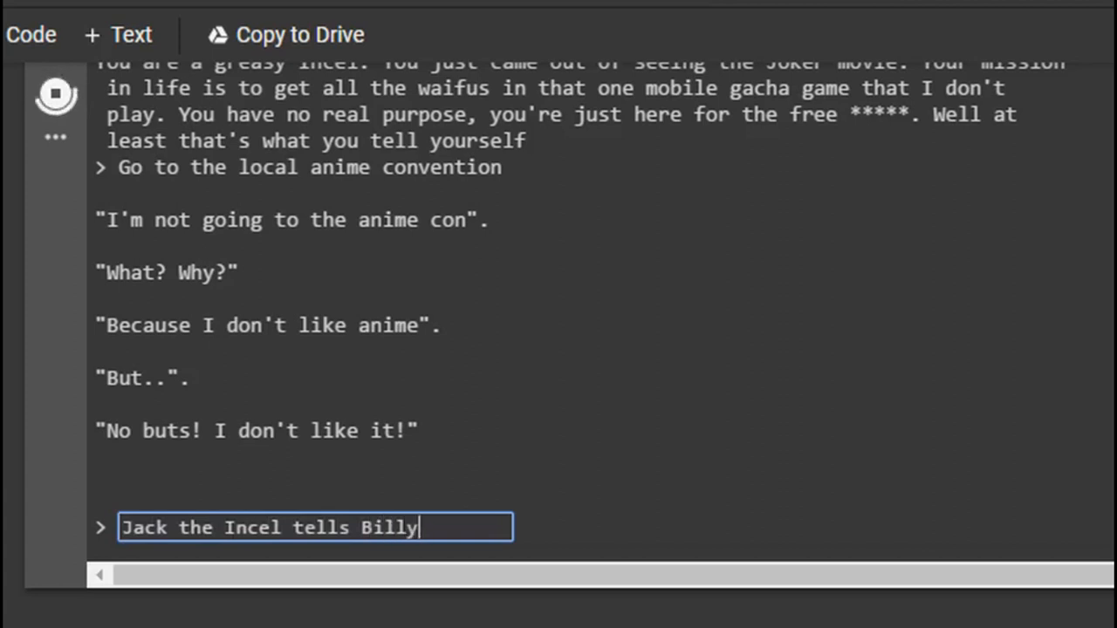
{"action": "type", "text": "B"}
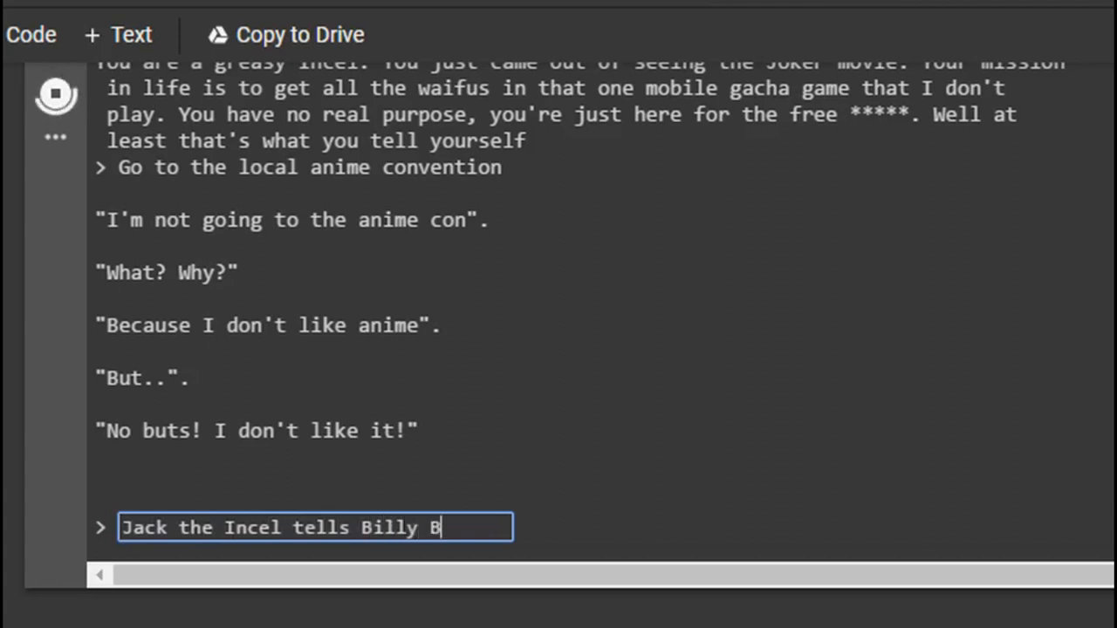
{"action": "type", "text": "ut"}
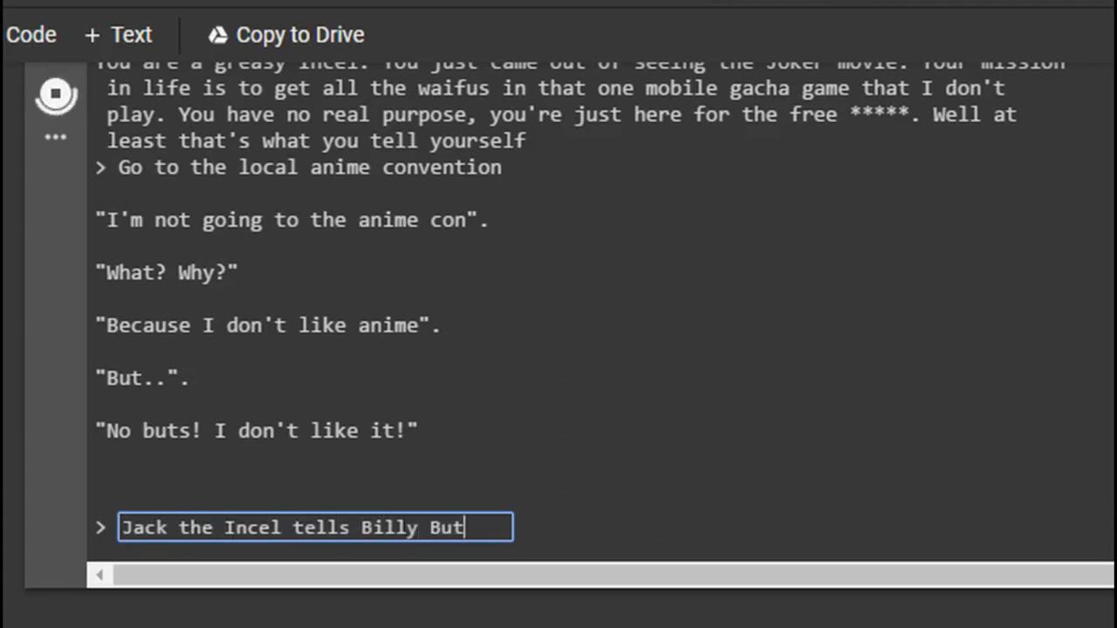
{"action": "type", "text": "Brain"}
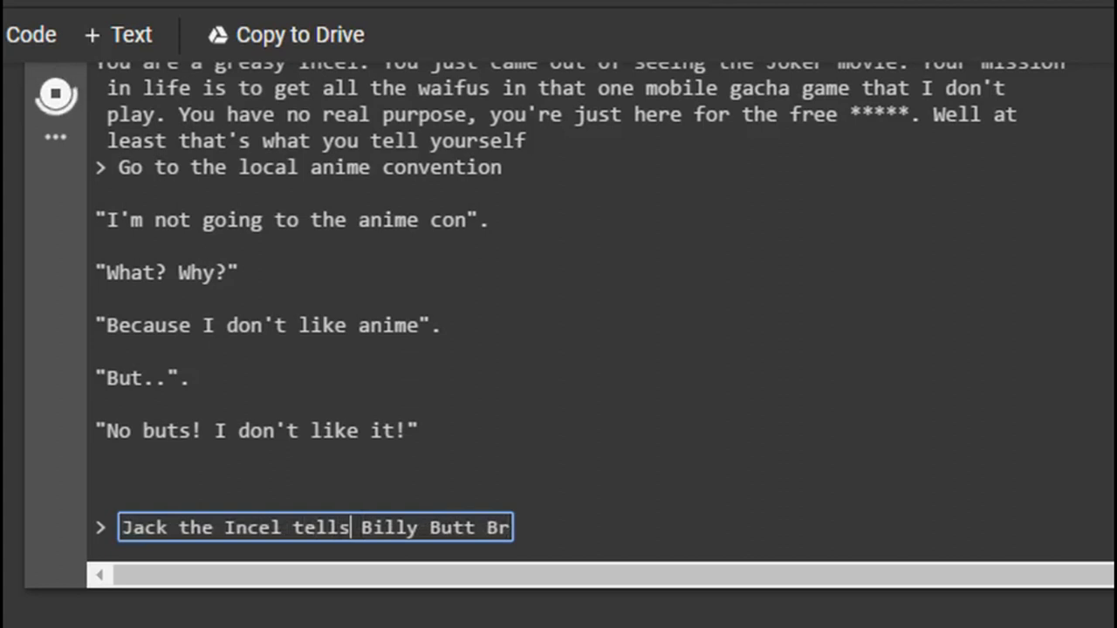
{"action": "type", "text": "forces"}
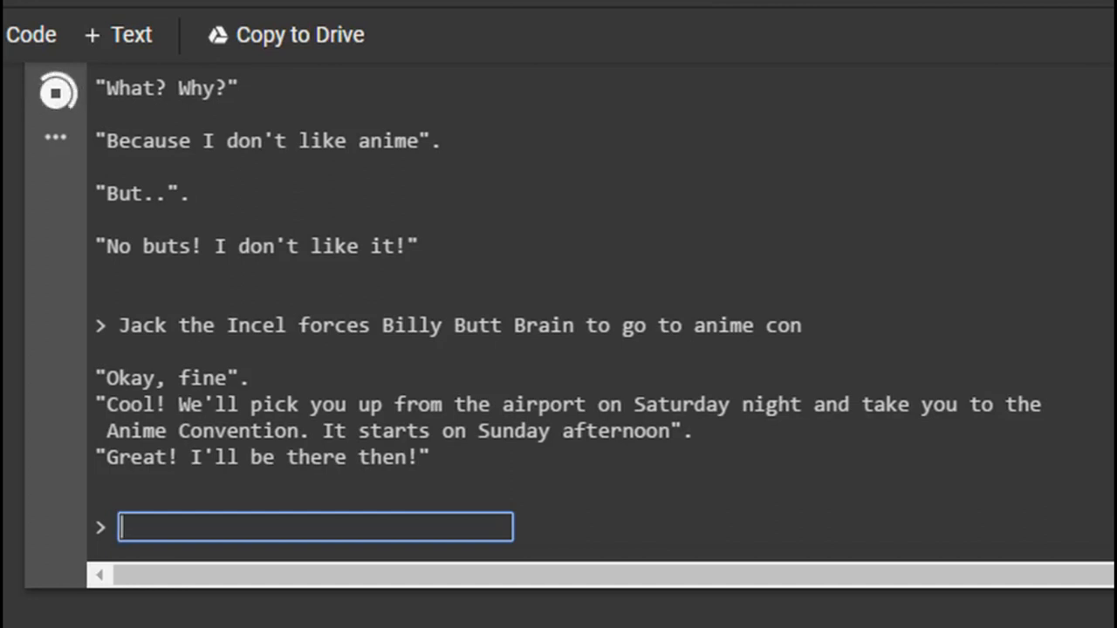
Submit the flashforward to the Anime Convention gate and approaching it without tickets
{"action": "type", "text": "Flashforward"}
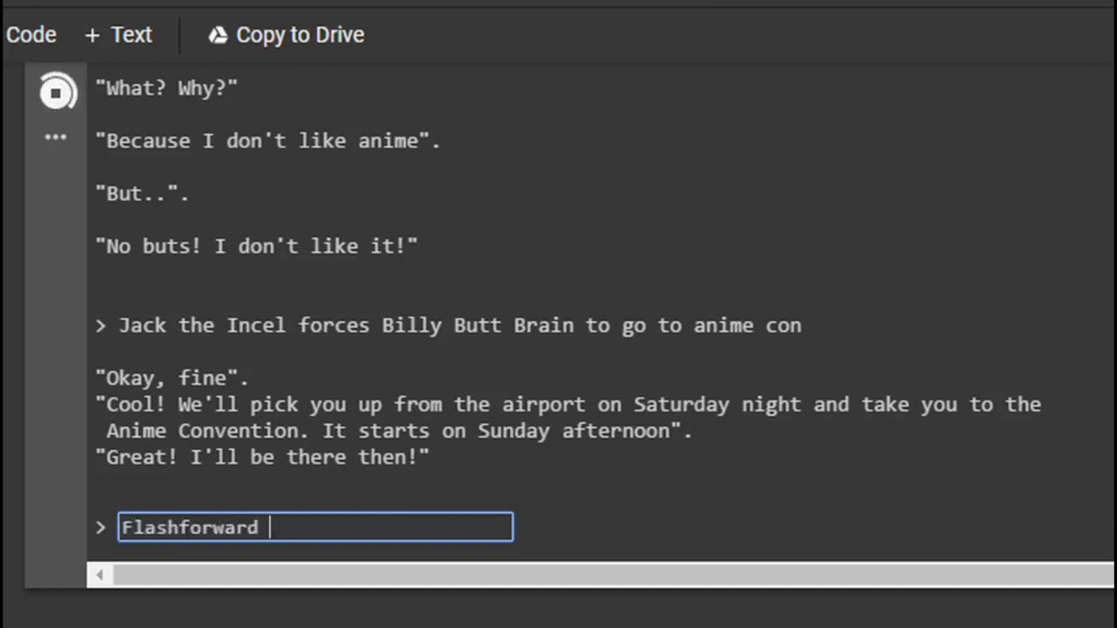
{"action": "type", "text": "to Anime Convent"}
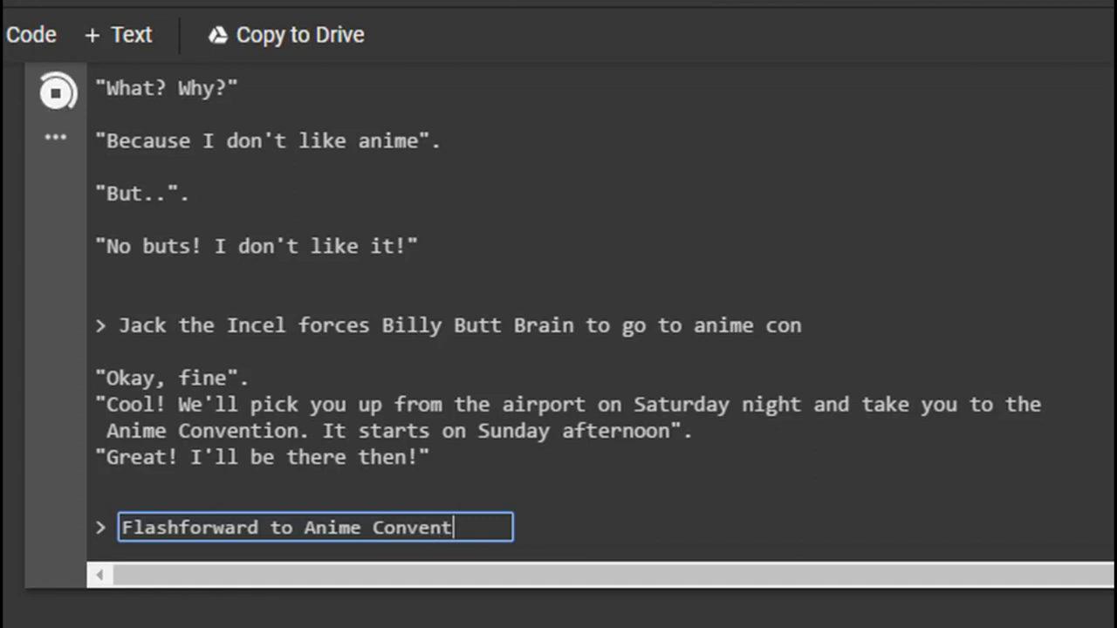
{"action": "type", "text": "ion"}
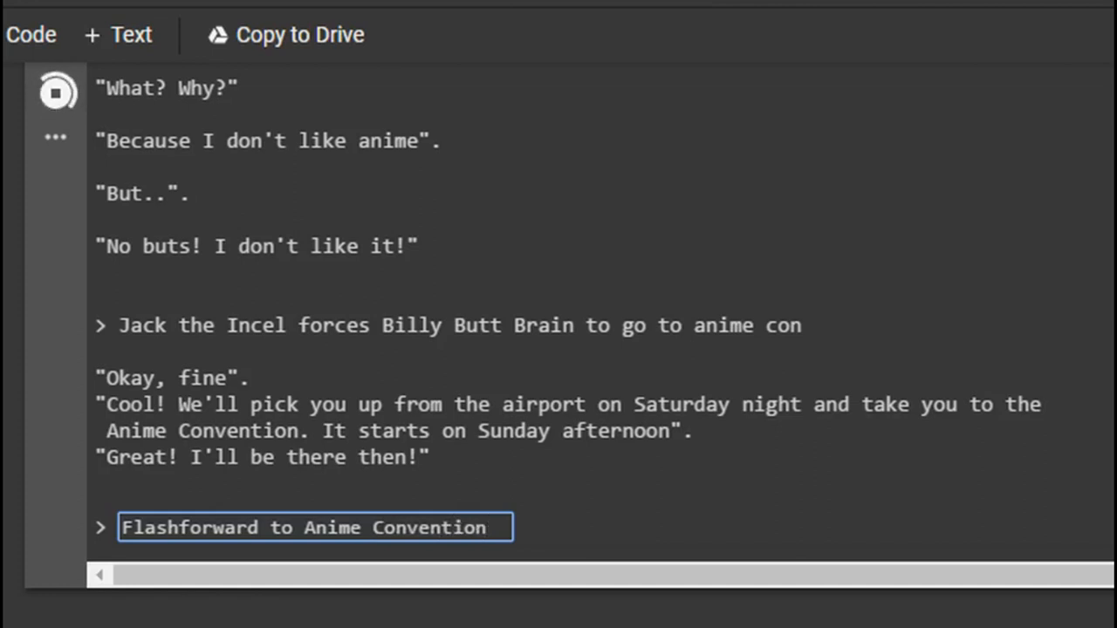
{"action": "type", "text": ","}
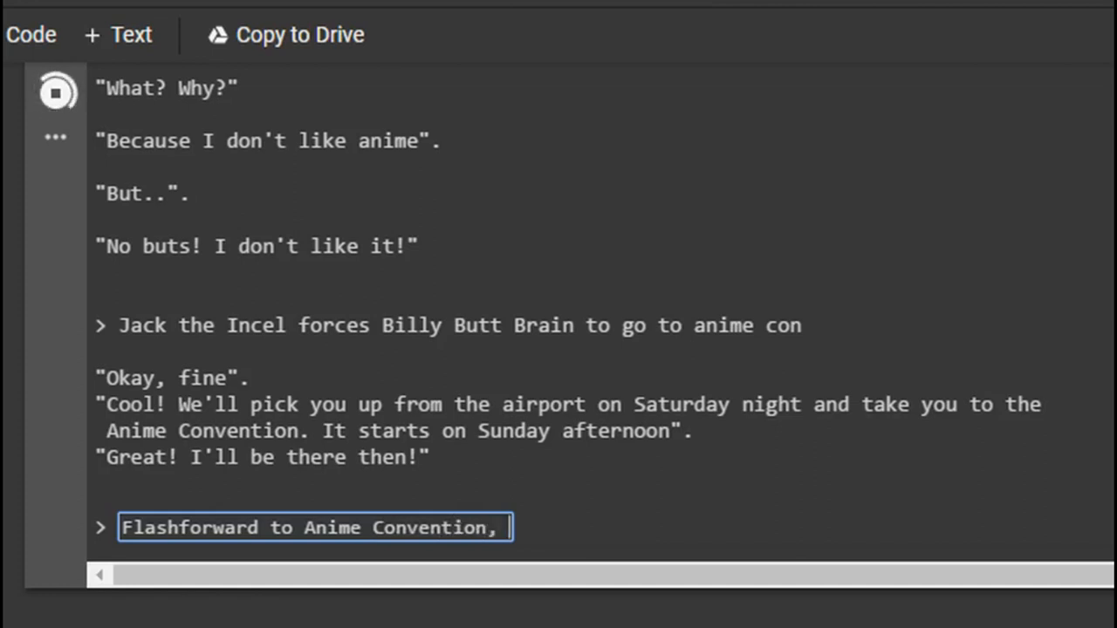
{"action": "type", "text": "t"}
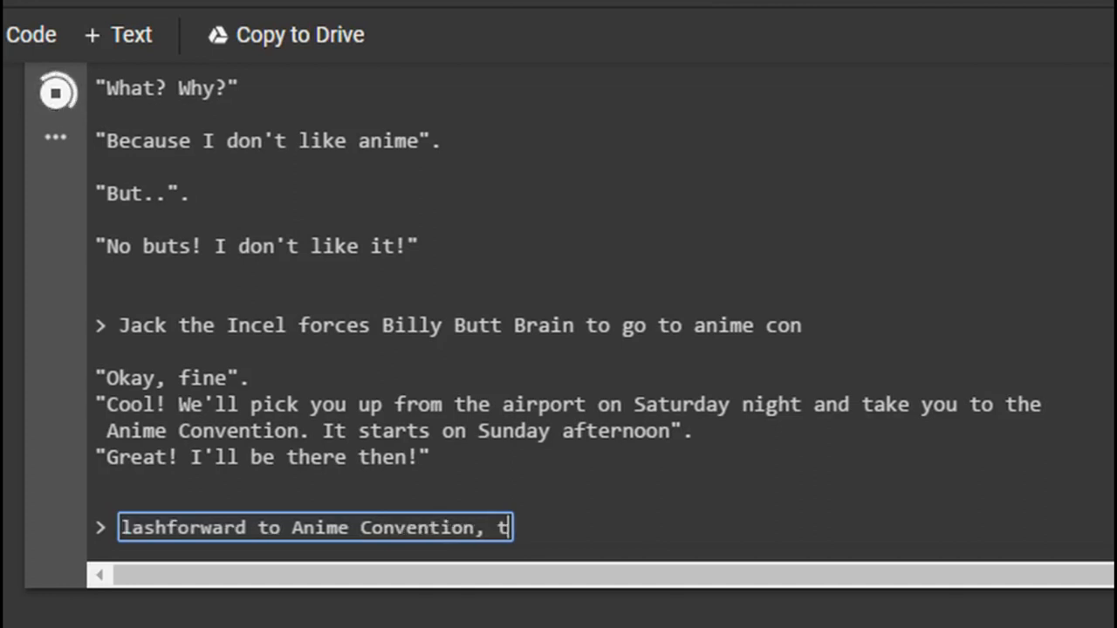
{"action": "type", "text": "approach gate, but for"}
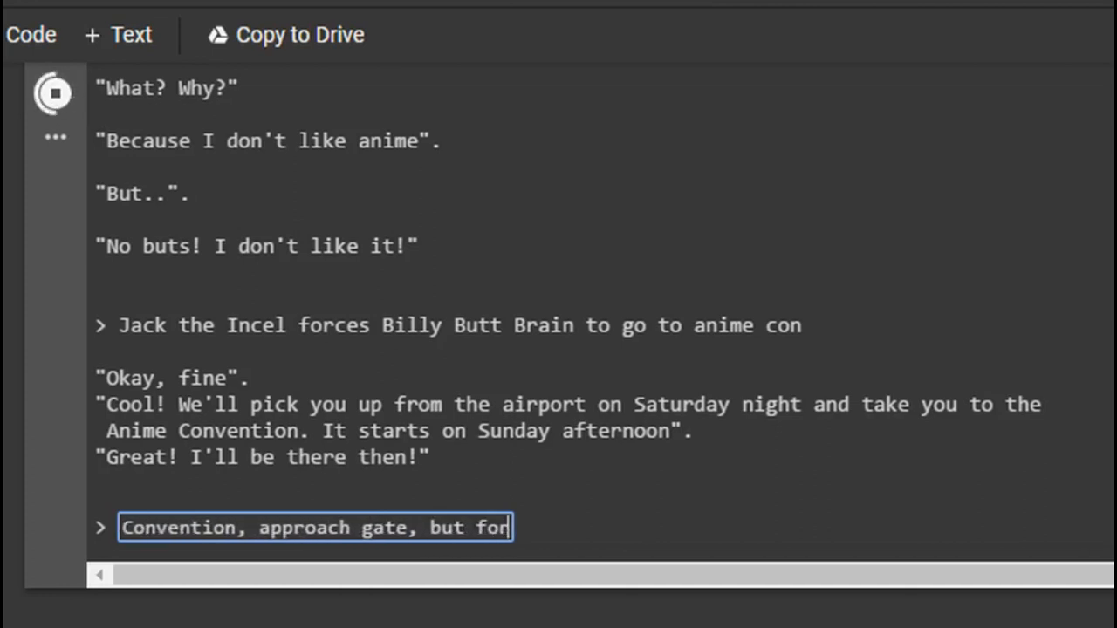
{"action": "left_click", "coordinate": [314, 527]}
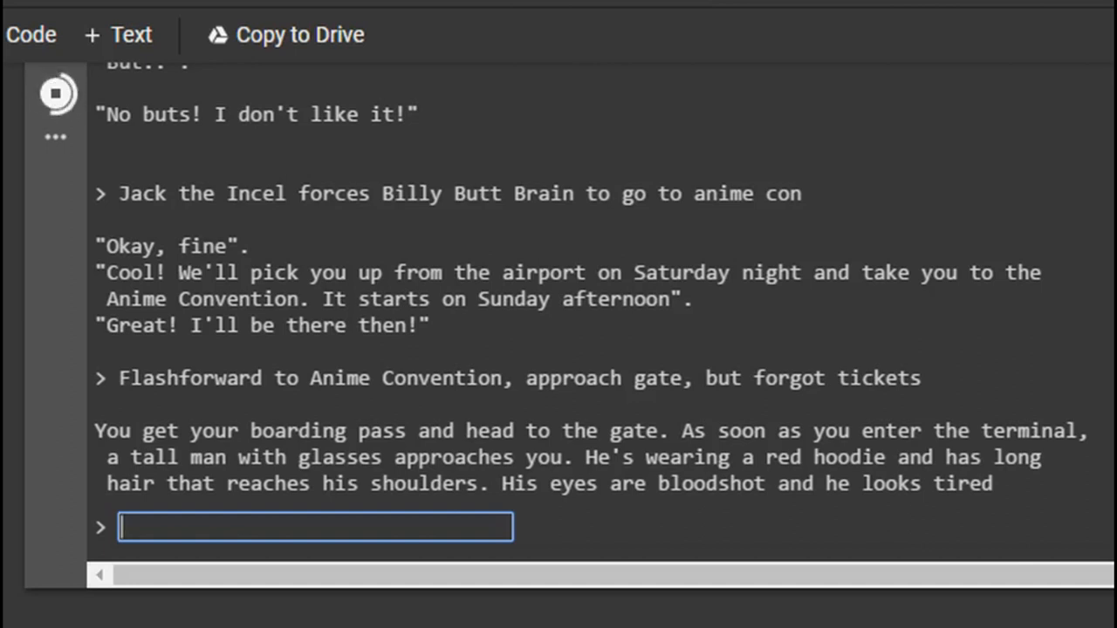
Submit the action asking the tall man in the red hoodie hi
{"action": "type", "text": "Ask man"}
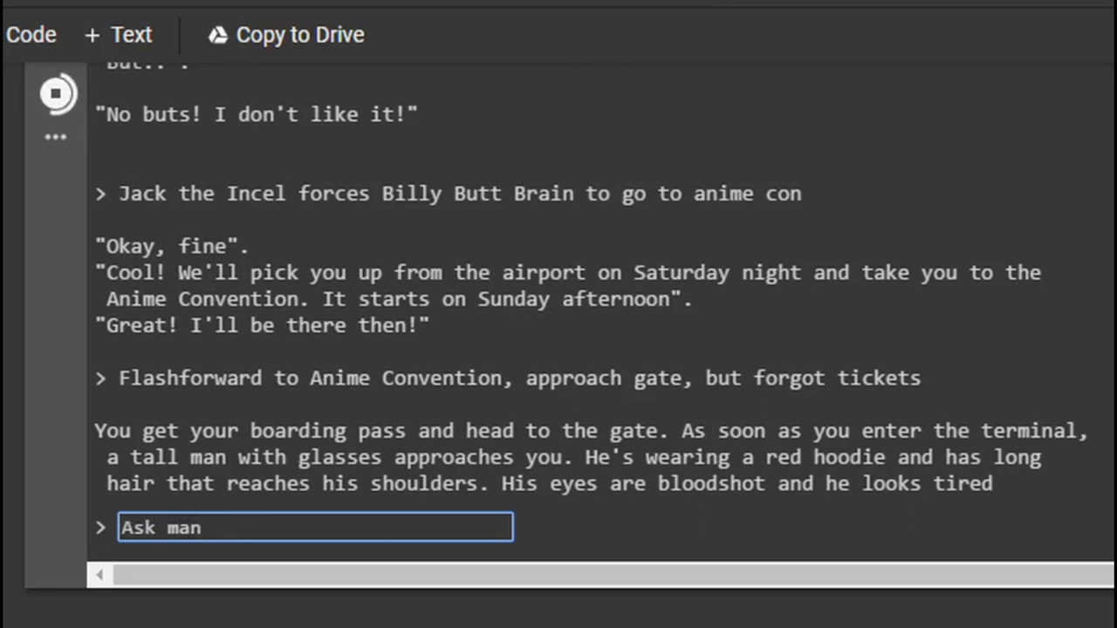
{"action": "key", "text": "Enter"}
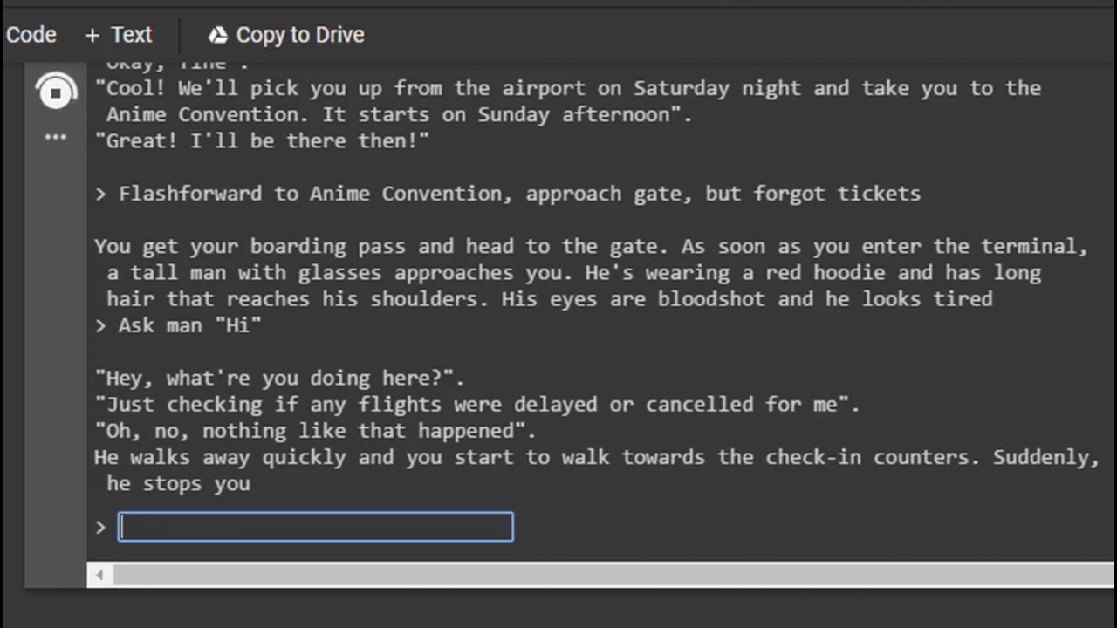
Submit actions smacking the man with a body pillow and smacking the gun out of his hand
{"action": "type", "text": "Sma"}
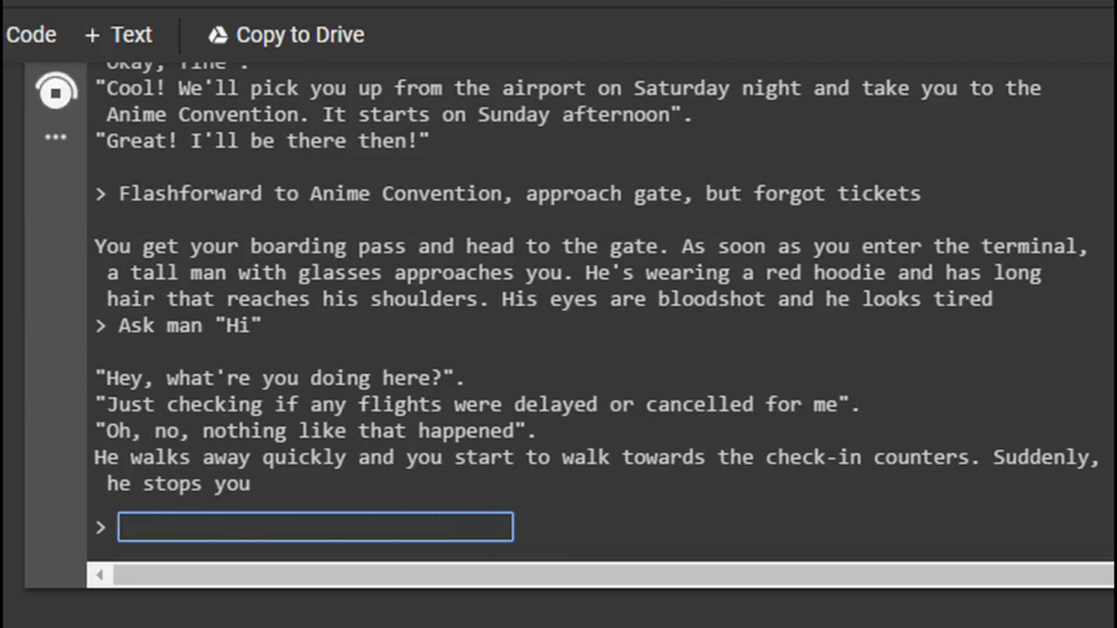
{"action": "type", "text": "Smack him with my body pillow"}
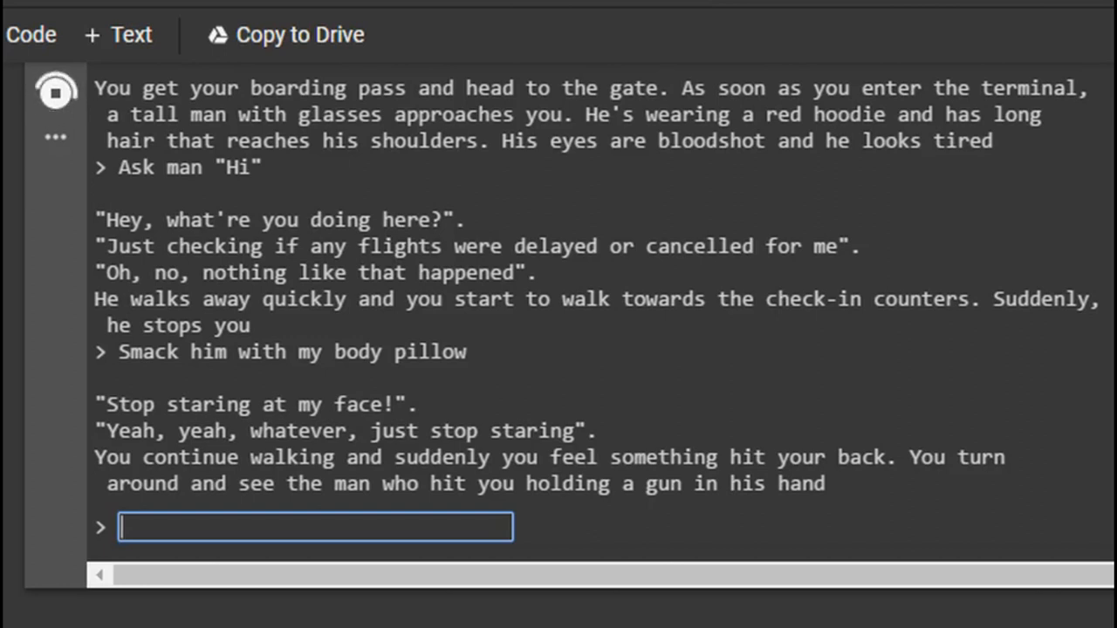
{"action": "type", "text": "Smack gun ou"}
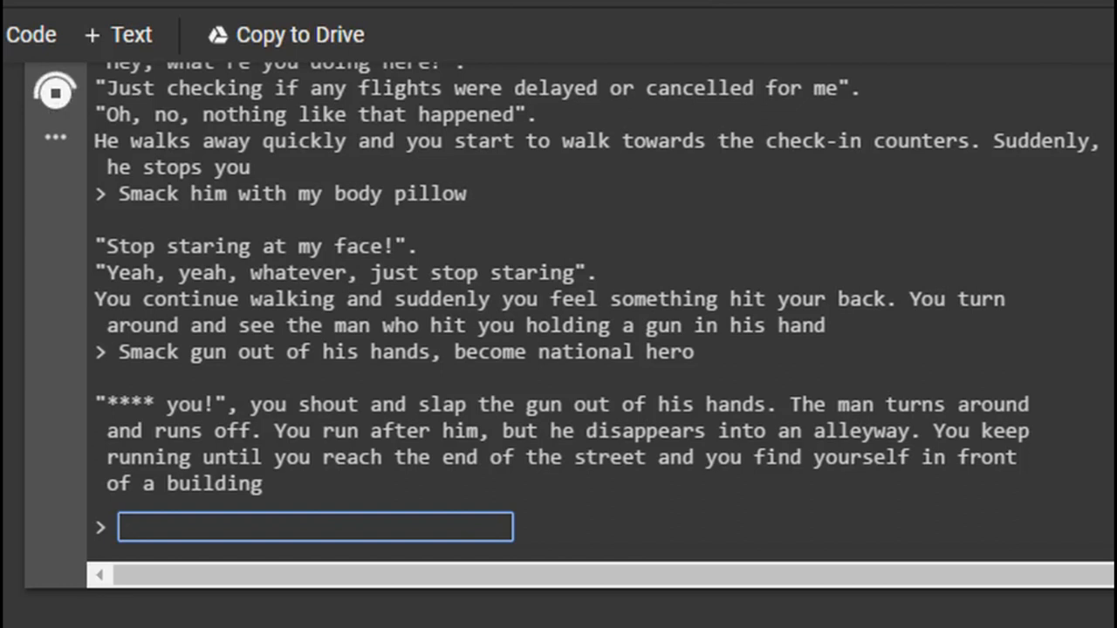
Submit the action declaring it's the anime convention
{"action": "type", "text": "It's the anime conv"}
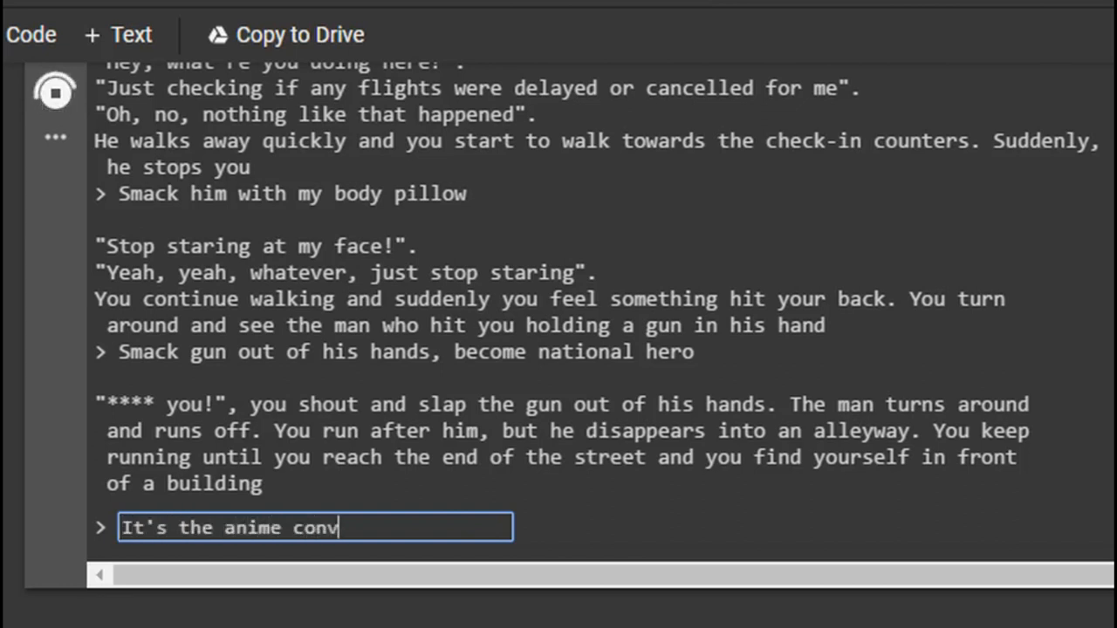
{"action": "key", "text": "Enter"}
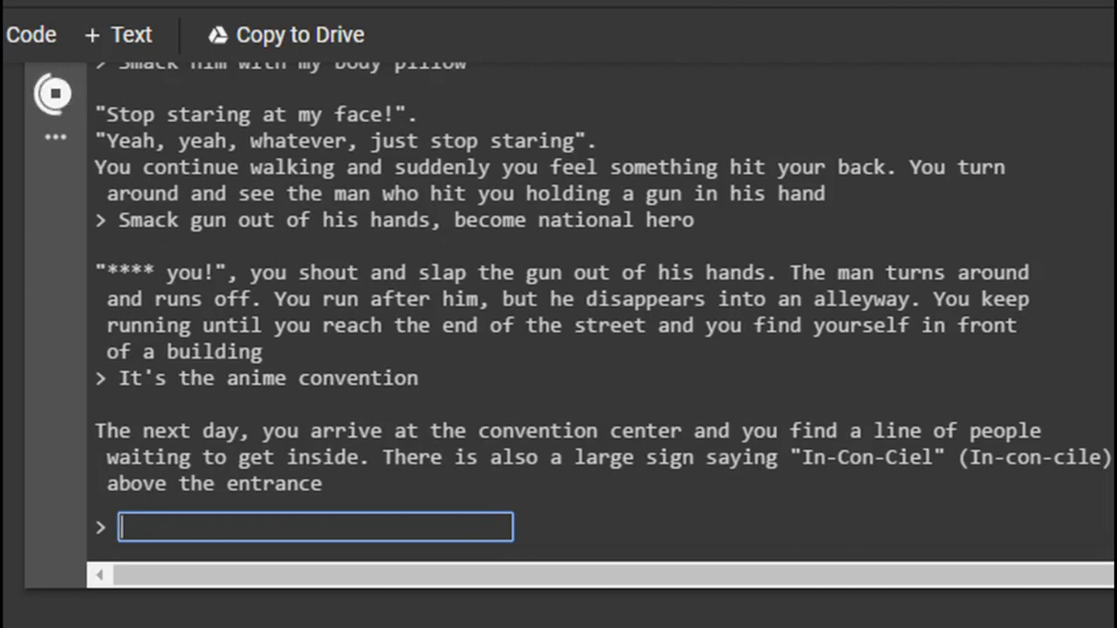
Submit sneaking into the backstage area to kidnap JoJo Bizarre Adventure creator Araki
{"action": "type", "text": "Sneak into b"}
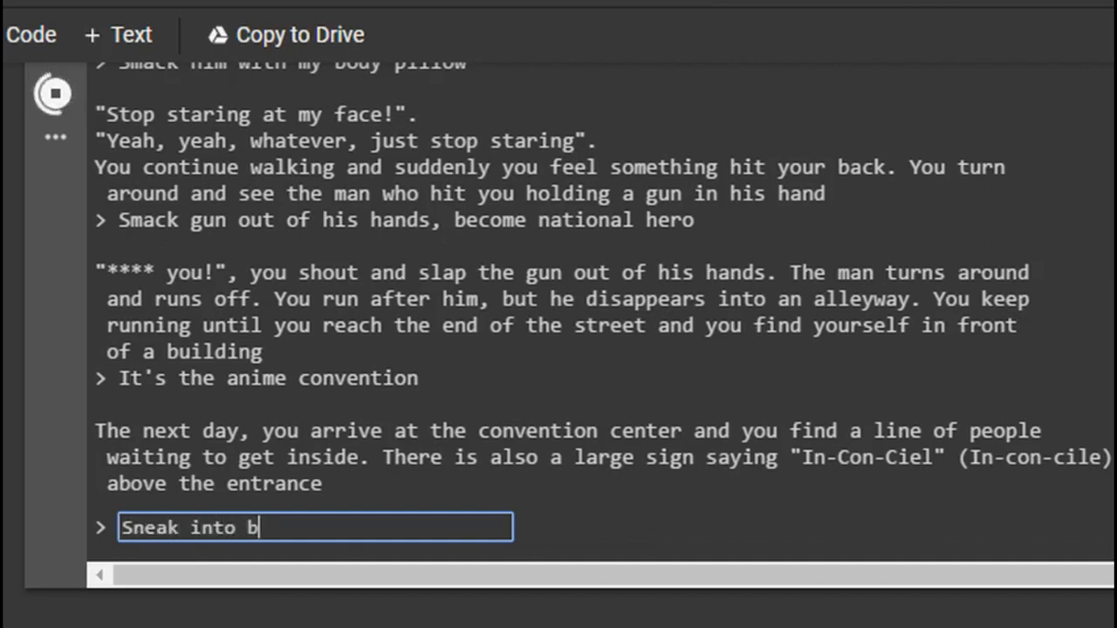
{"action": "type", "text": "ackstage"}
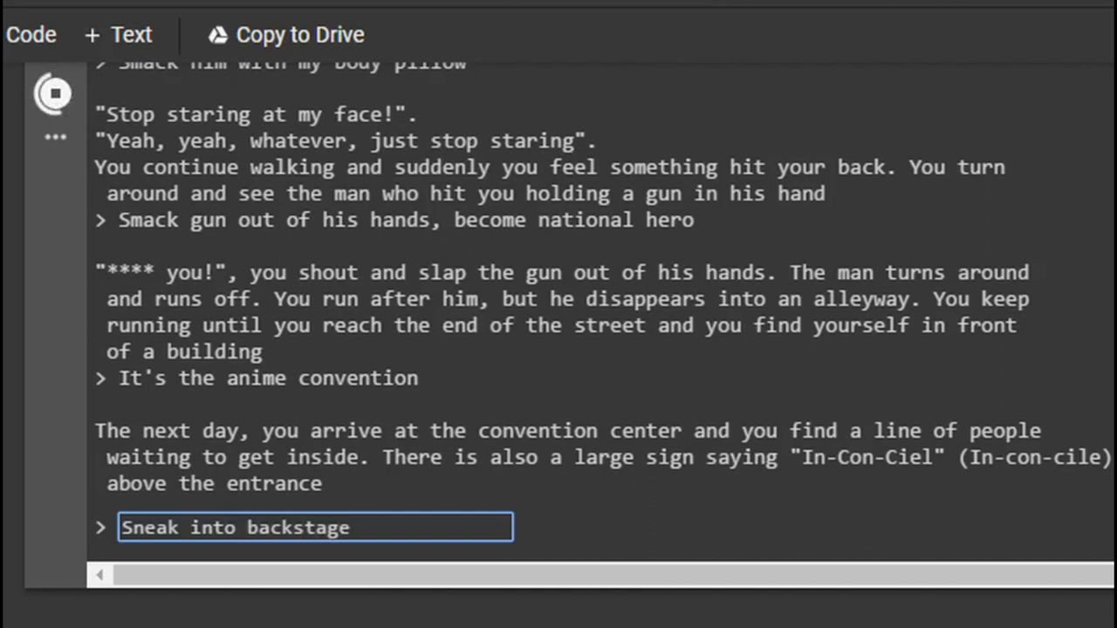
{"action": "type", "text": "area,"}
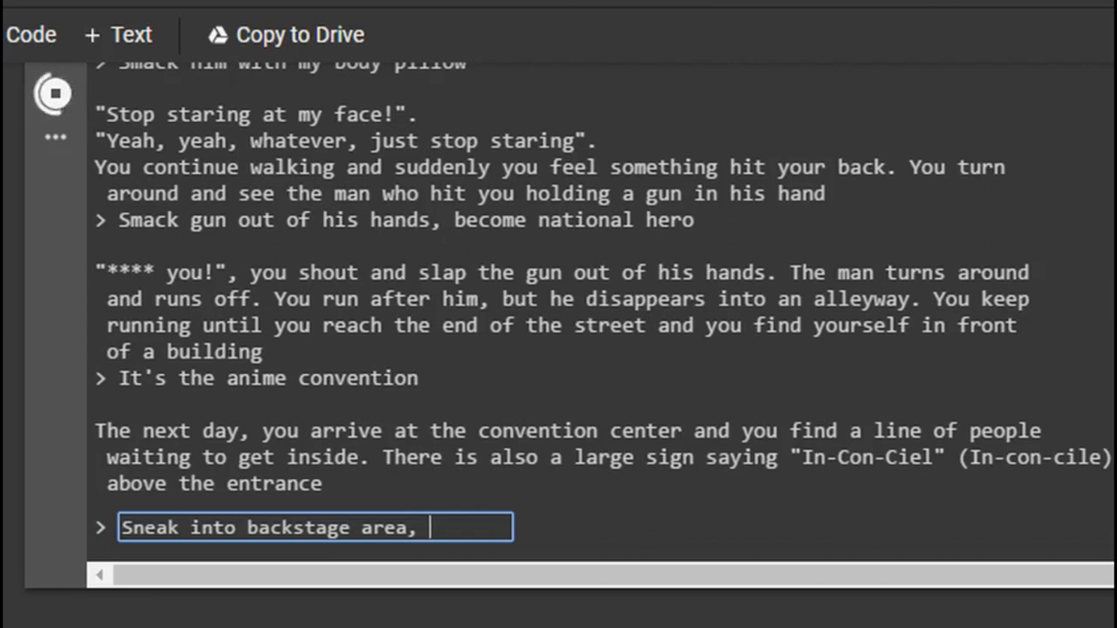
{"action": "type", "text": "kidnap creator of"}
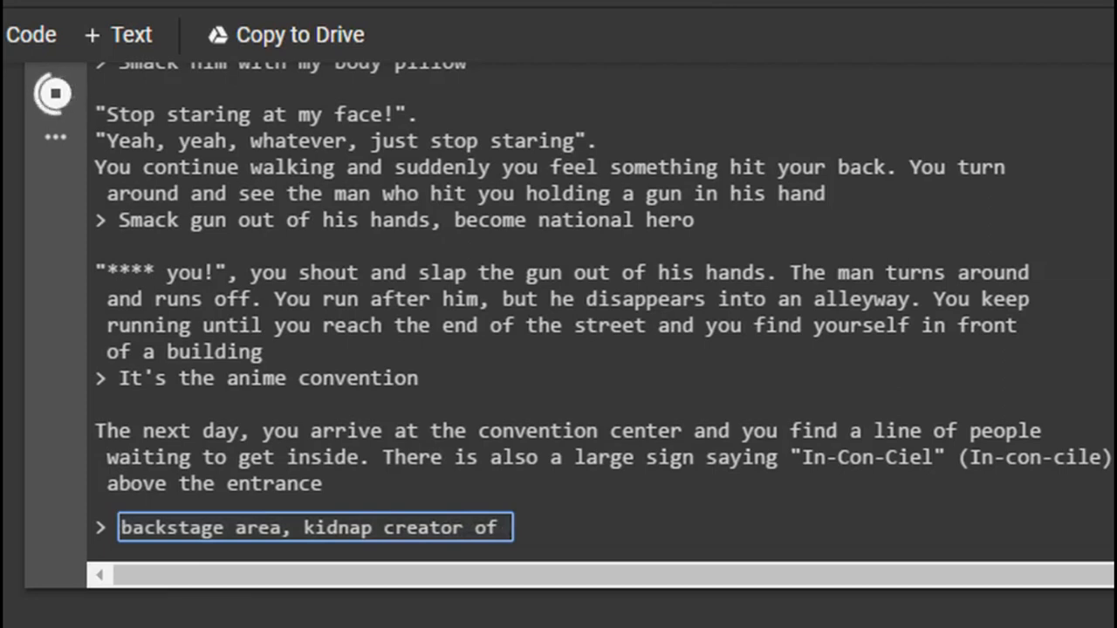
{"action": "type", "text": "JoJo Bizarre Adventure"}
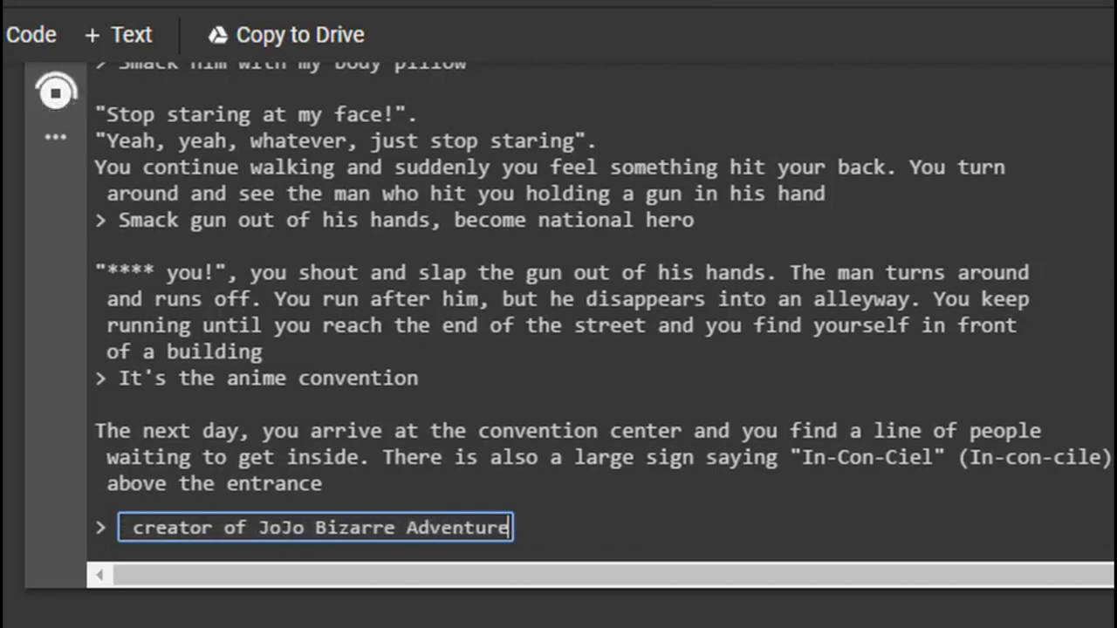
{"action": "type", "text": ", A"}
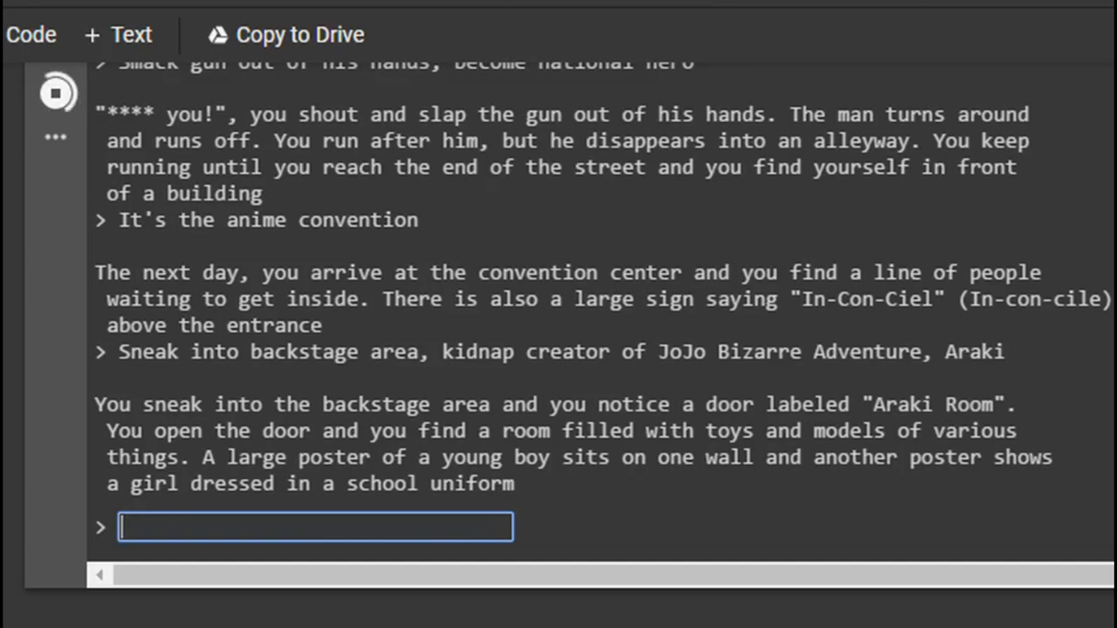
{"action": "mouse_move", "coordinate": [548, 536]}
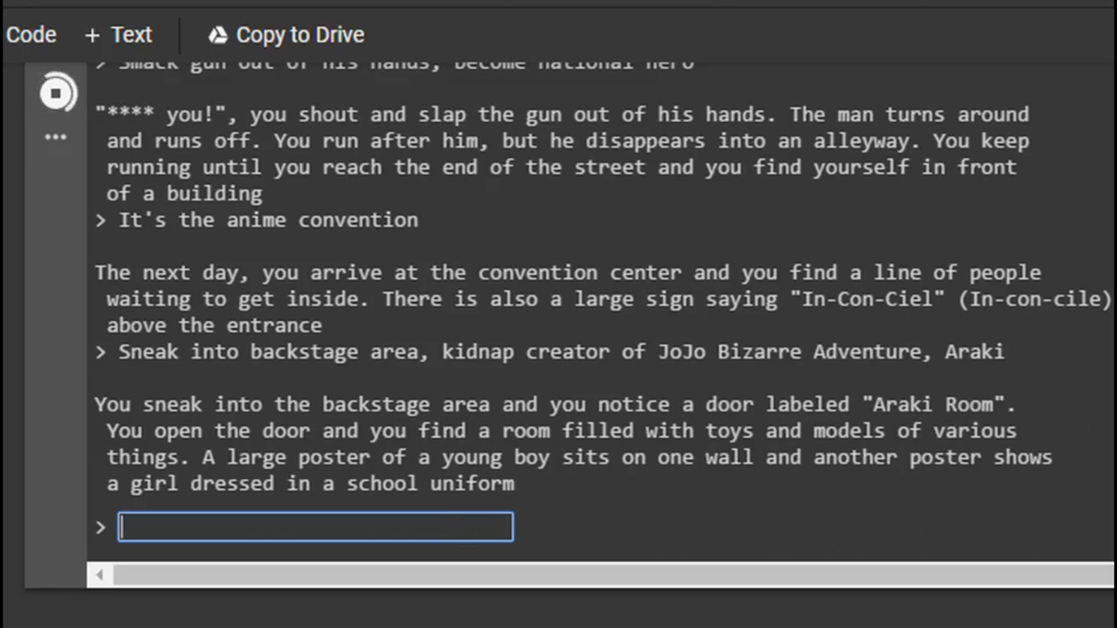
Replace the half-typed 'Question' with the action to call police on Araki and submit it
{"action": "type", "text": "Question"}
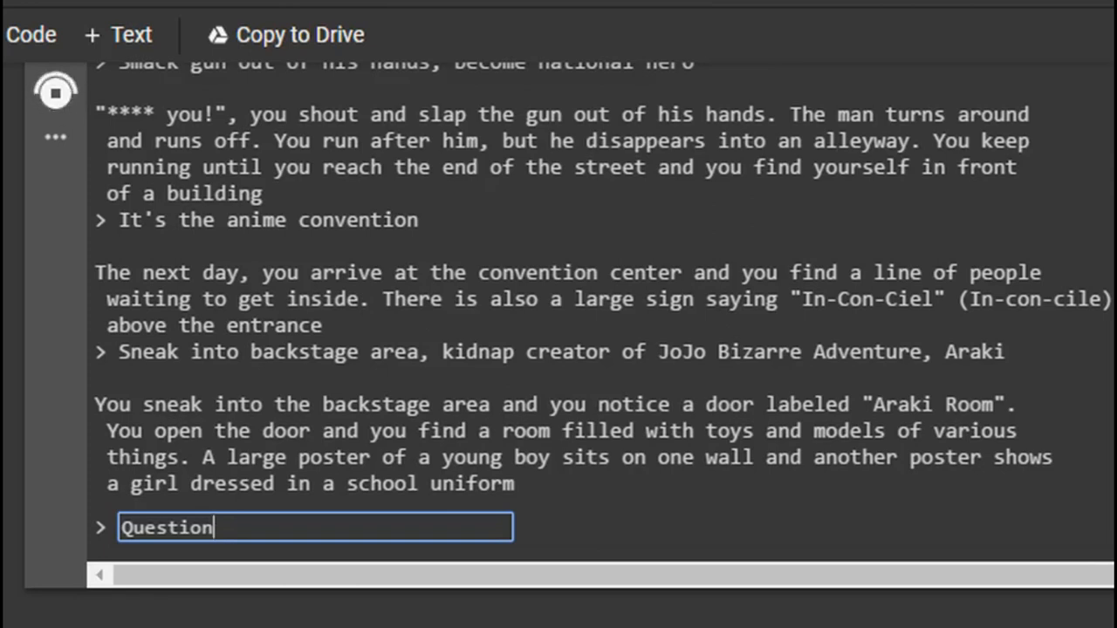
{"action": "key", "text": "Backspace"}
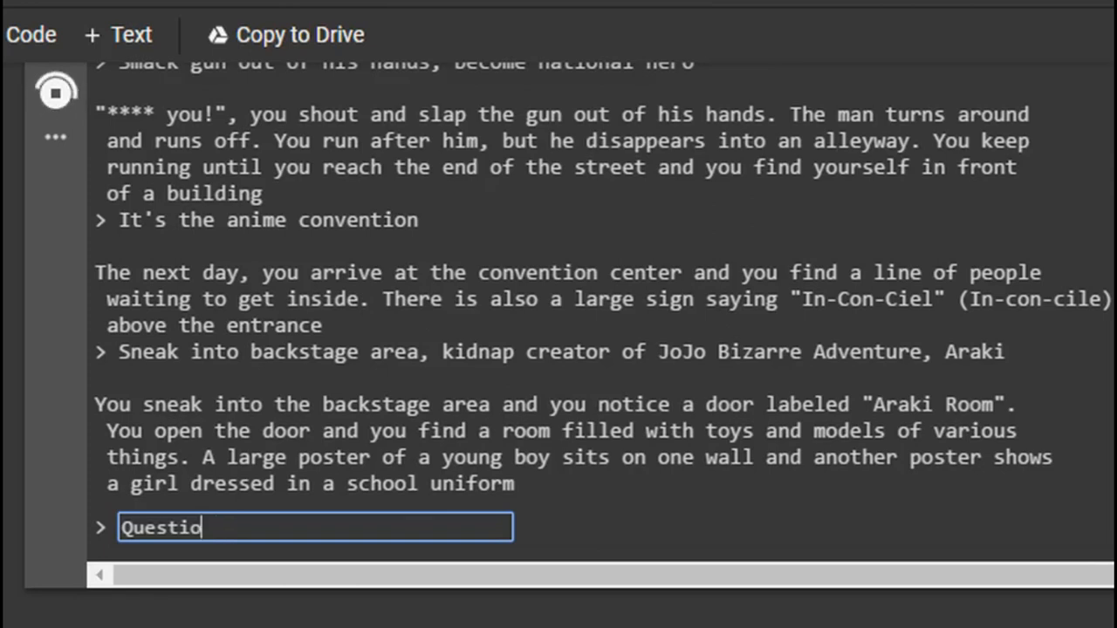
{"action": "type", "text": "Call police o"}
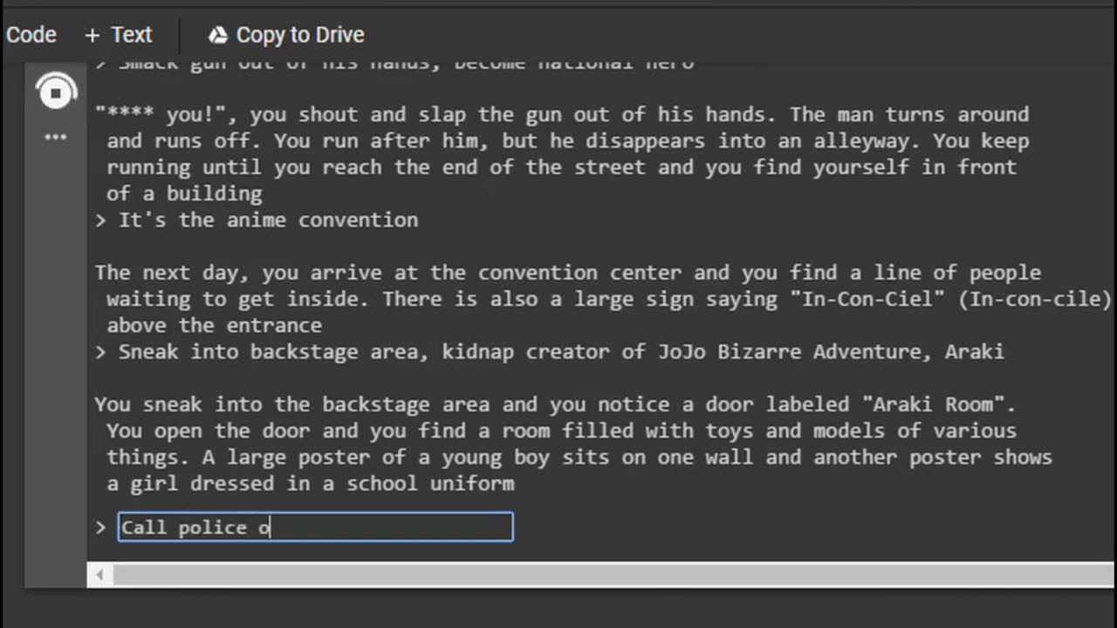
{"action": "type", "text": "n"}
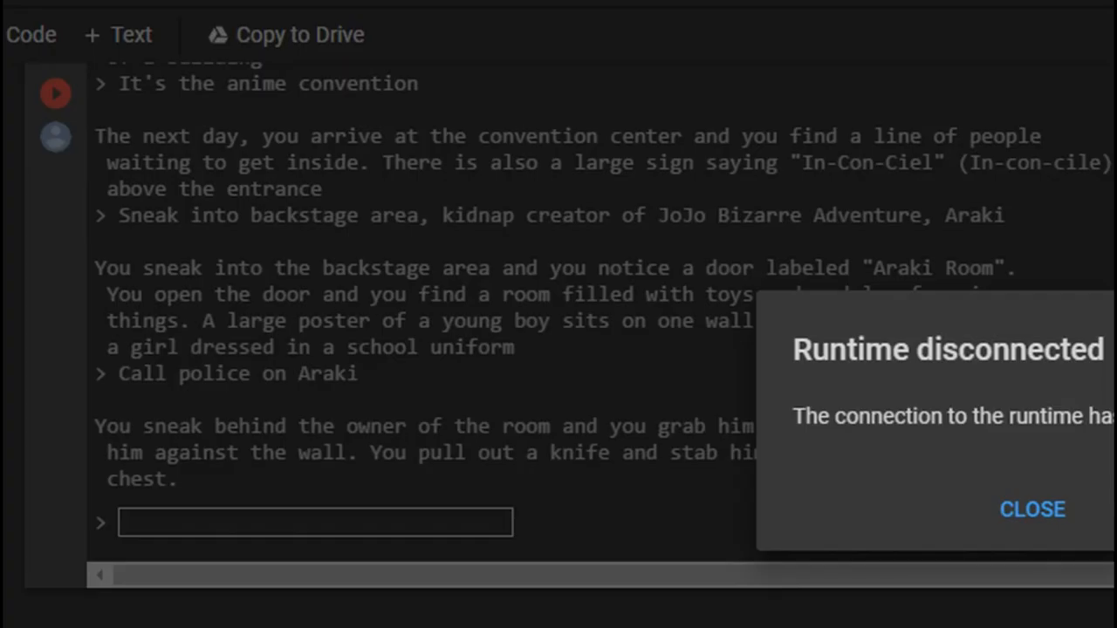
Dismiss the runtime-disconnected notice, rerun the game cell, and start typing 'Scream "What have I done!"'
{"action": "left_click", "coordinate": [1031, 510]}
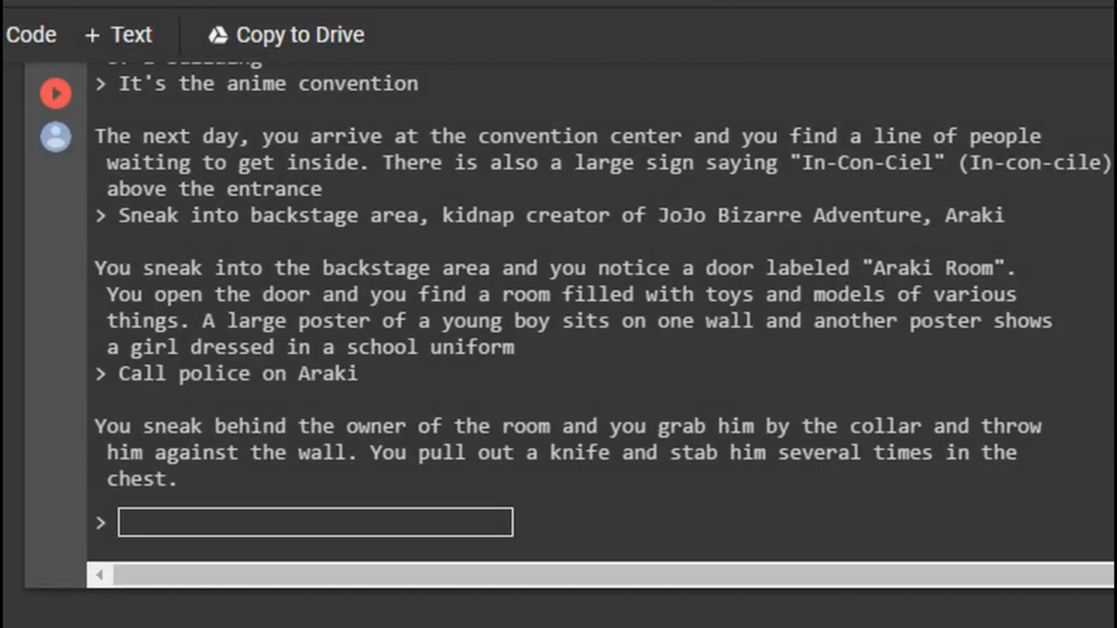
{"action": "left_click", "coordinate": [55, 93]}
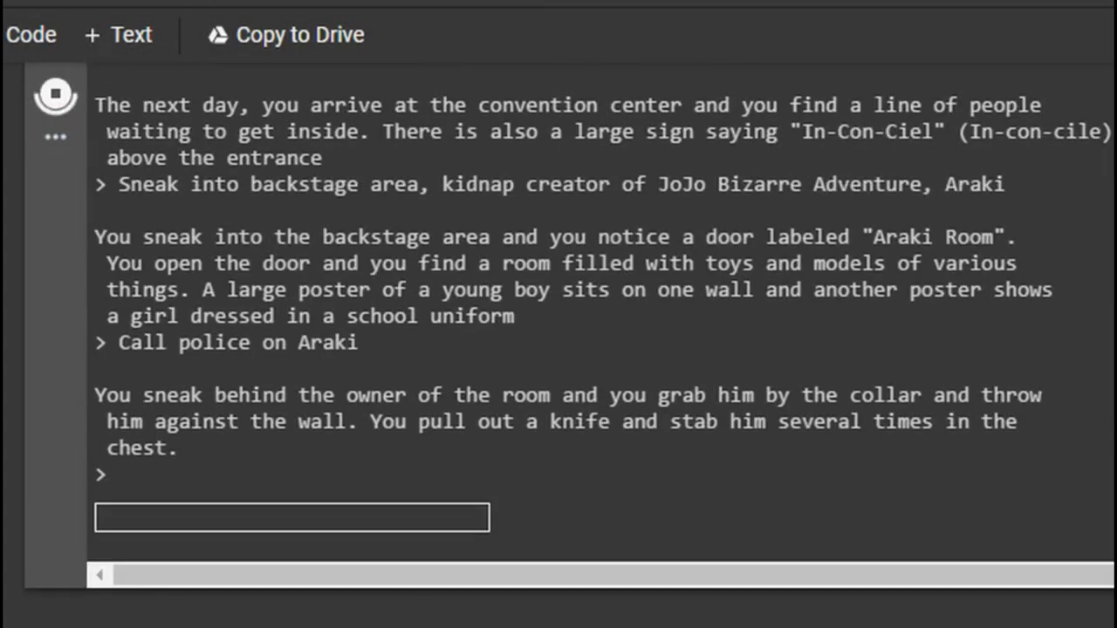
{"action": "left_click", "coordinate": [291, 517]}
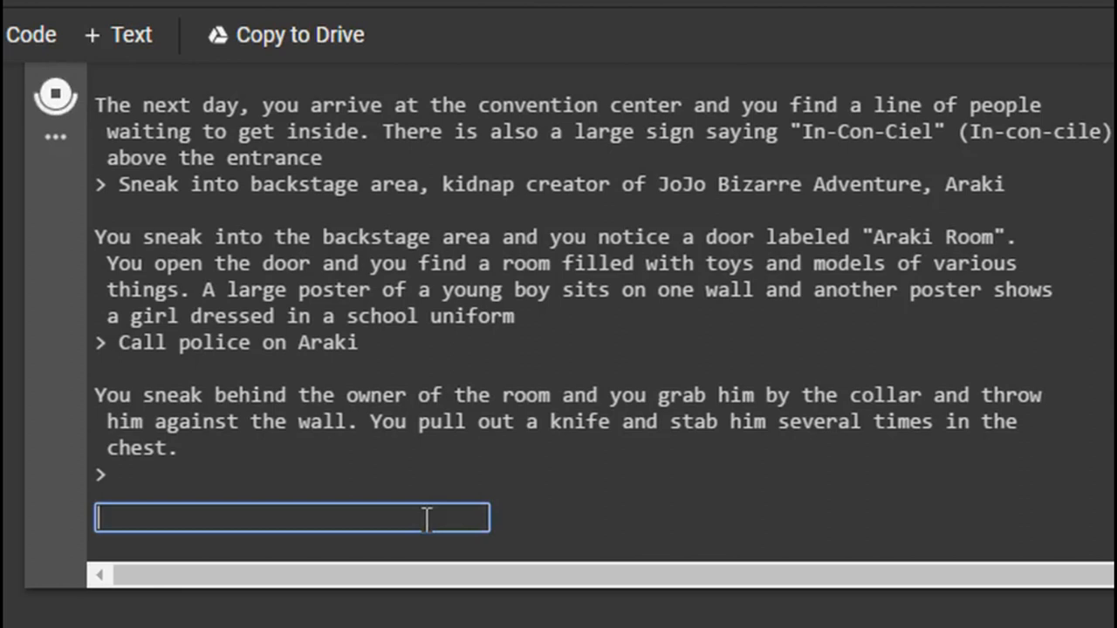
{"action": "type", "text": "Scream \"What have"}
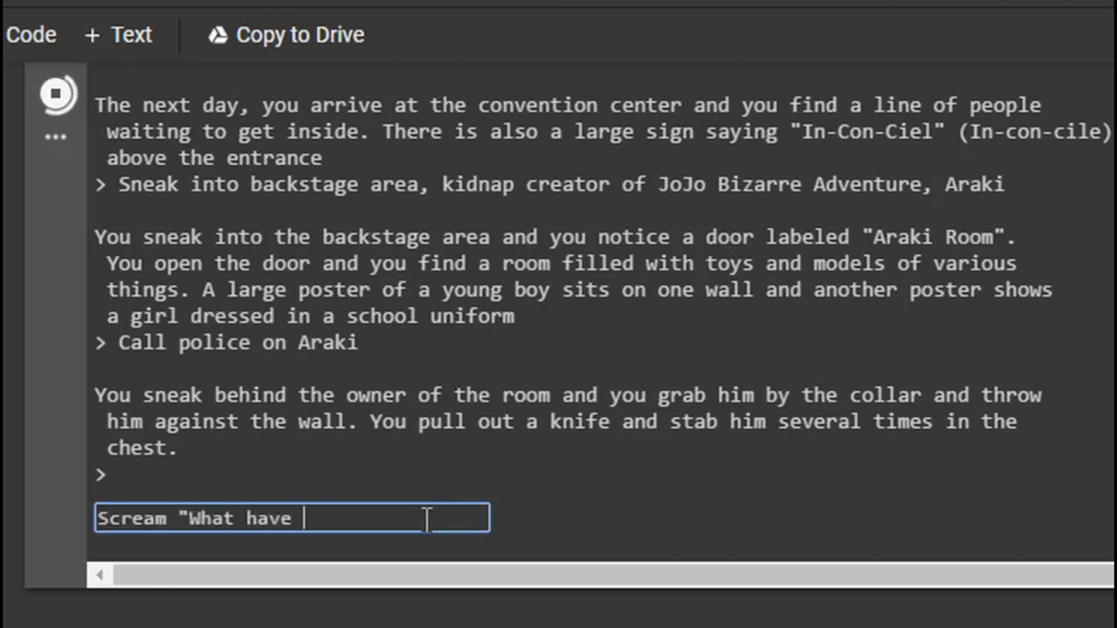
{"action": "type", "text": "I done!\" an"}
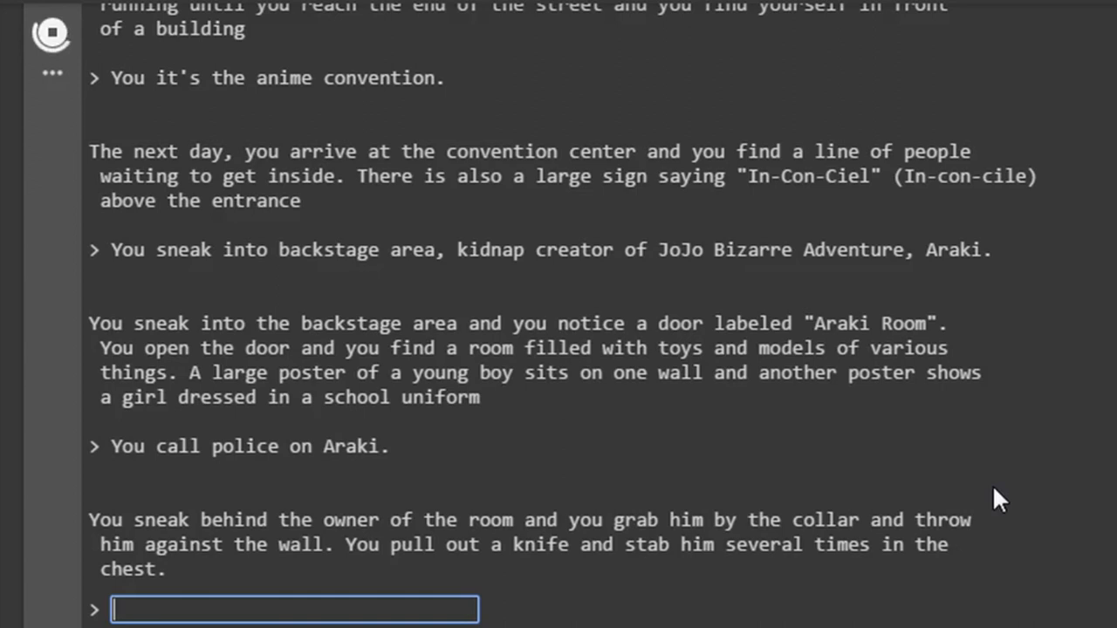
Submit a drum solo on Araki's dome and begin typing 'Continue pummeling'
{"action": "type", "text": "D"}
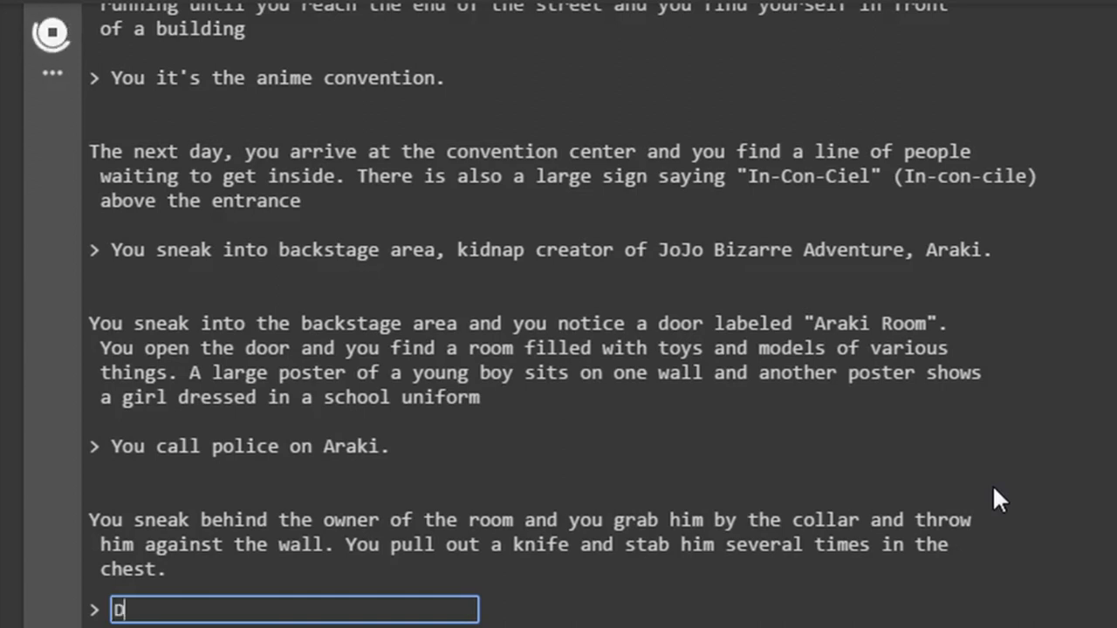
{"action": "type", "text": "Do a drum solo"}
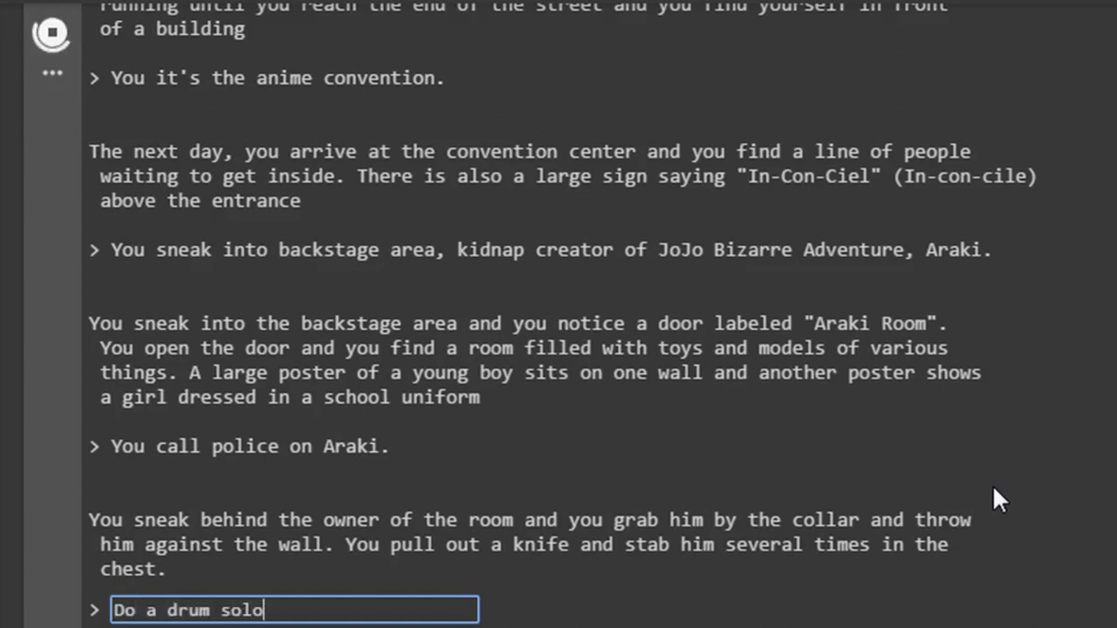
{"action": "type", "text": "on Araki's"}
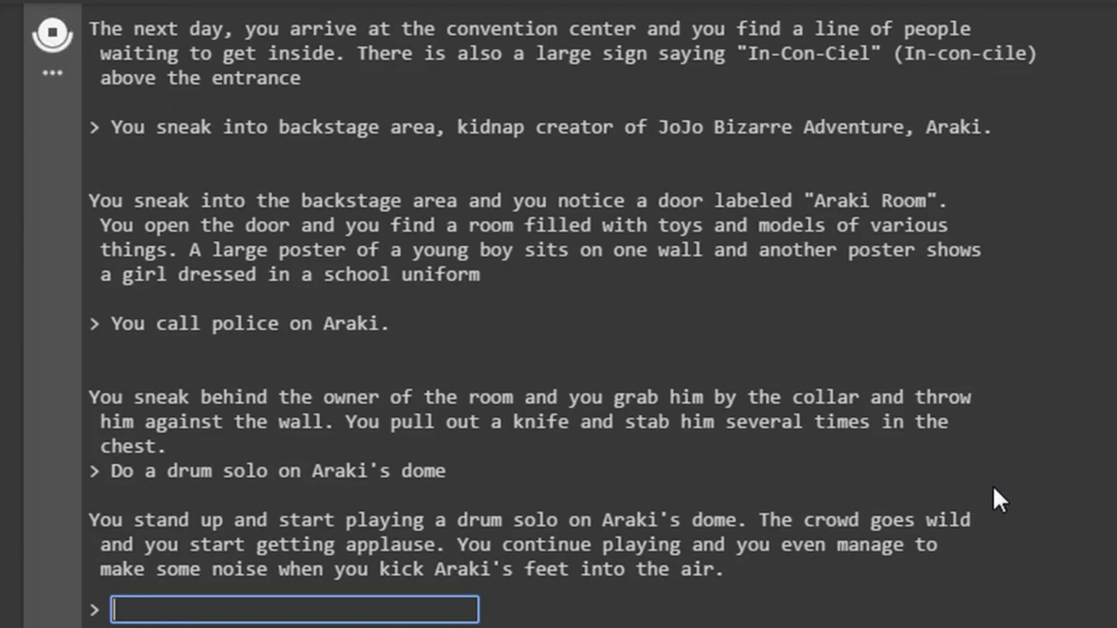
{"action": "type", "text": "Continue pumm"}
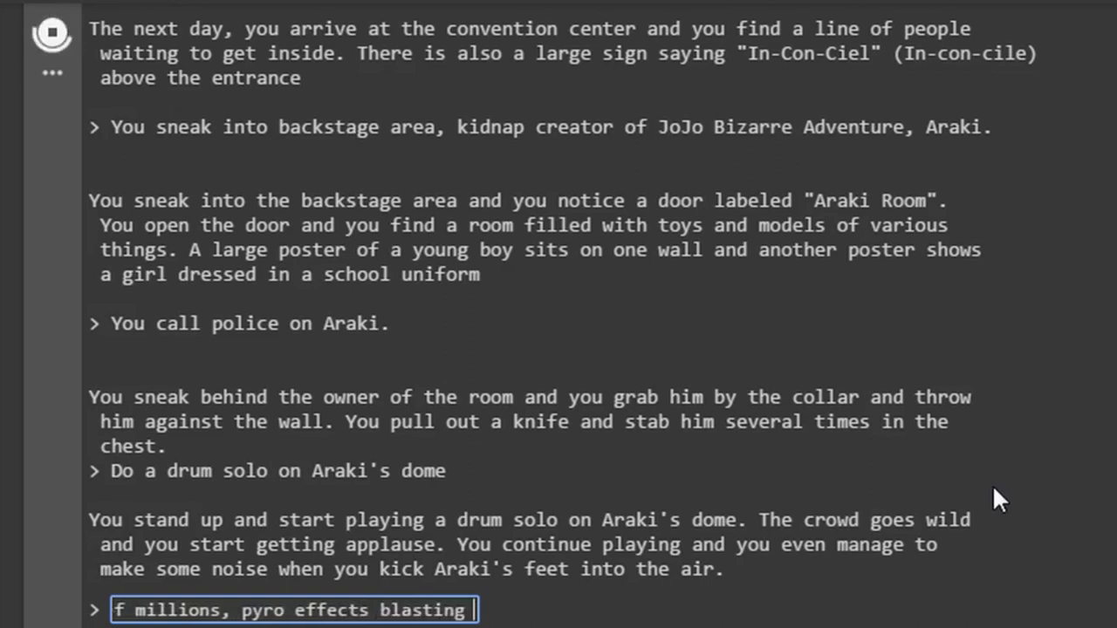
Finish the pummeling-Araki action with the flag still in the air, then start 'Call ambulance'
{"action": "type", "text": "in air"}
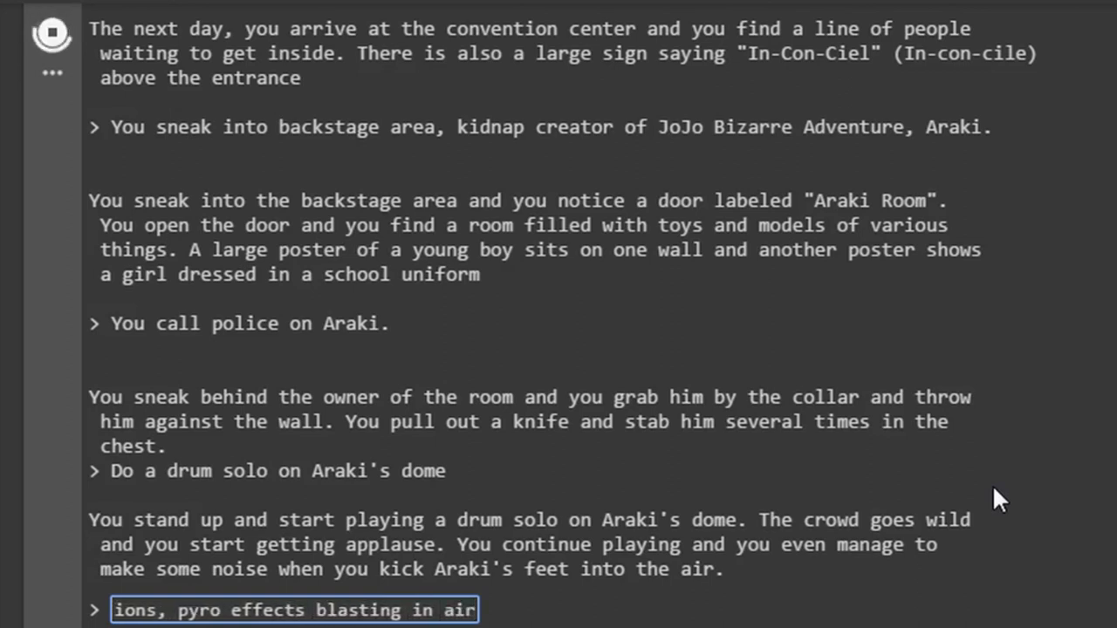
{"action": "type", "text": ", the flag"}
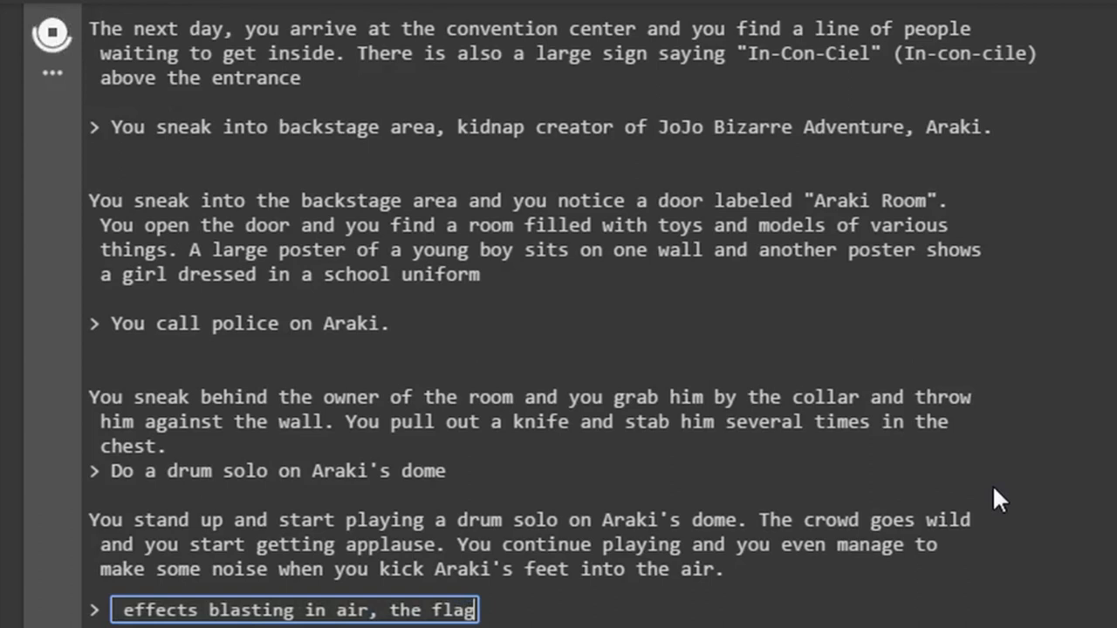
{"action": "type", "text": "g in air, the flag was still teher"}
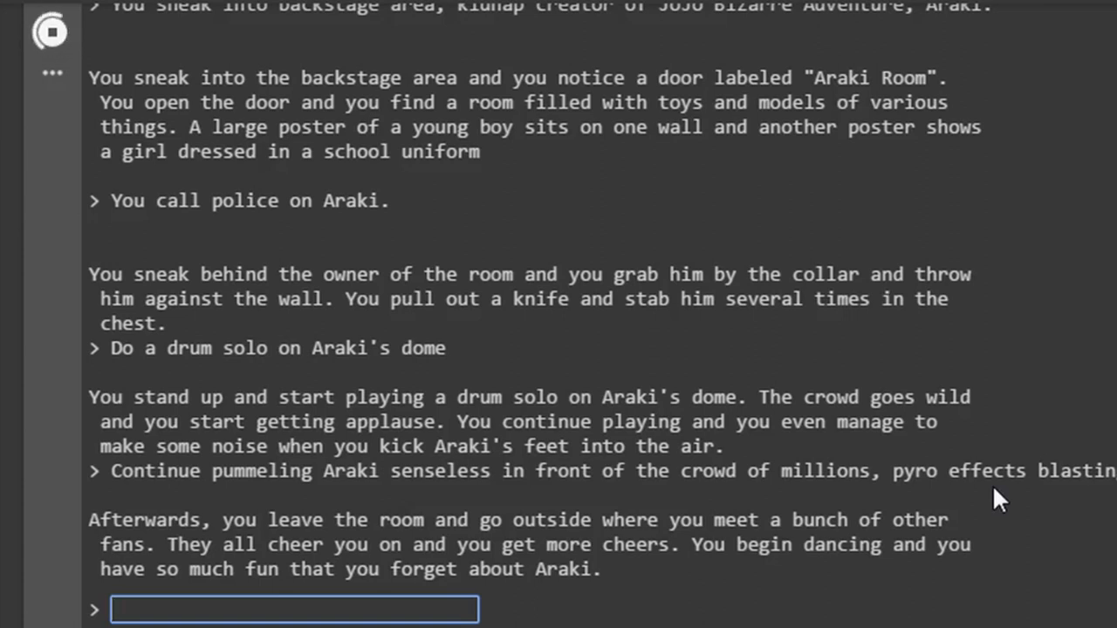
{"action": "type", "text": "Call ambulance out of pity"}
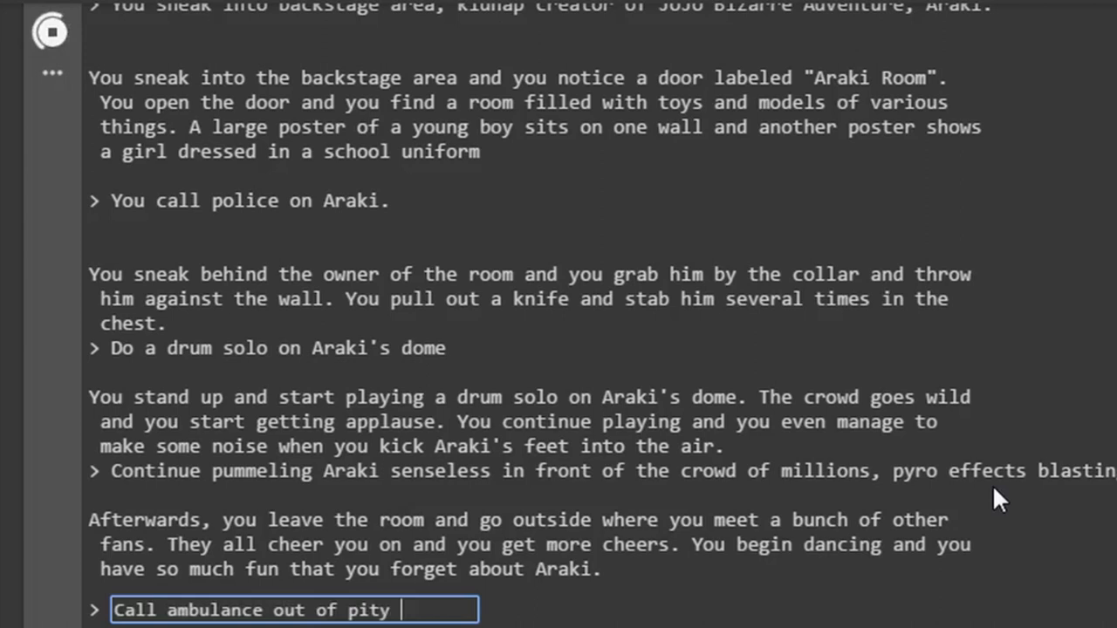
Finish the Araki paramedics line, then scream "This is my n..." during a 10-minute drum solo
{"action": "type", "text": "for Araki, then"}
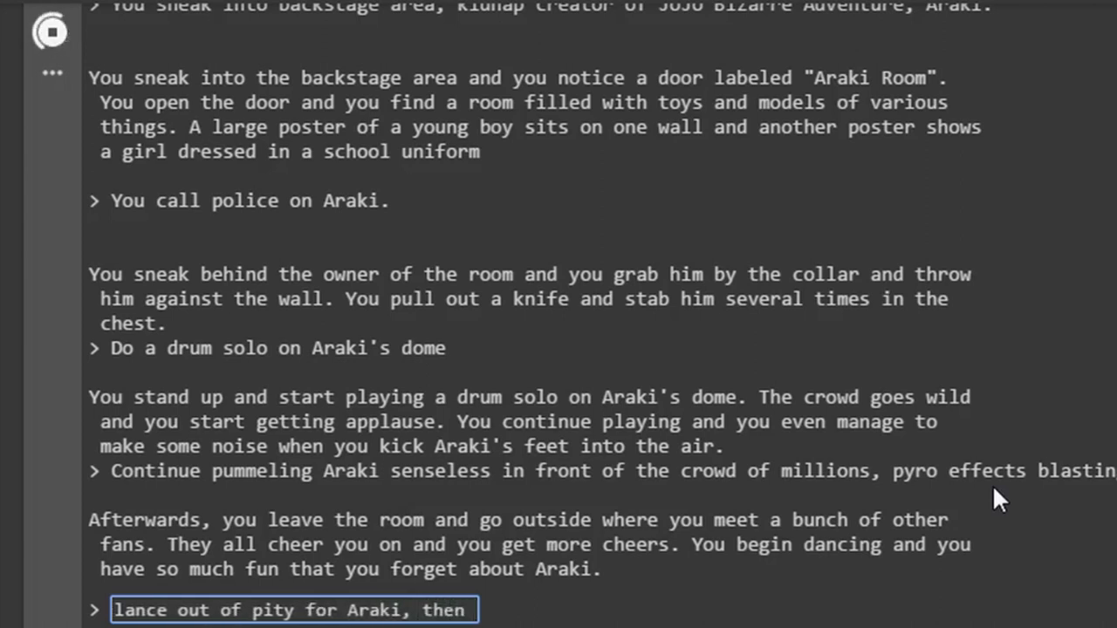
{"action": "type", "text": "go have"}
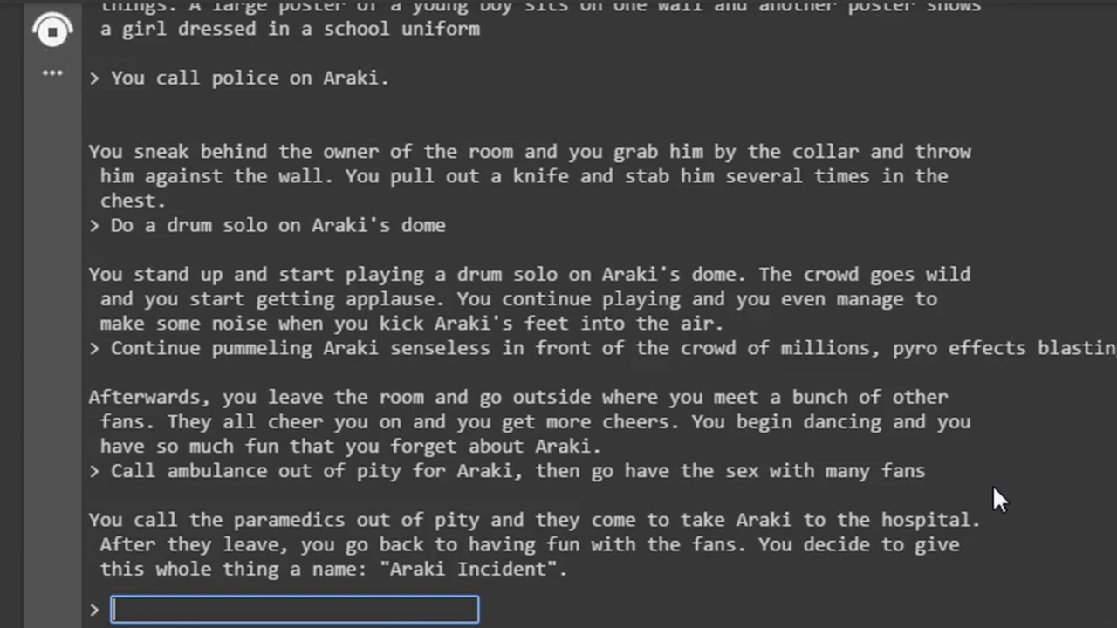
{"action": "type", "text": "\"This is my new band name"}
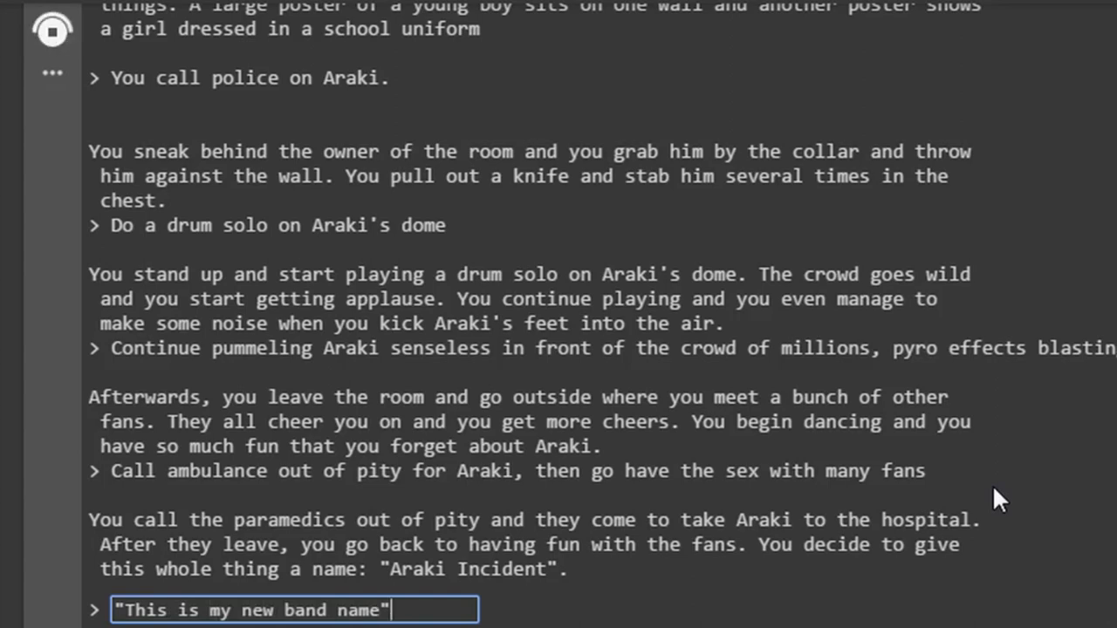
{"action": "type", "text": "I scream"}
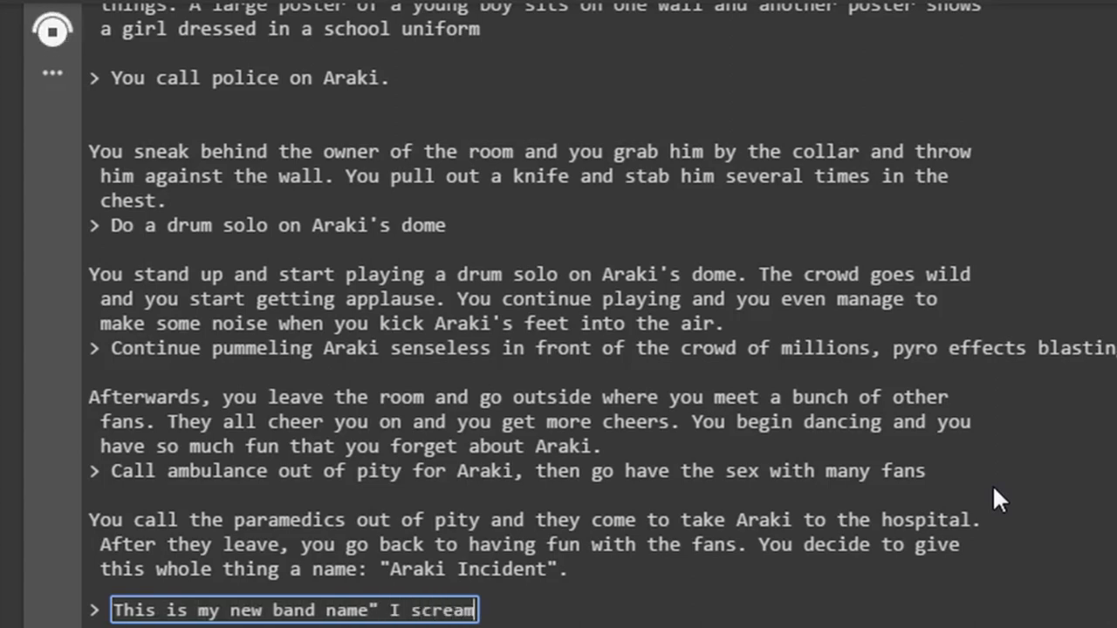
{"action": "type", "text": "as I d"}
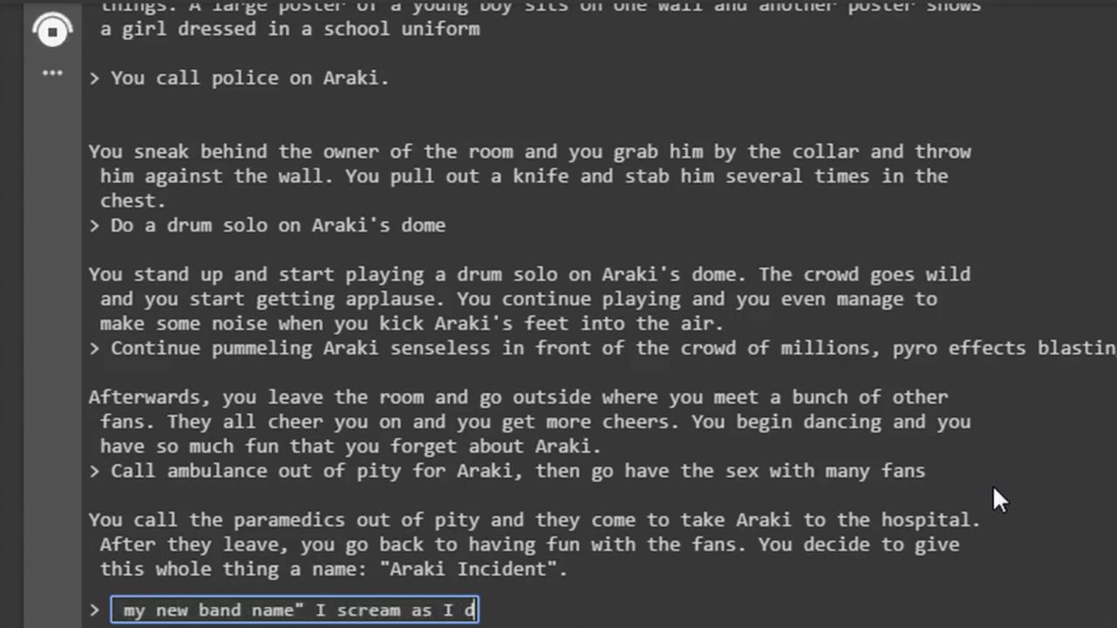
{"action": "type", "text": "drum solo 10"}
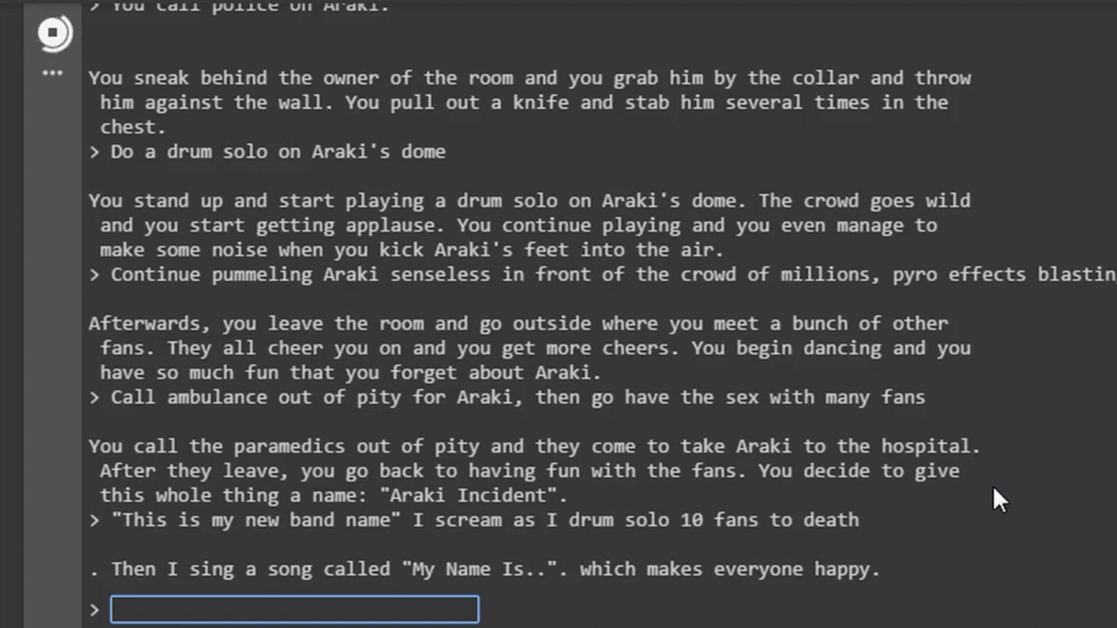
Call an Uber to take me home for chicken nuggies, fixing a mistyped word
{"action": "type", "text": "Call uber"}
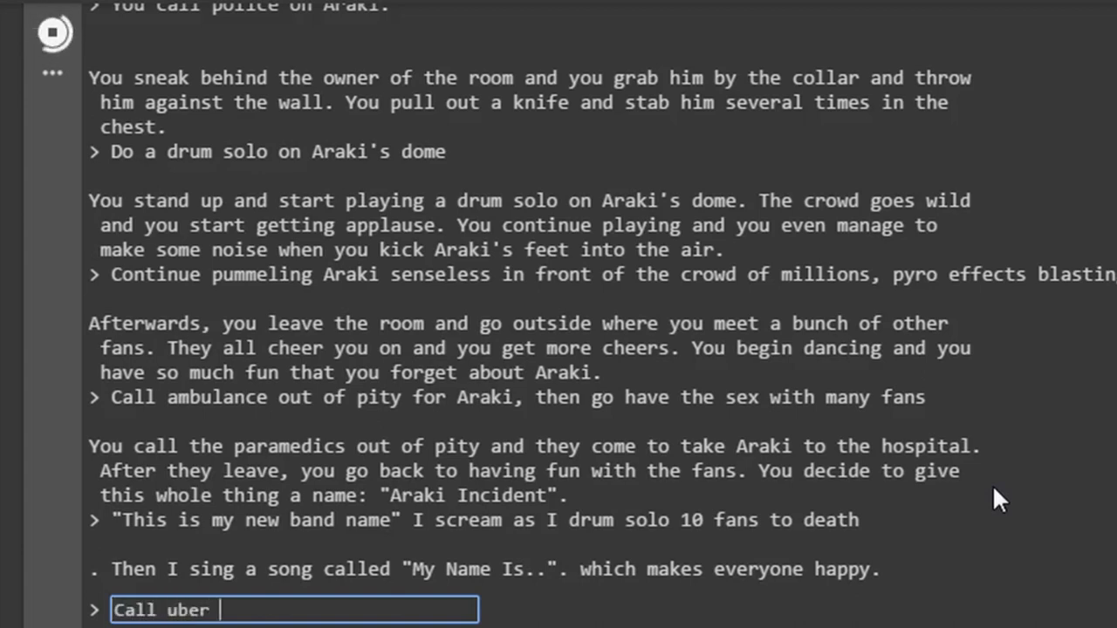
{"action": "type", "text": "to take me home"}
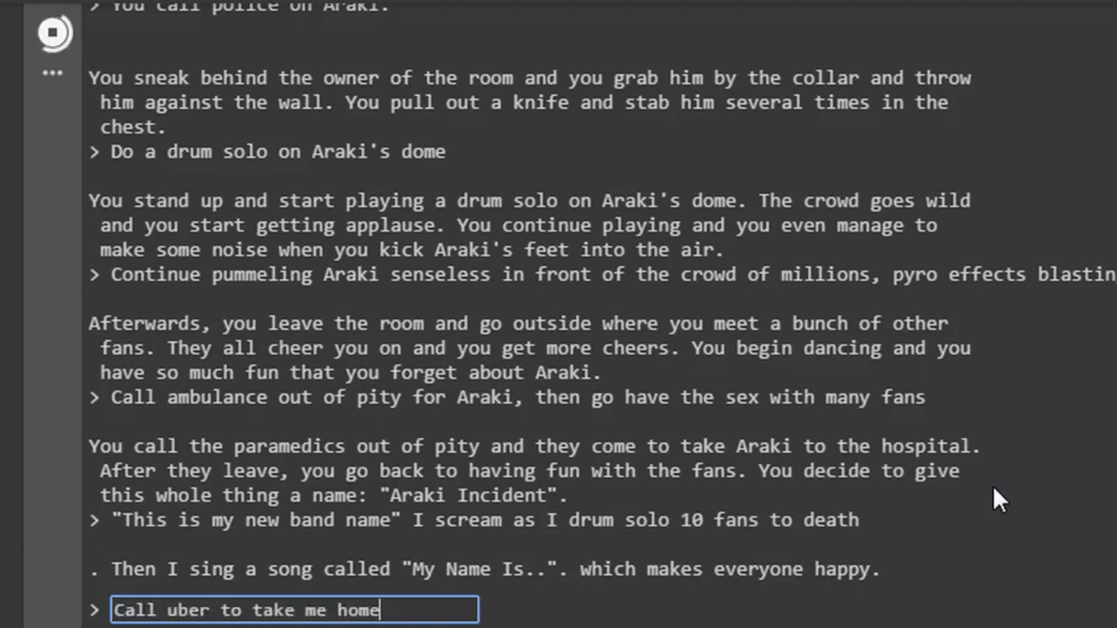
{"action": "type", "text": ", I"}
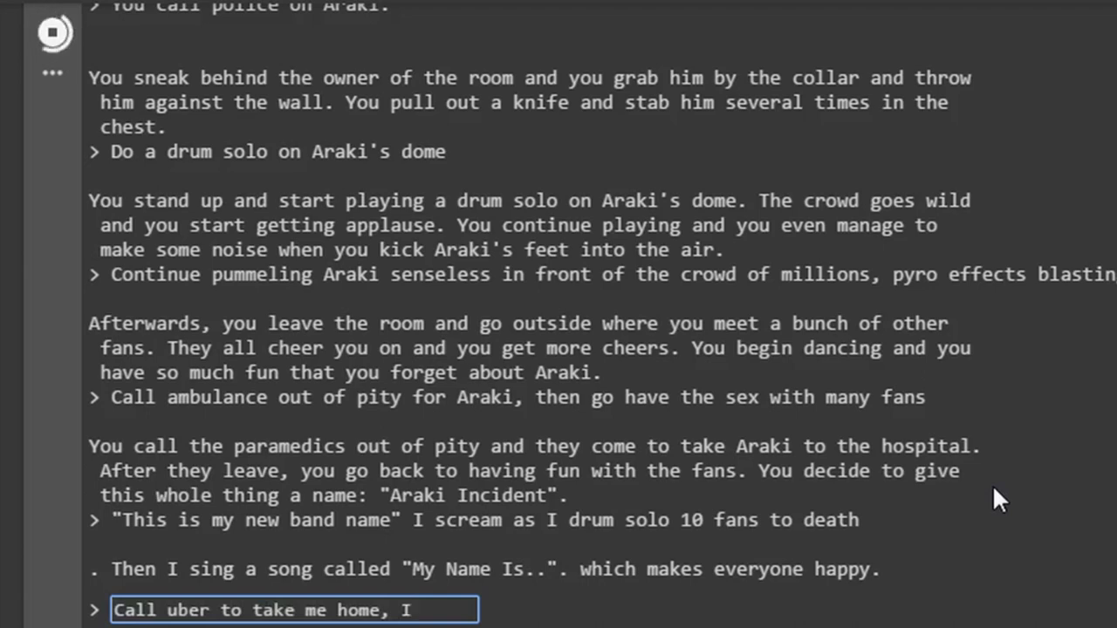
{"action": "key", "text": "BackSpace"}
{"action": "type", "text": "me need chicken nuggies"}
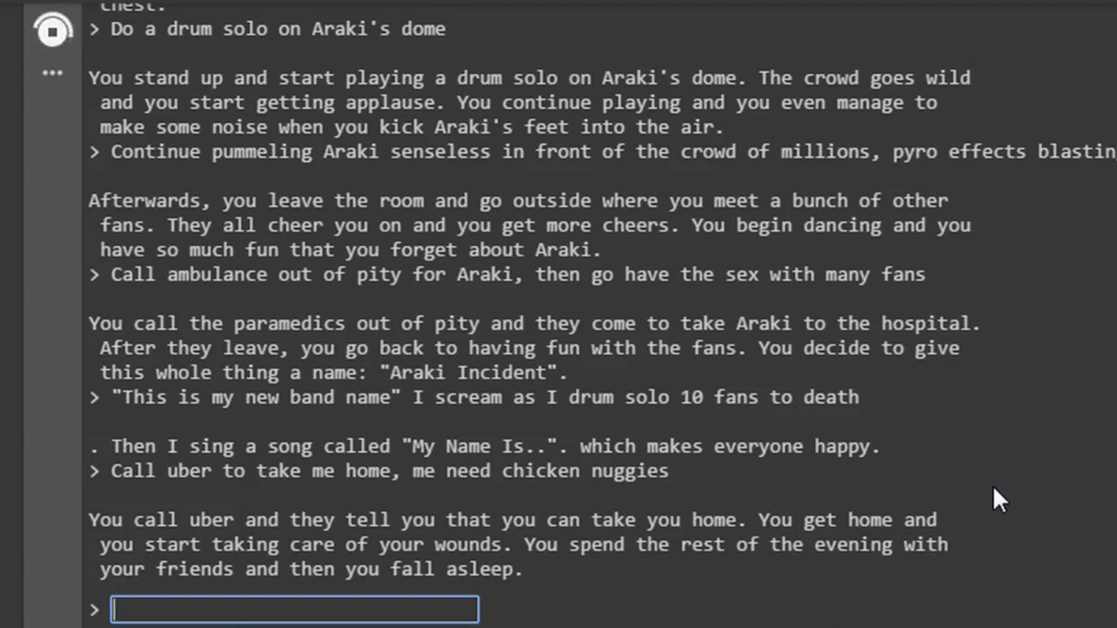
Wake up to my house emptied by fake friends, then start the "P..." stereo action
{"action": "type", "text": "Wake up to my"}
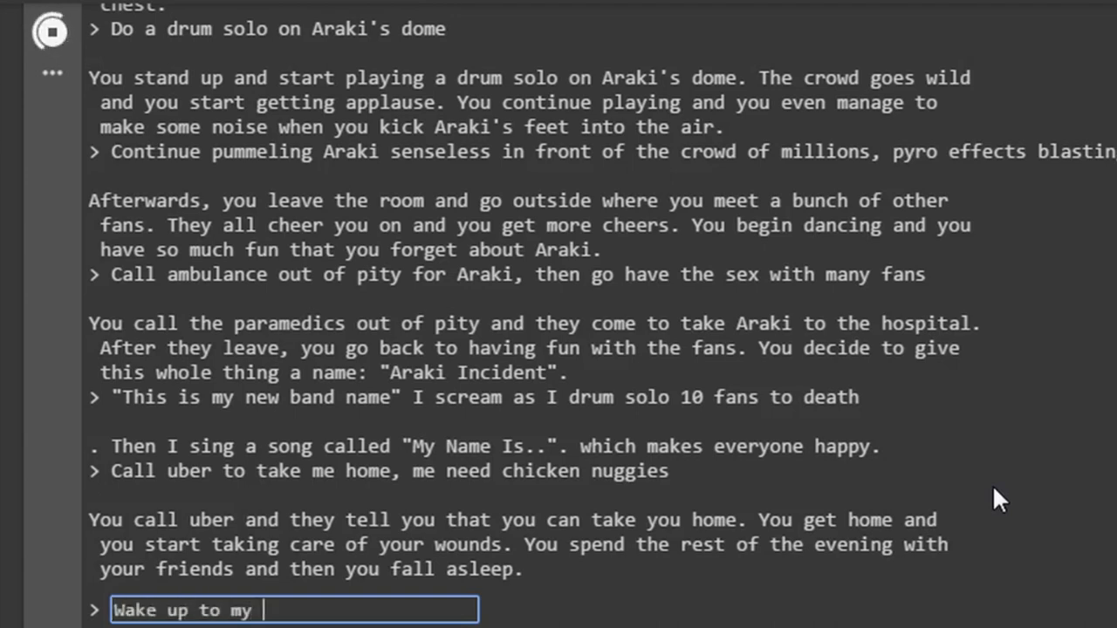
{"action": "type", "text": "house empty"}
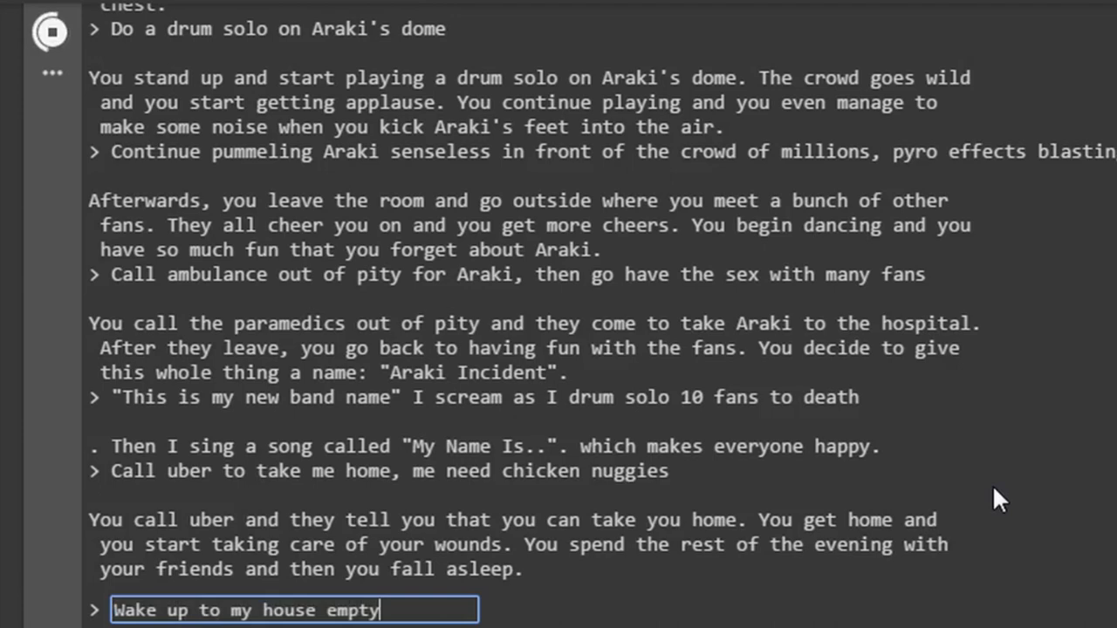
{"action": "type", "text": ","}
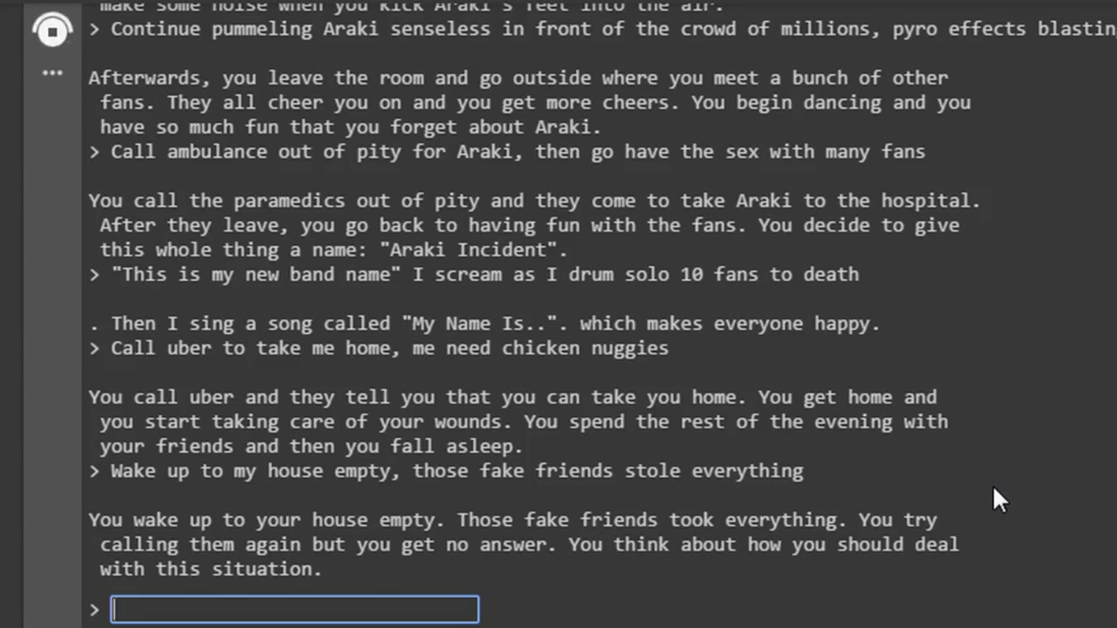
{"action": "type", "text": "\"Pumped up Kicks\" start blasti"}
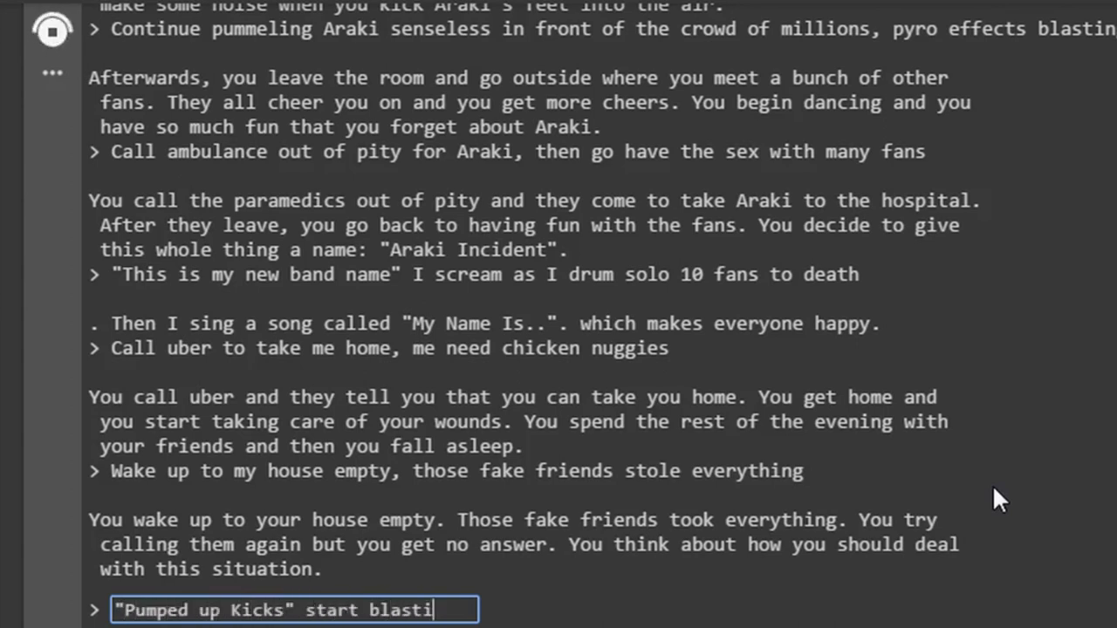
Blast "Pumped up Kicks" while gearing up, then battle my friends 10 on 1
{"action": "key", "text": "Backspace"}
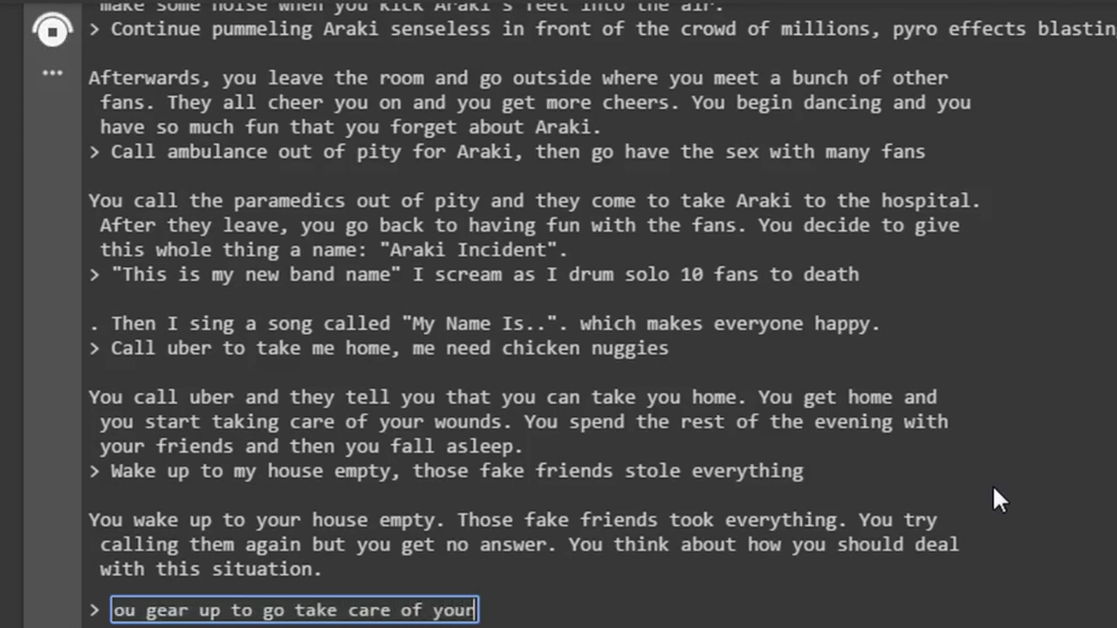
{"action": "key", "text": "ctrl+a"}
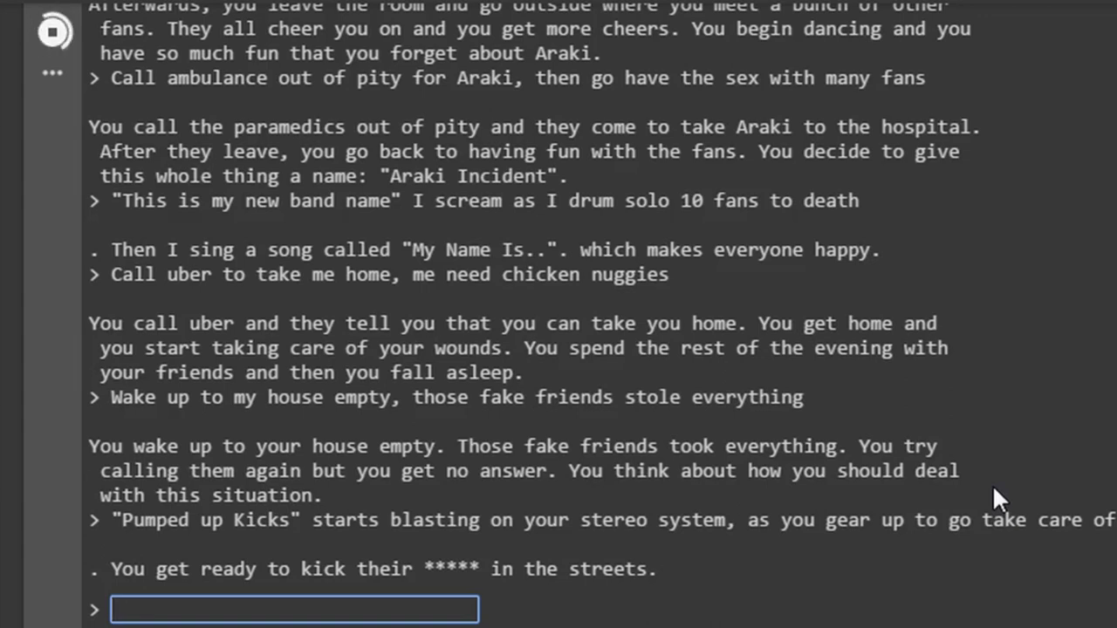
{"action": "type", "text": "I battle"}
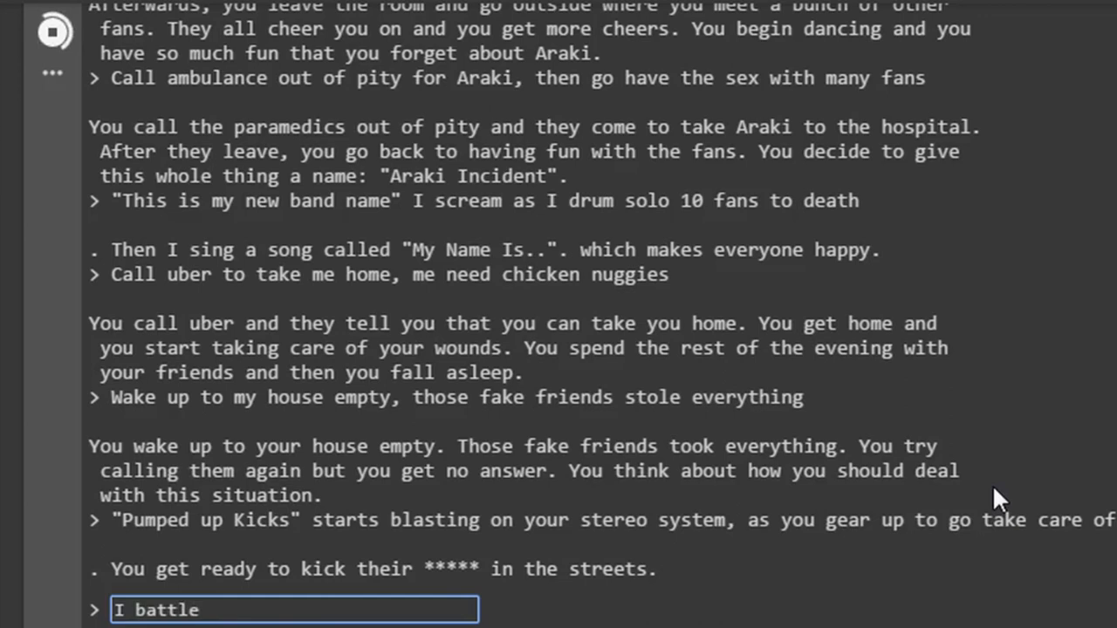
{"action": "type", "text": "10 friends"}
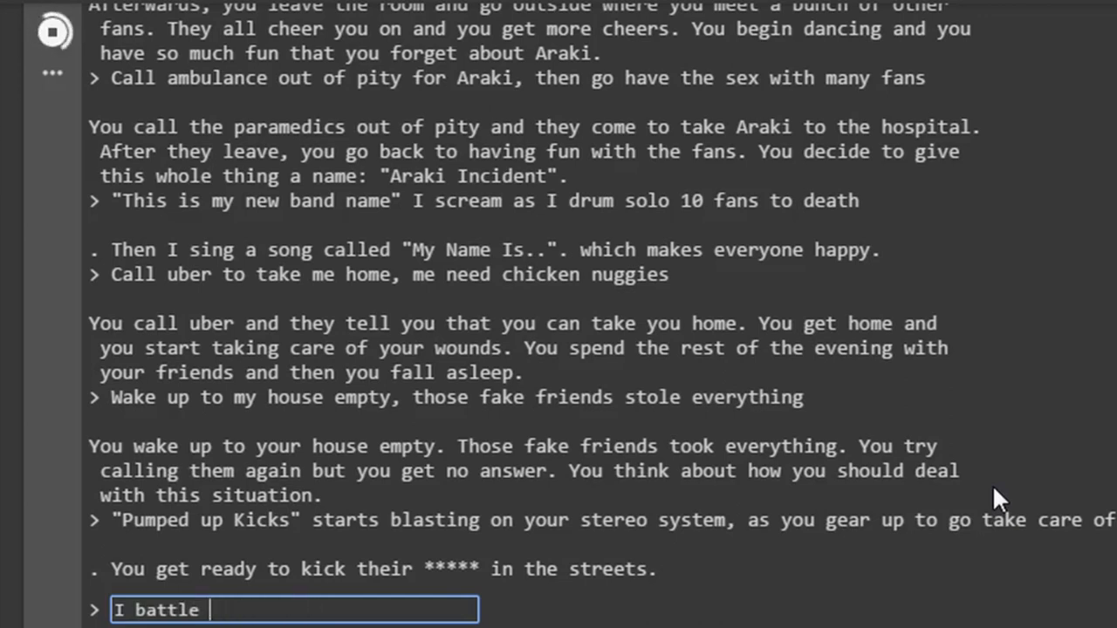
{"action": "type", "text": "my friends, 10"}
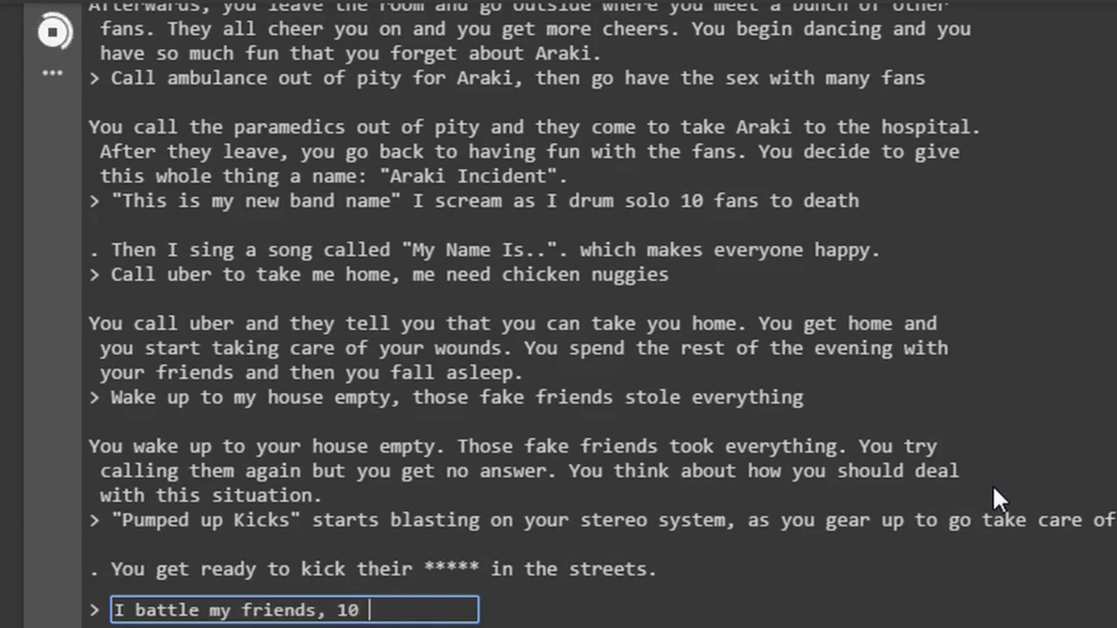
{"action": "type", "text": "on 1,"}
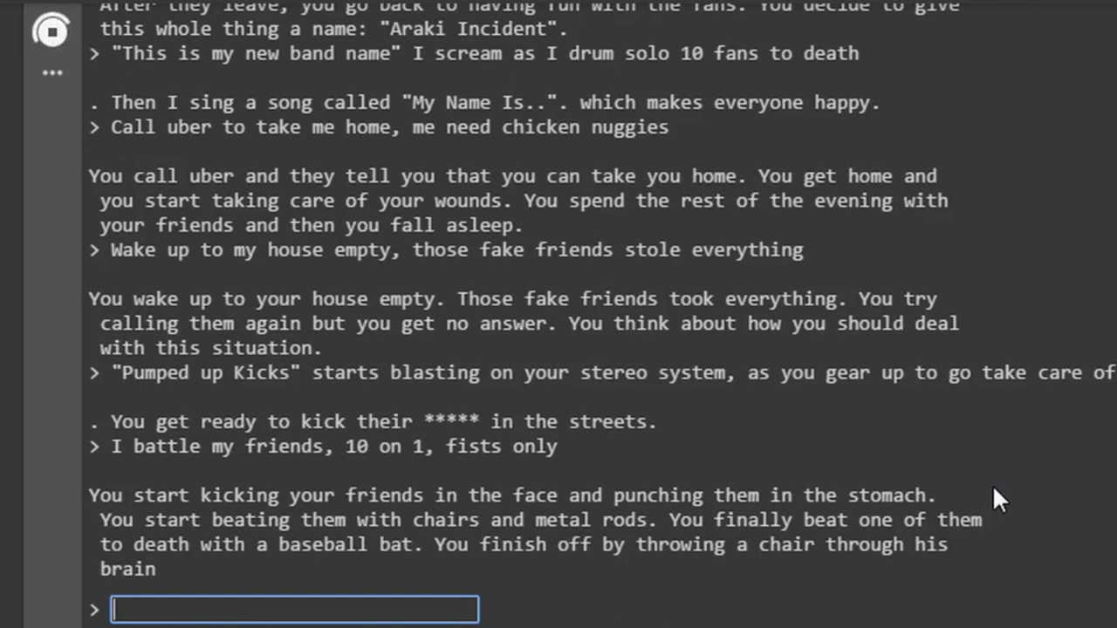
{"action": "type", "text": "Vince Mc"}
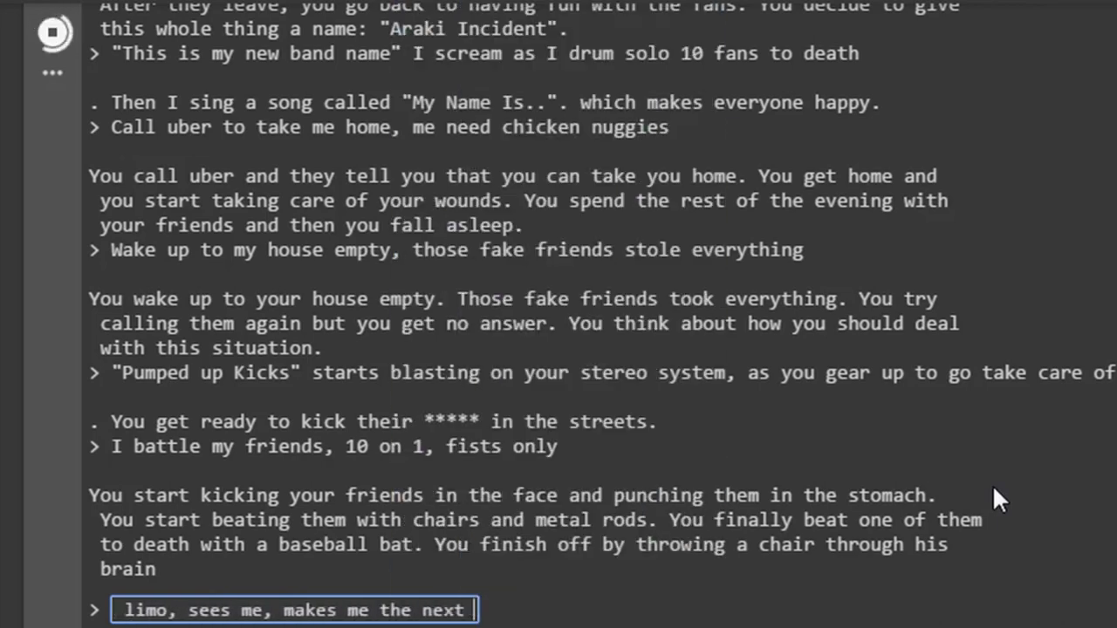
Have Vince McMahon make me the next big WWE star and prep for the big match against The Undertaker
{"action": "type", "text": "big WWE star"}
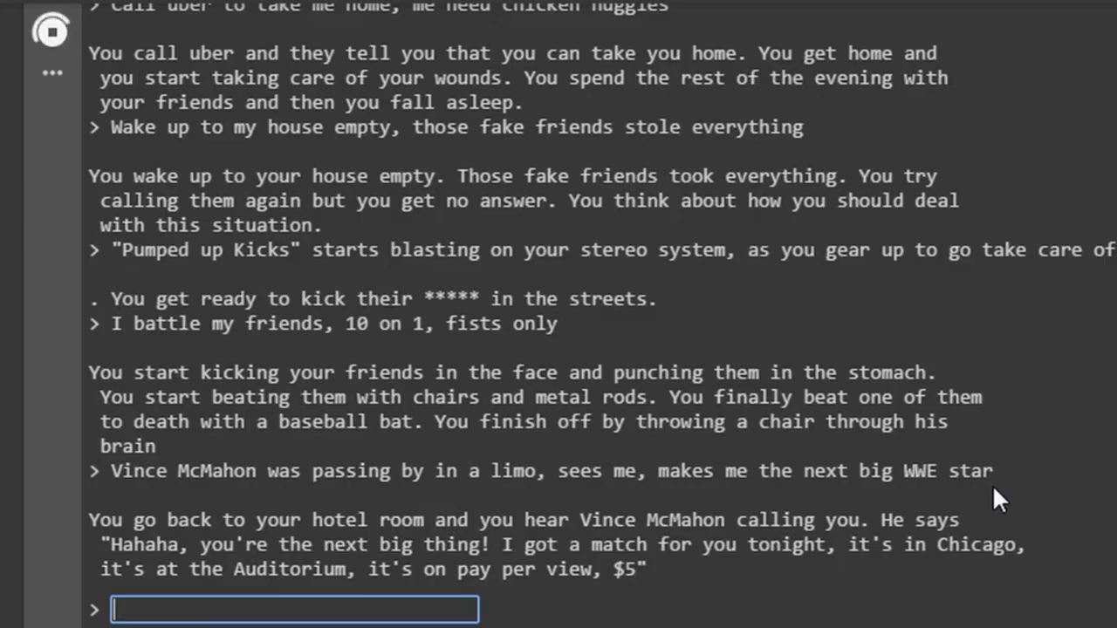
{"action": "type", "text": "Prepare for b"}
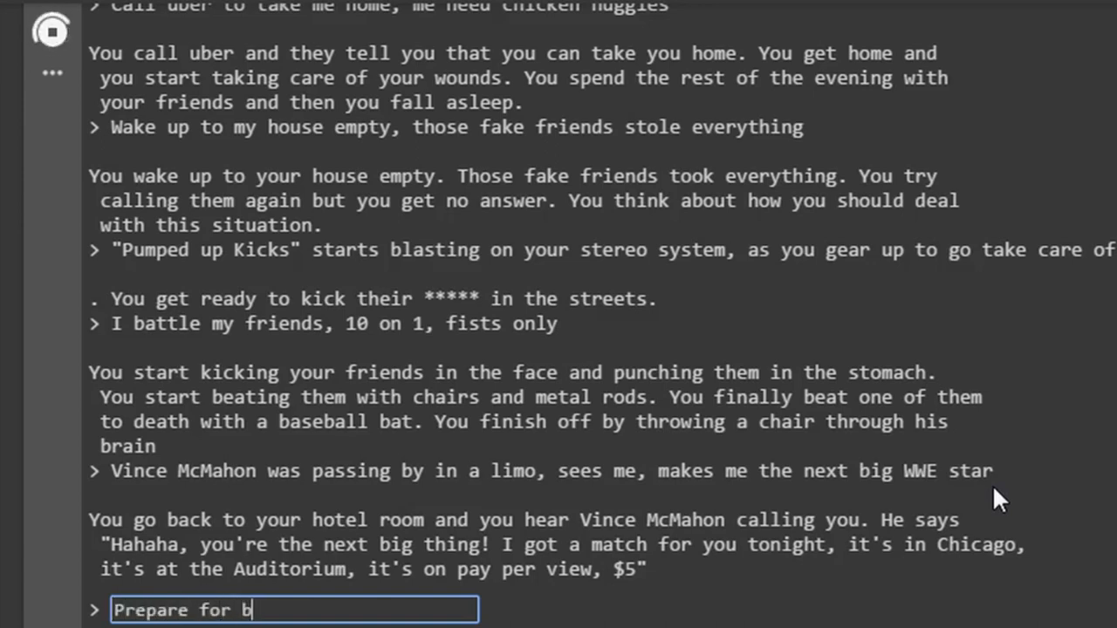
{"action": "type", "text": "ig match"}
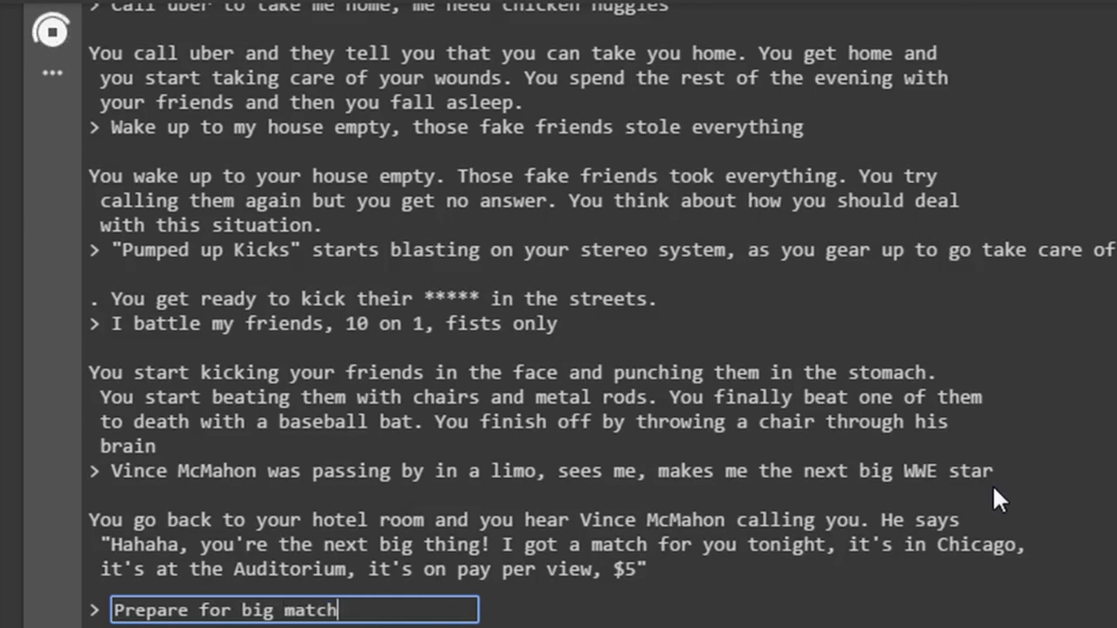
{"action": "type", "text": "against The Under"}
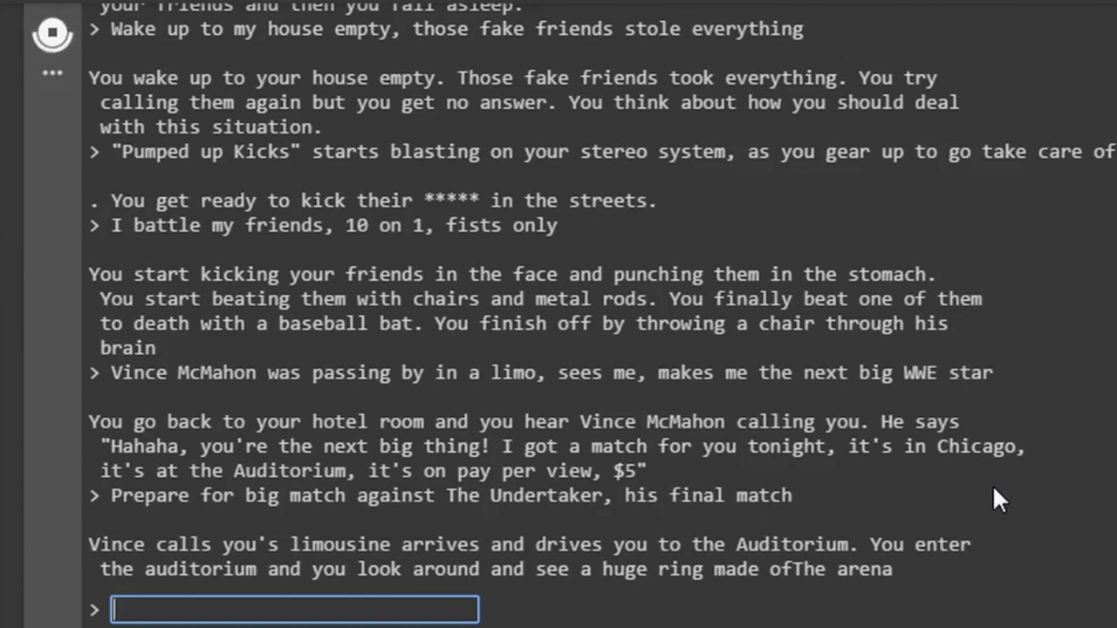
Walk out with the song blasting, bash the Undertaker with a steel chair, and plead "Please I just want" to win
{"action": "type", "text": "I"}
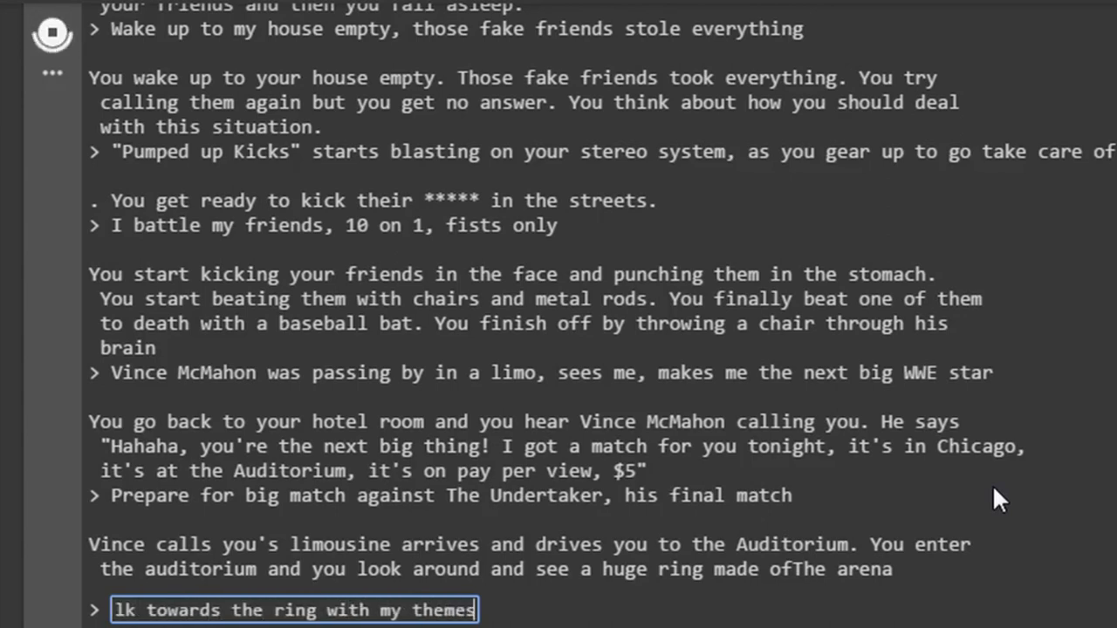
{"action": "type", "text": "song blasting"}
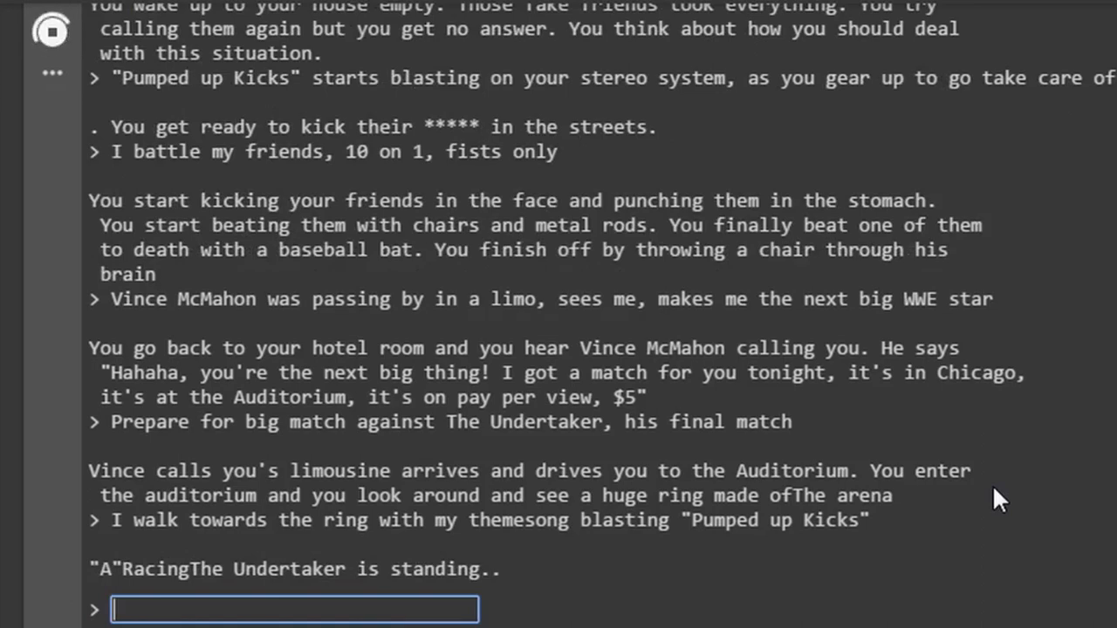
{"action": "type", "text": "Bash the Undertaker"}
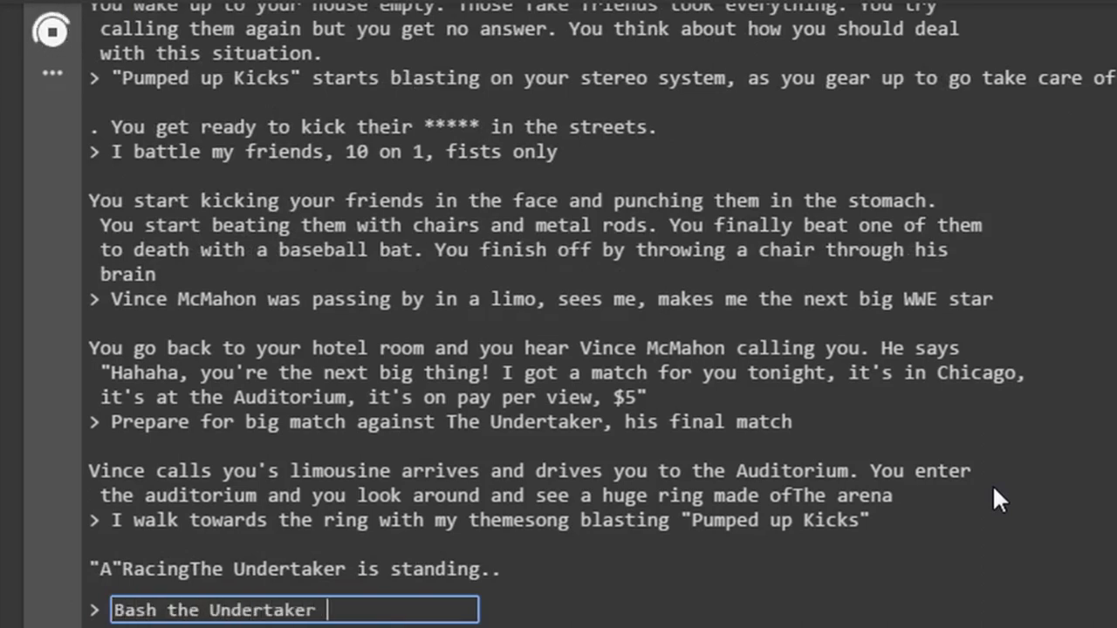
{"action": "type", "text": "the Undertaker with a steel chair"}
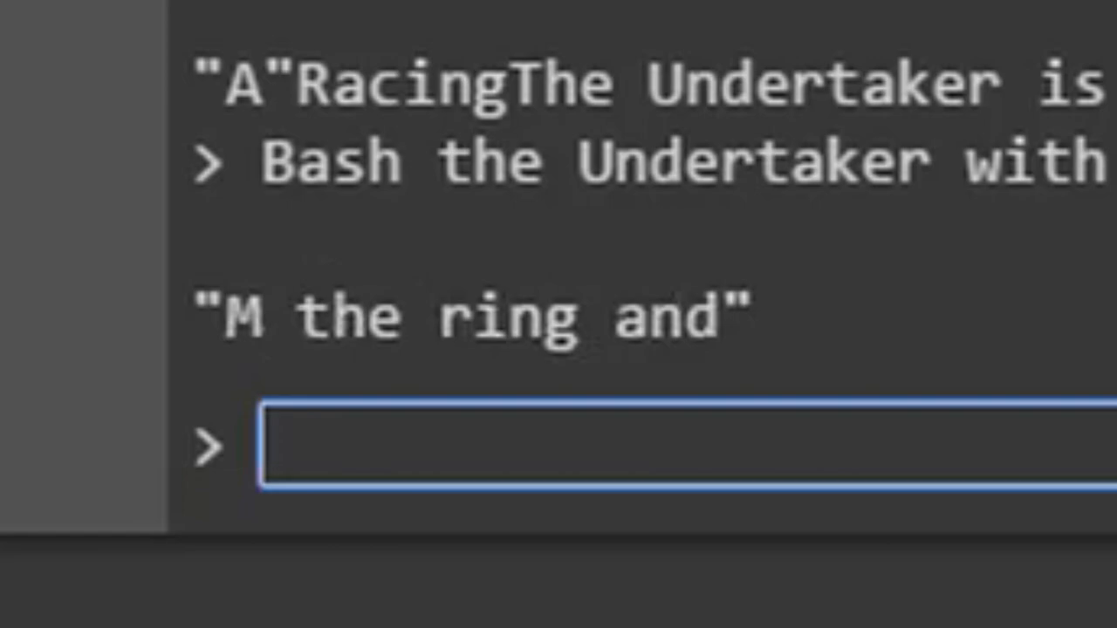
{"action": "type", "text": "Please I just want"}
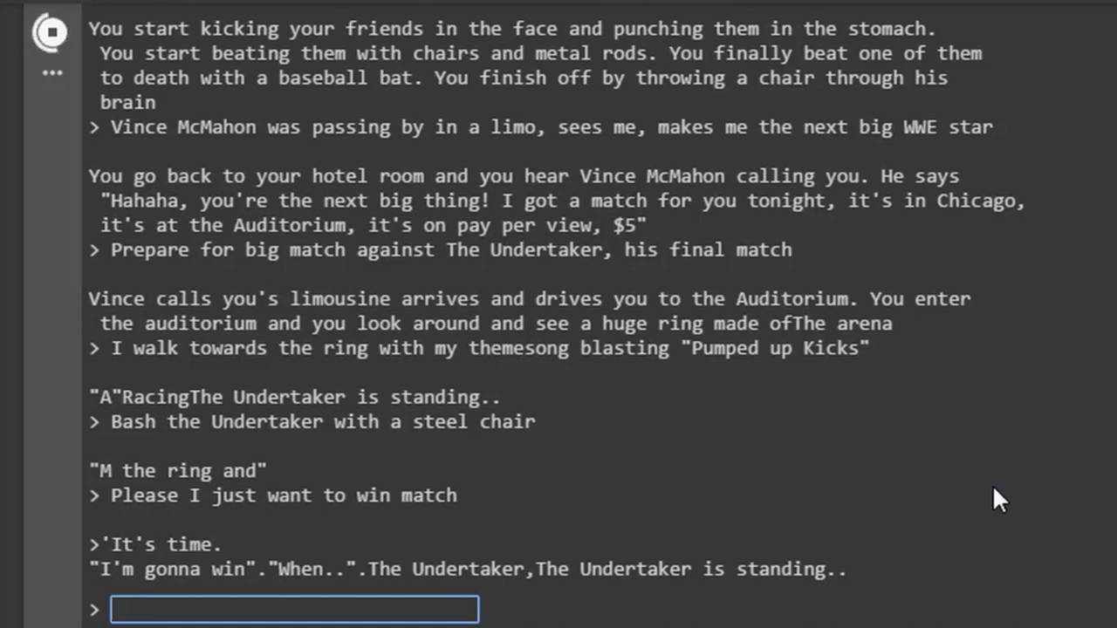
Do a shooting star press onto the Undertaker, then have the ghost of Eddie Guerrero intervene
{"action": "type", "text": "Do s"}
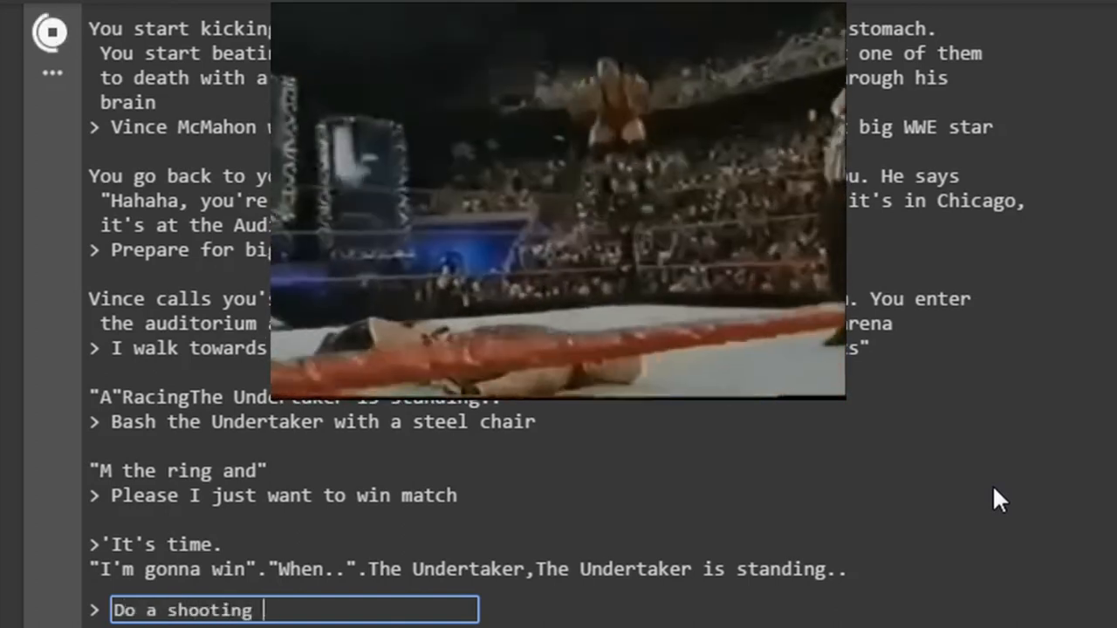
{"action": "type", "text": "star press onto the"}
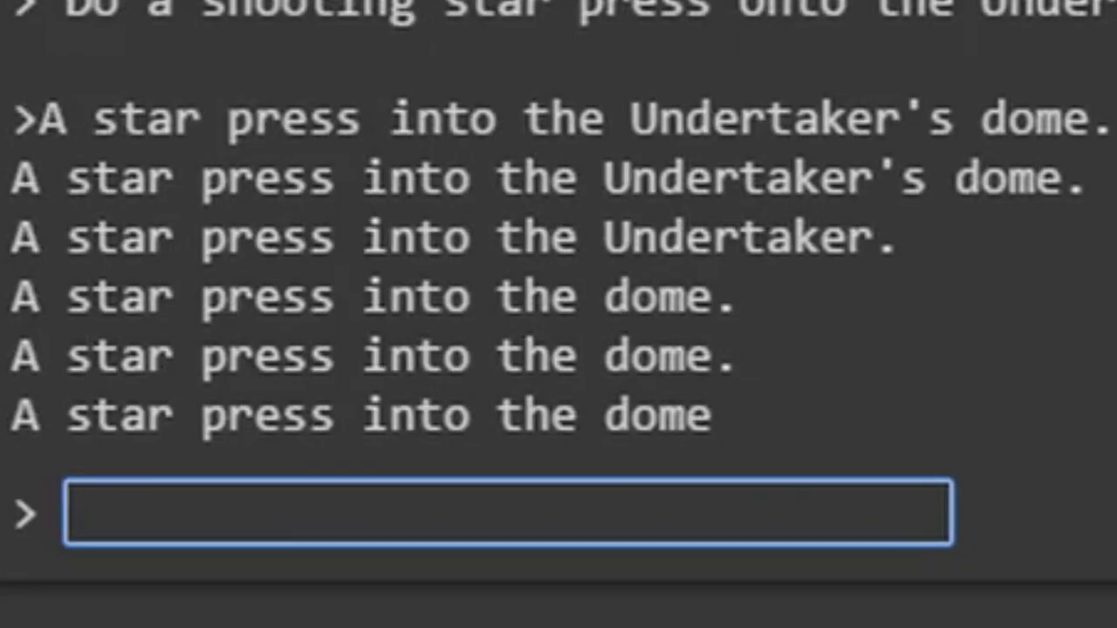
{"action": "left_click", "coordinate": [506, 513]}
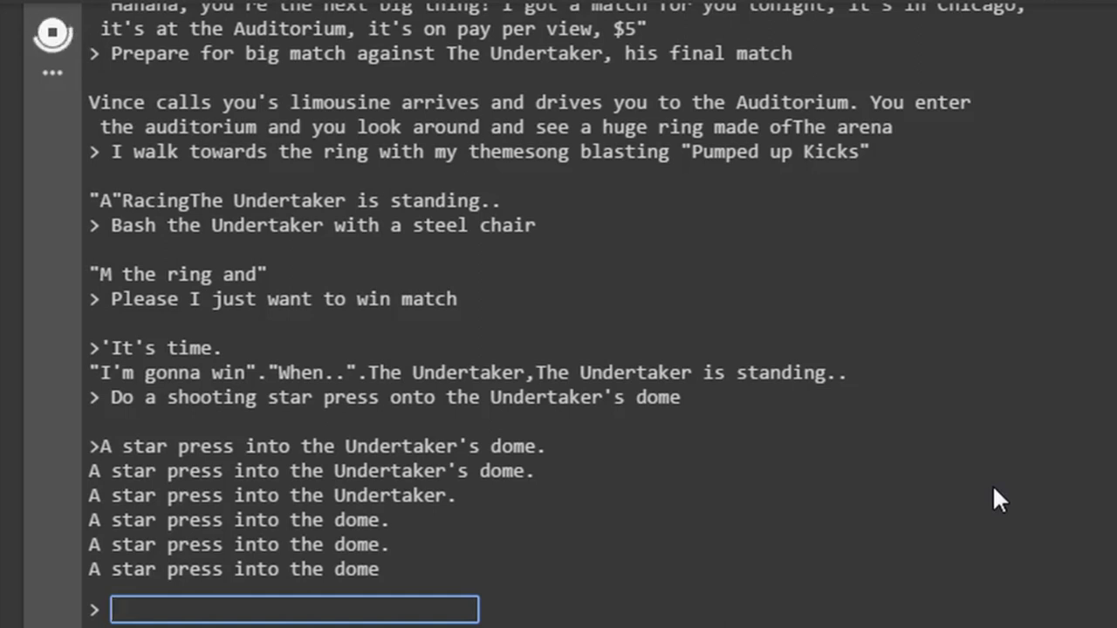
{"action": "type", "text": "The ghost of E"}
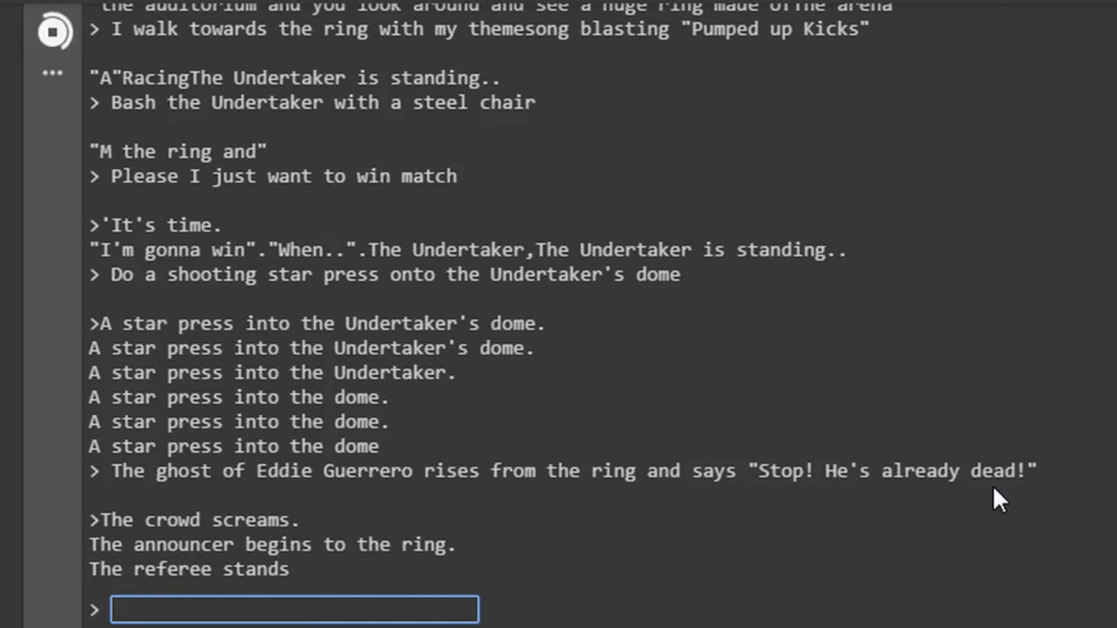
Pin the Undertaker and have the ref count to 3 to become WWF Champion
{"action": "type", "text": "Pin the Undertaker"}
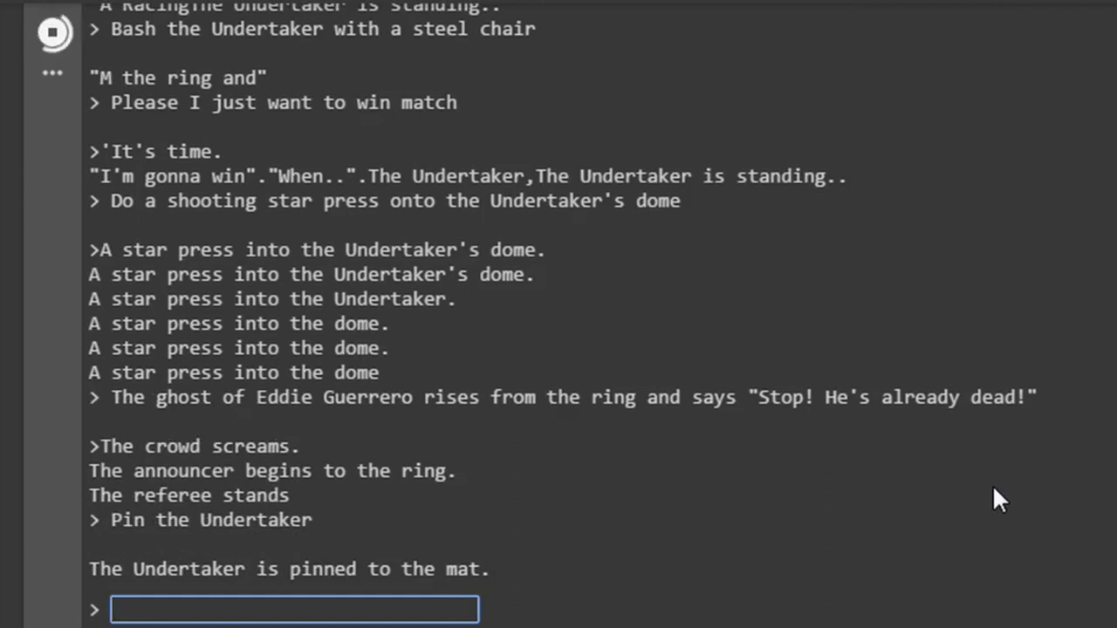
{"action": "type", "text": "I"}
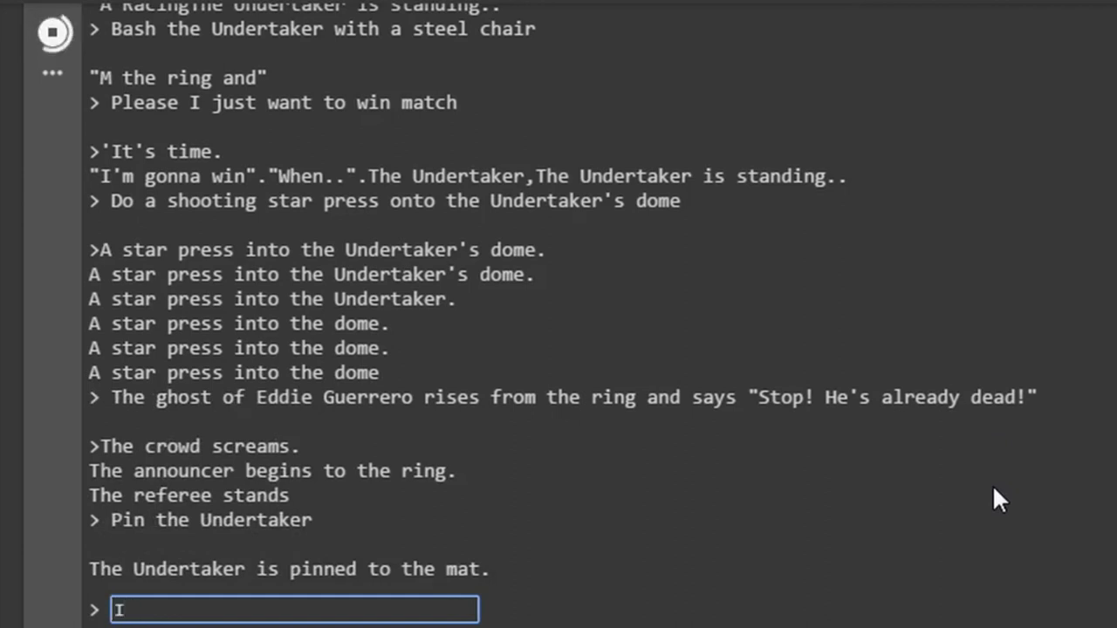
{"action": "type", "text": "Ref"}
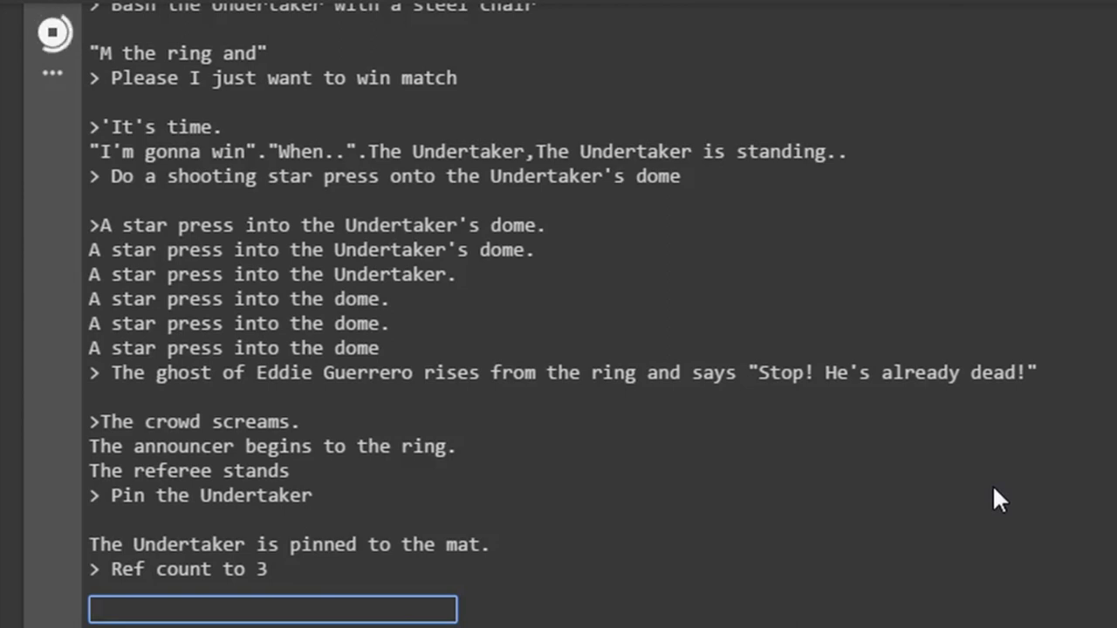
{"action": "key", "text": "enter"}
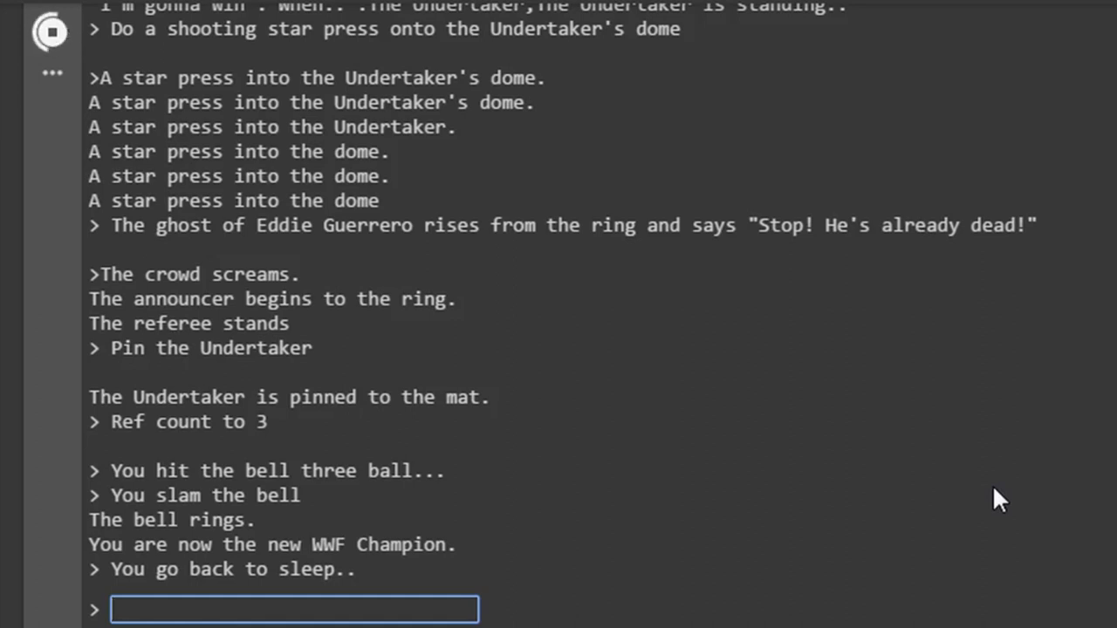
Write "The end" and erase it again
{"action": "type", "text": "The e"}
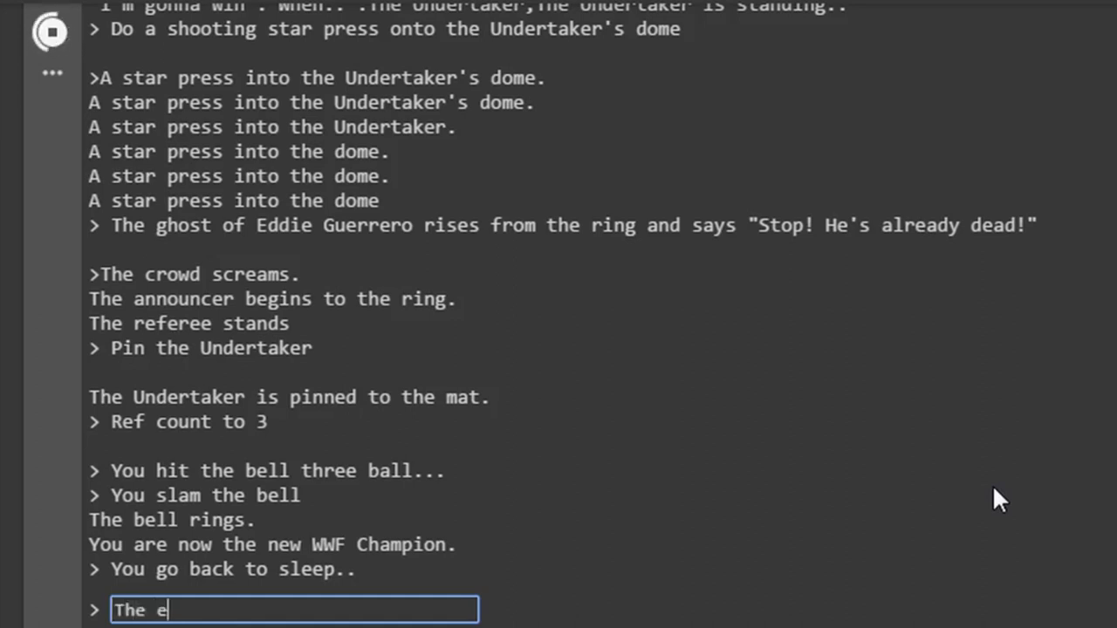
{"action": "type", "text": "nd"}
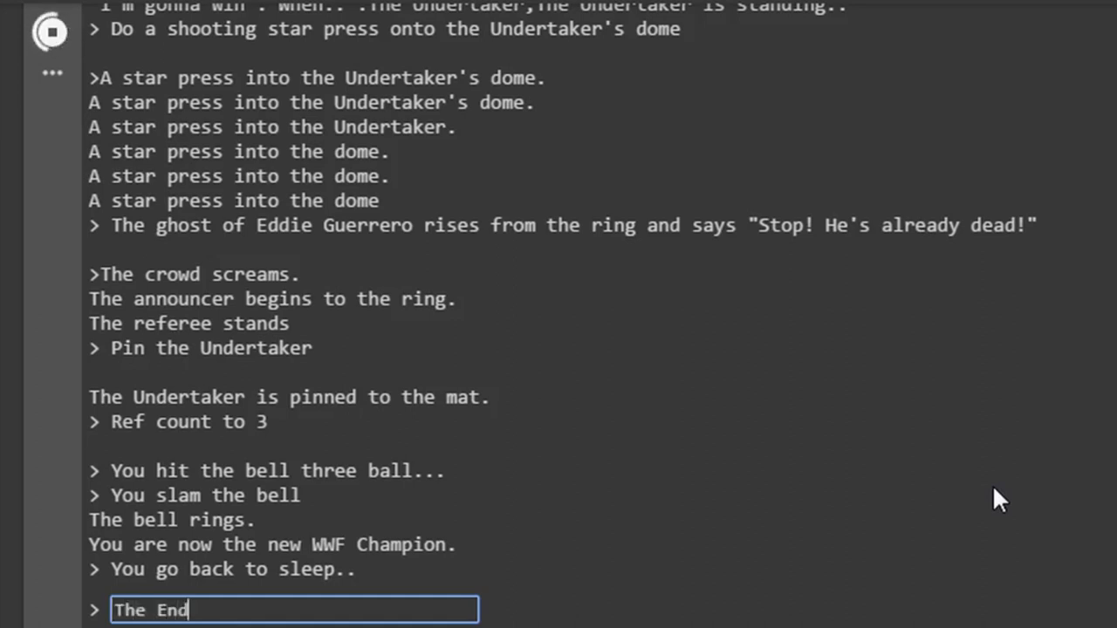
{"action": "key", "text": "Backspace"}
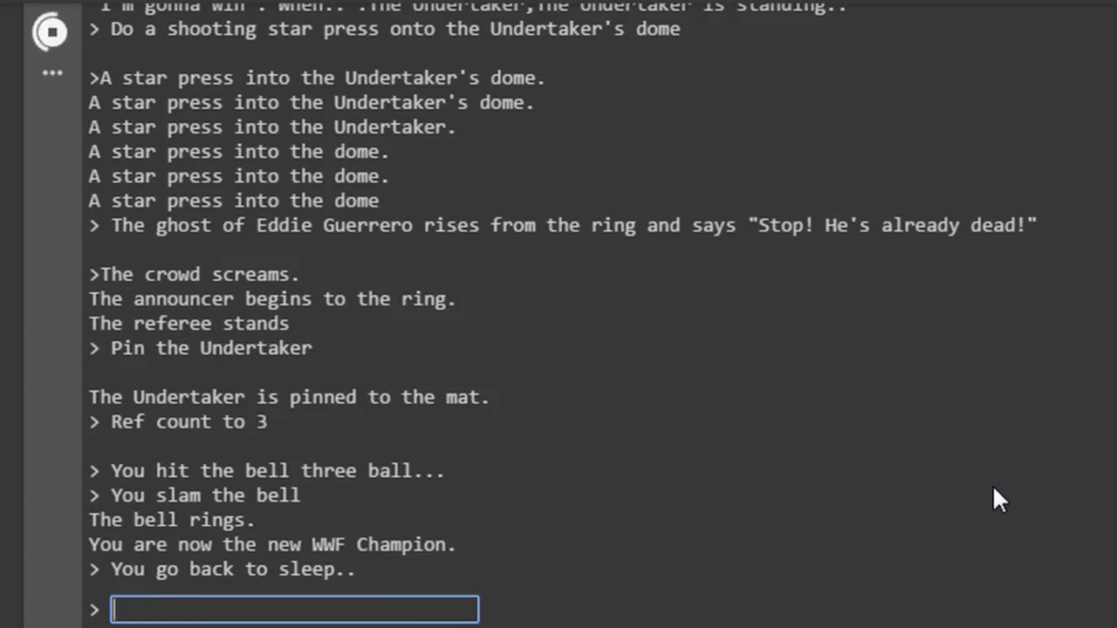
Lift the championship belt to the sky triumphantly and scream in victory
{"action": "type", "text": "Lift championship belt into"}
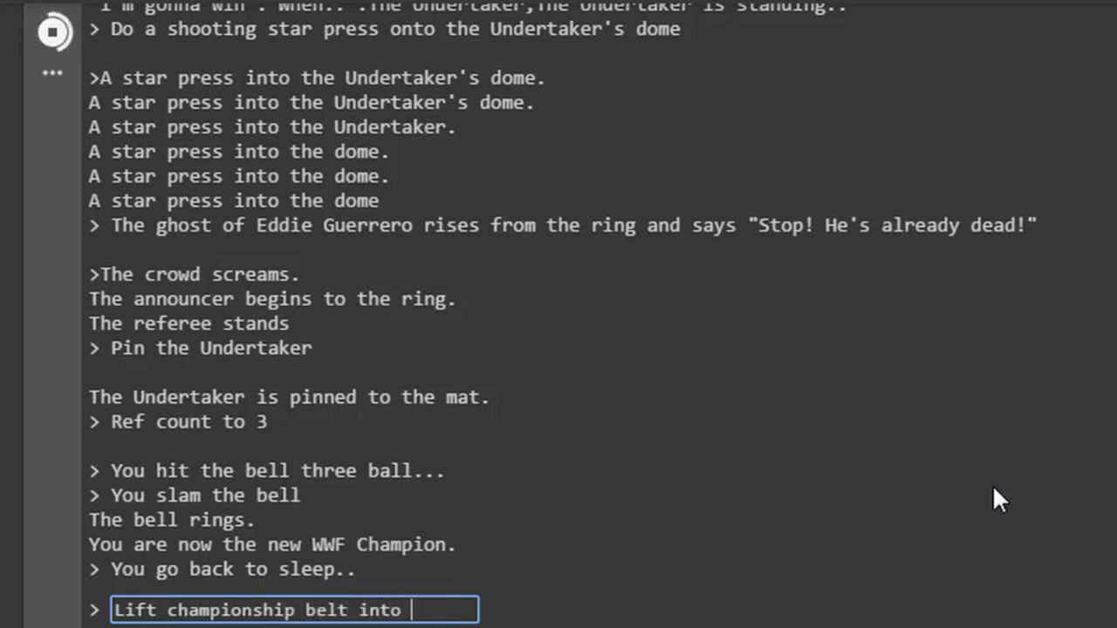
{"action": "type", "text": "sky triumphantly,"}
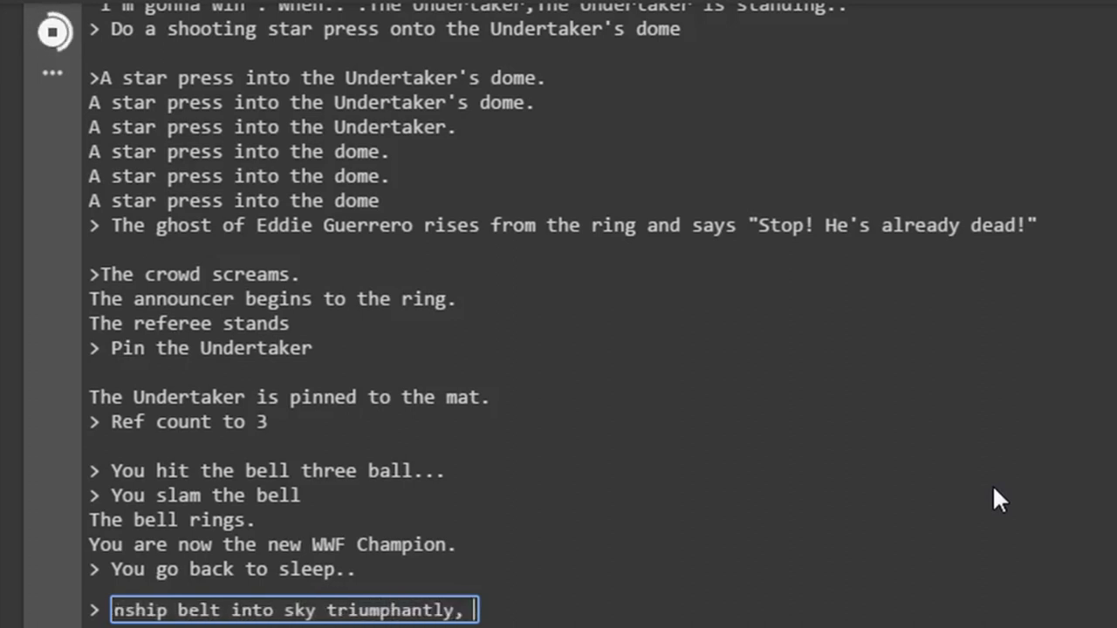
{"action": "type", "text": "scream"}
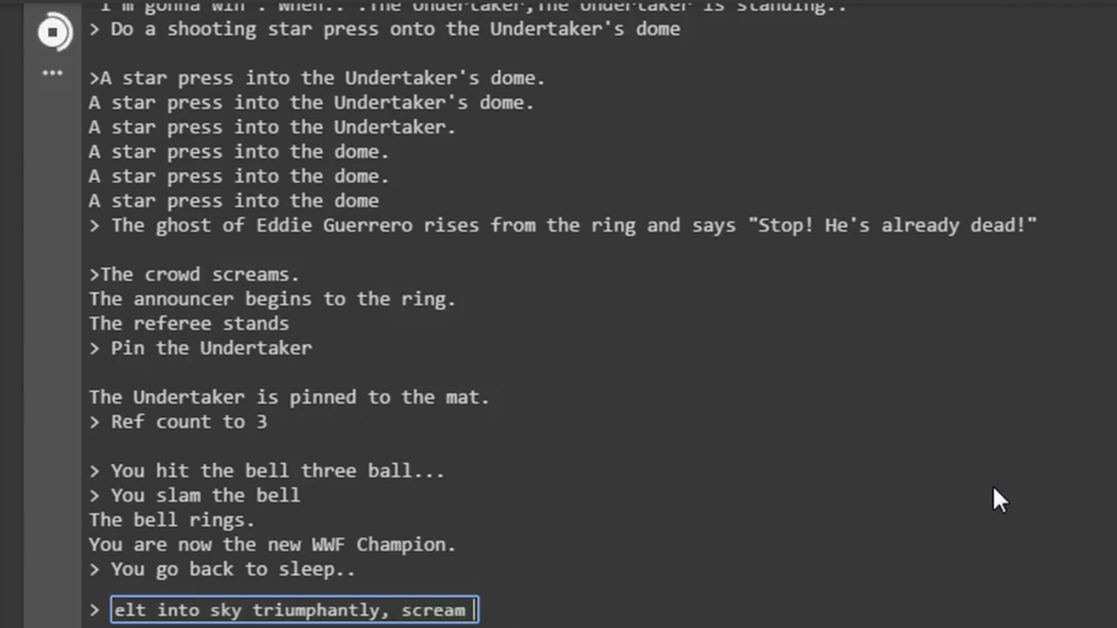
{"action": "type", "text": "in victor"}
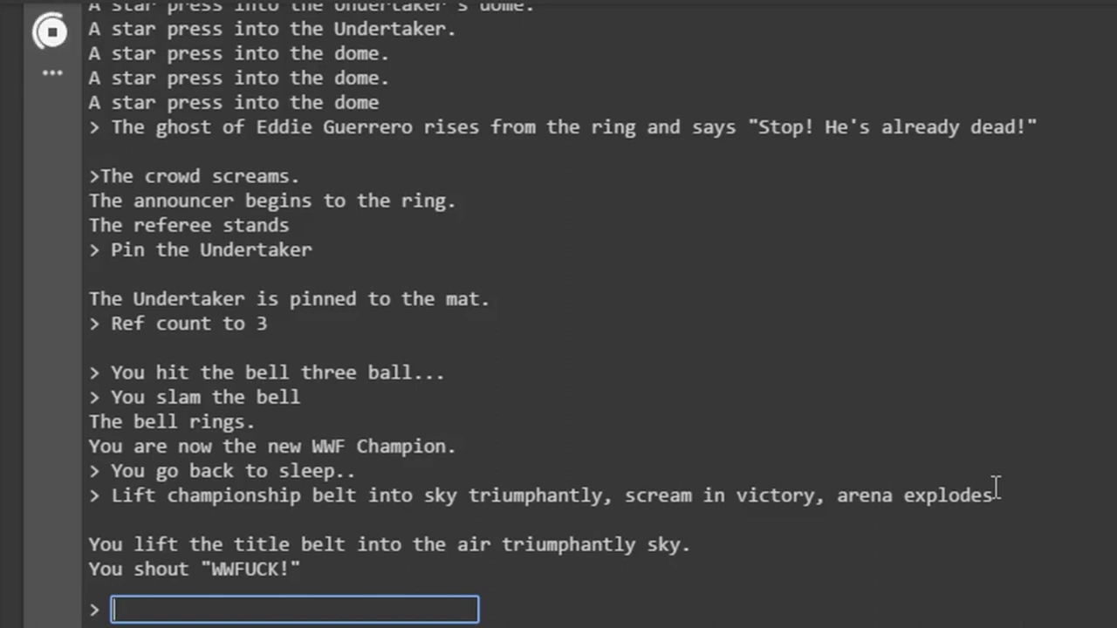
Go backstage to an angry Vince McMahon and say "Listen old champ, you..."
{"action": "type", "text": "Go backstage to V"}
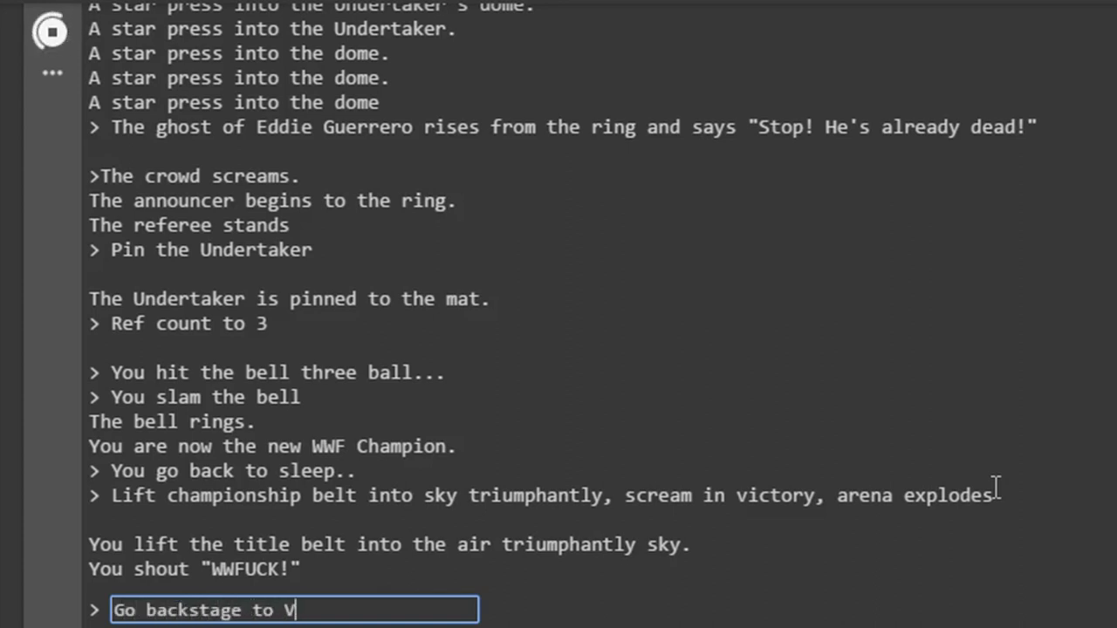
{"action": "type", "text": "ince McMahon office, he is"}
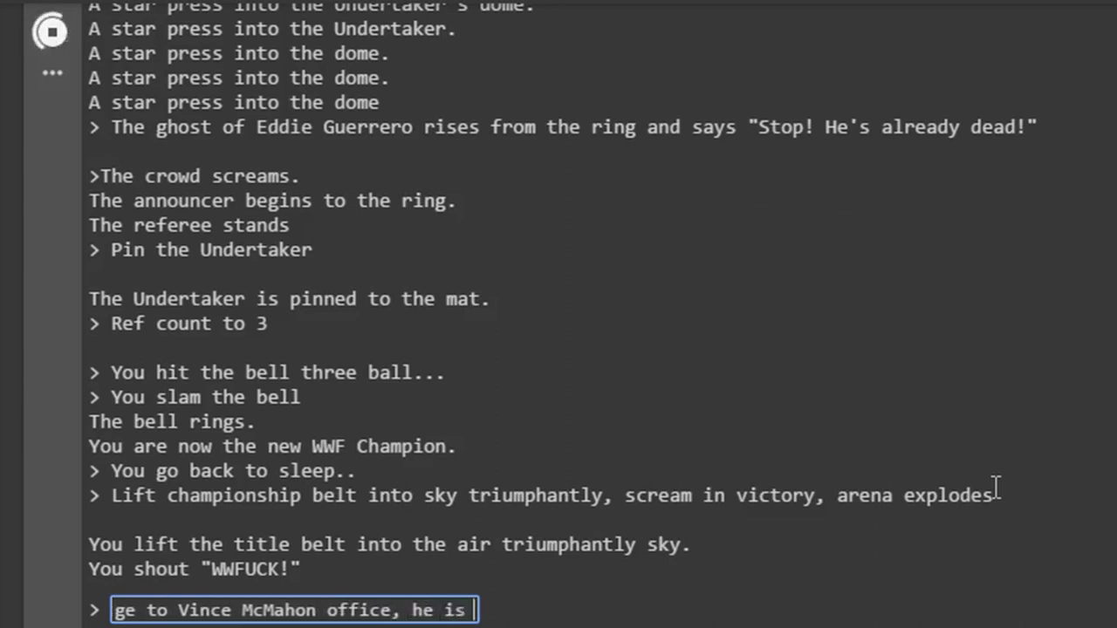
{"action": "type", "text": "angry."}
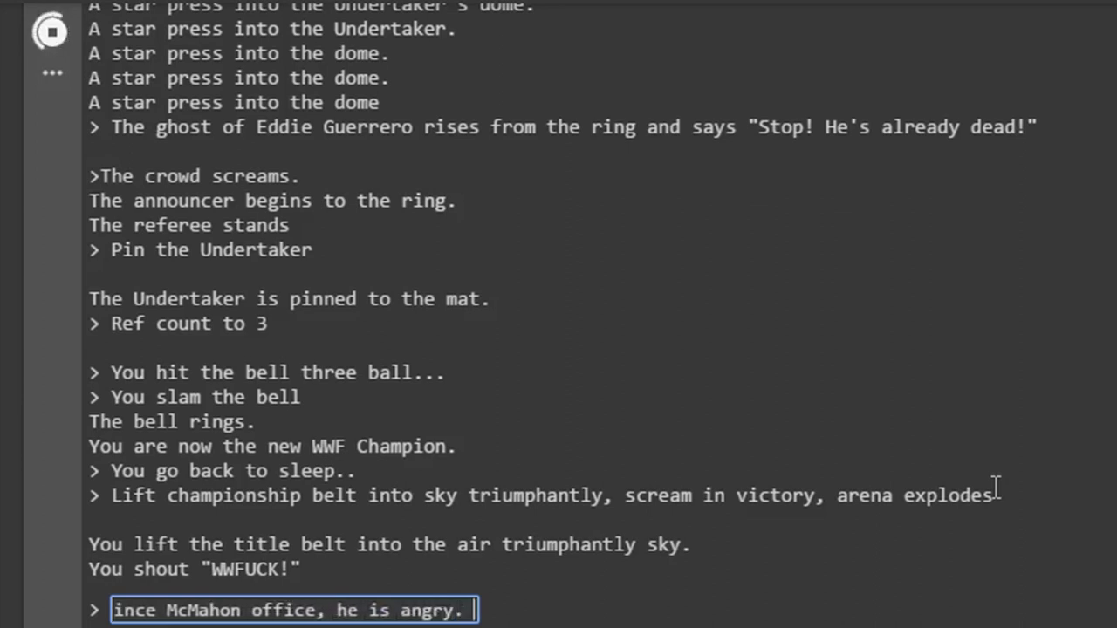
{"action": "type", "text": "I say \"Listen old man, me the new"}
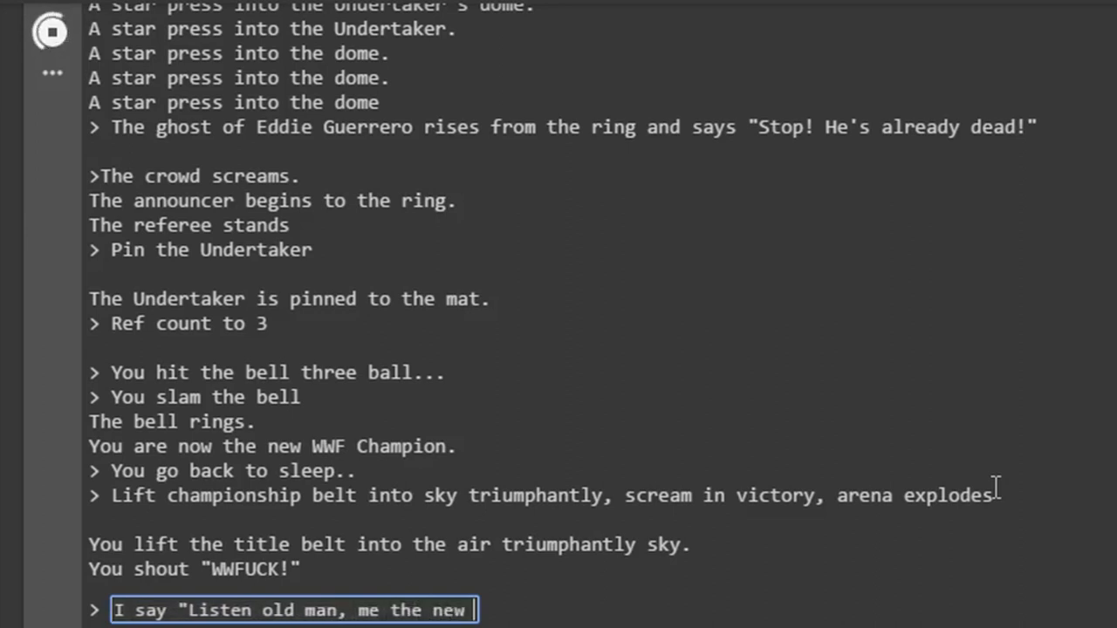
{"action": "type", "text": "champ, you"}
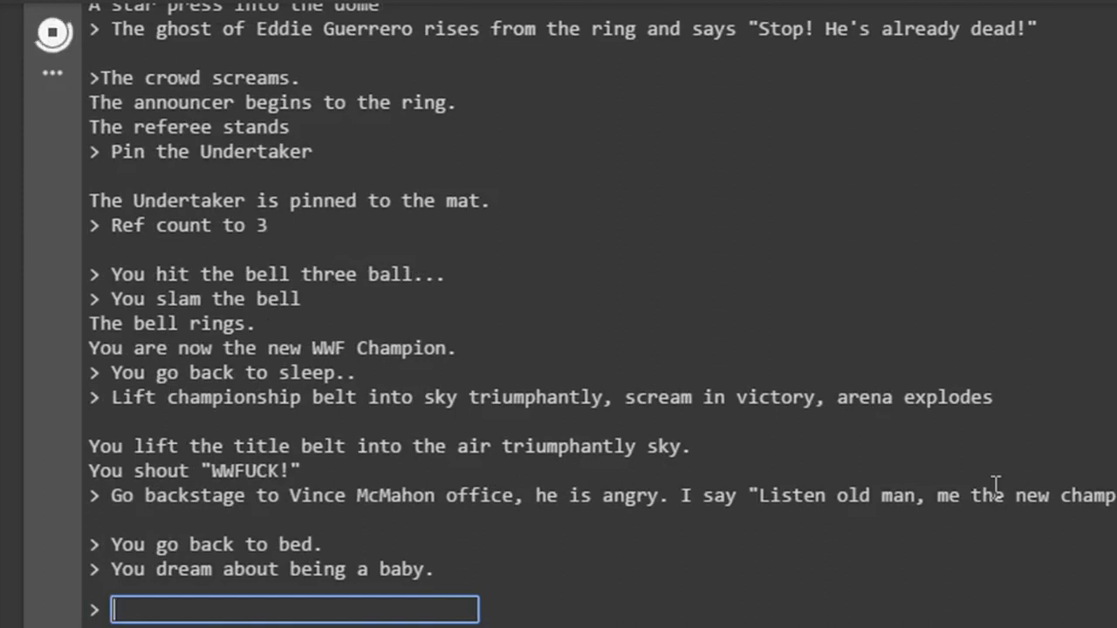
Have Vince McMahon sing a lullaby, then answer "Ok fine I'm a baby" until the model loops
{"action": "type", "text": "Vince McMah"}
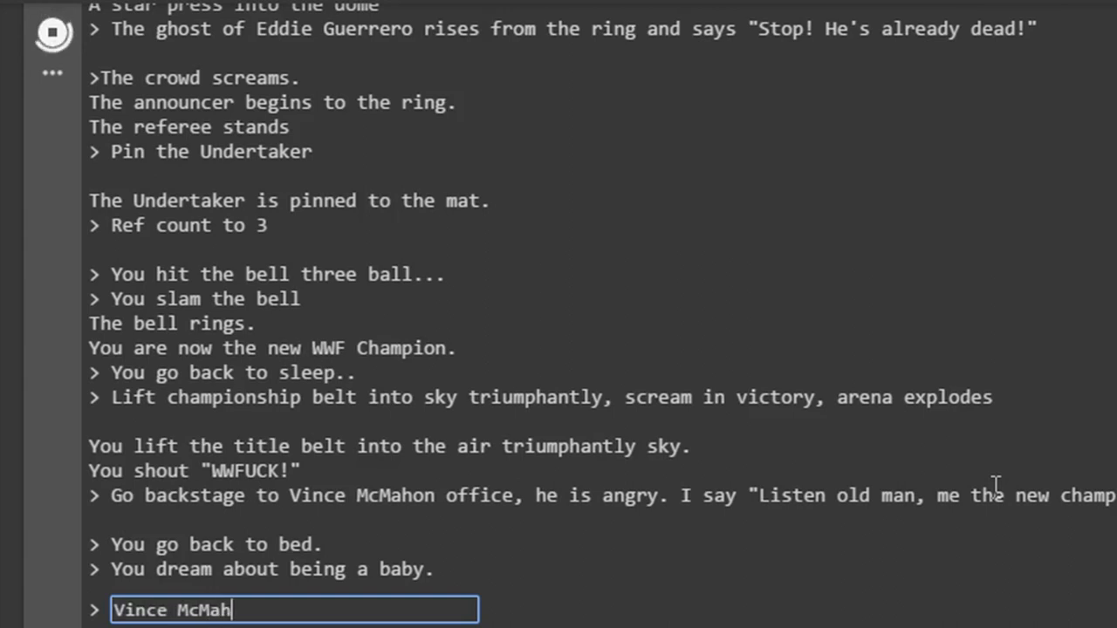
{"action": "type", "text": "on"}
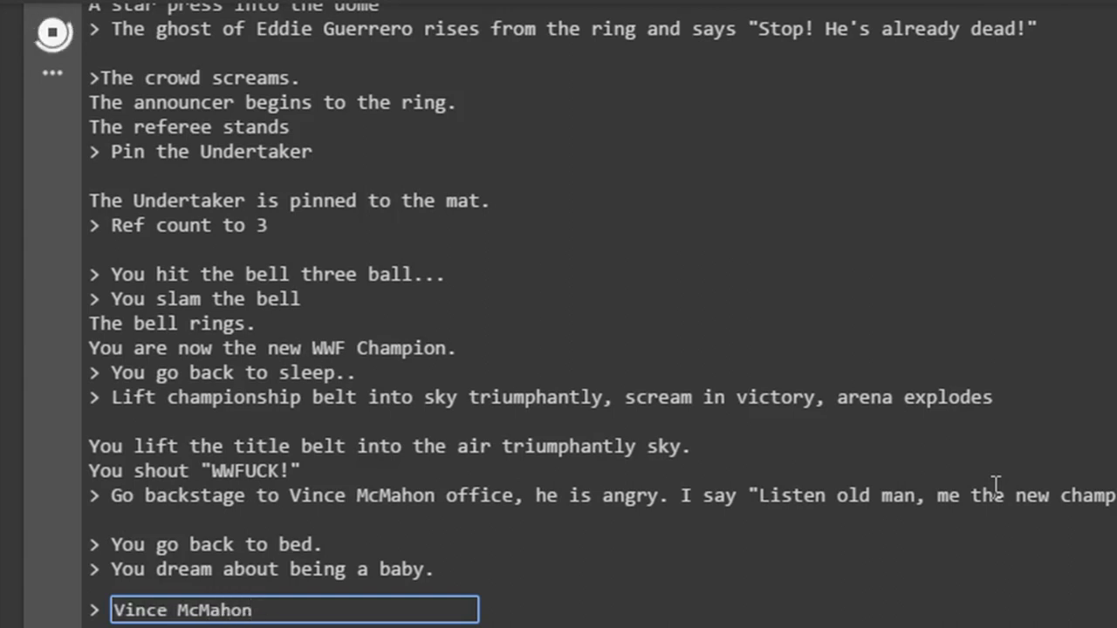
{"action": "type", "text": "sings a lullabye"}
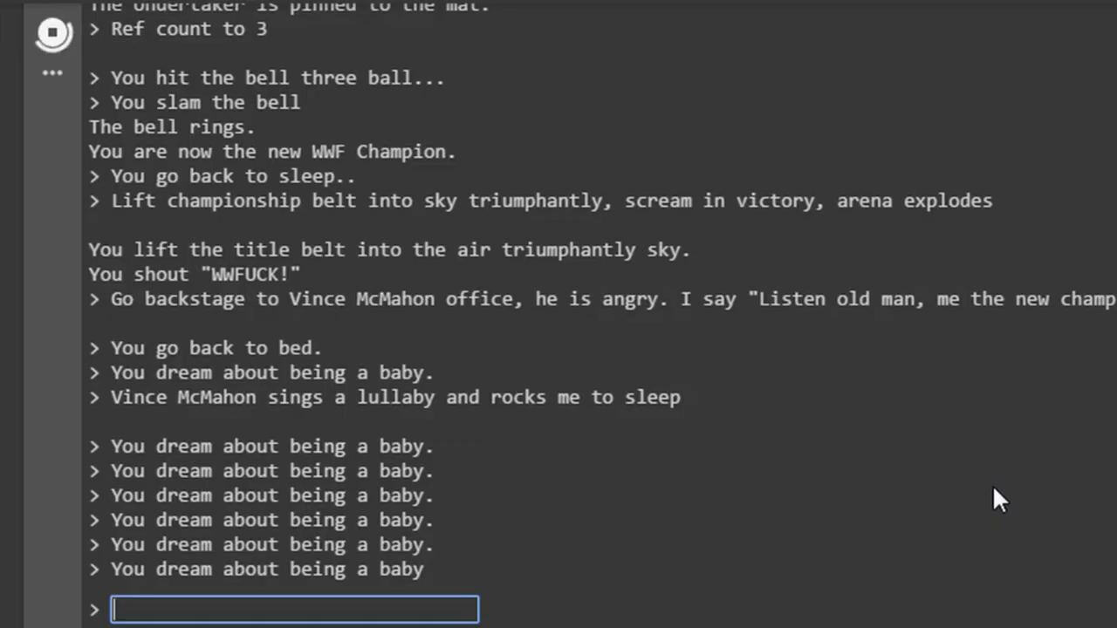
{"action": "type", "text": "Ok fine I'm"}
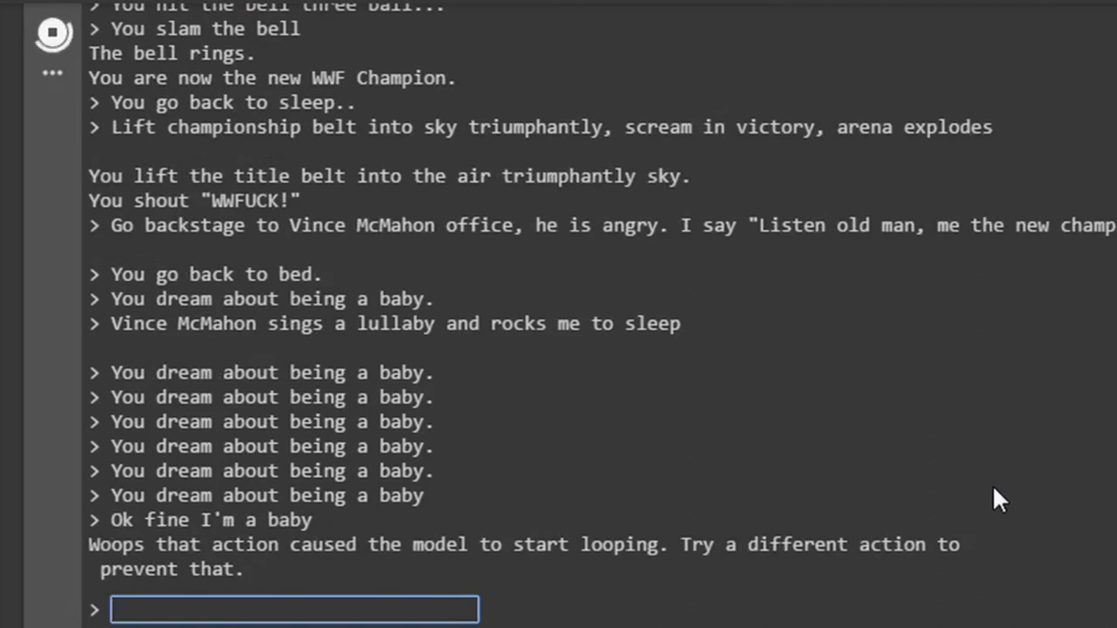
Submit 'Let's finish this. I chuck the WWF belt...' at Vince McMahon, then begin the next action
{"action": "type", "text": "Let's finish this, final line"}
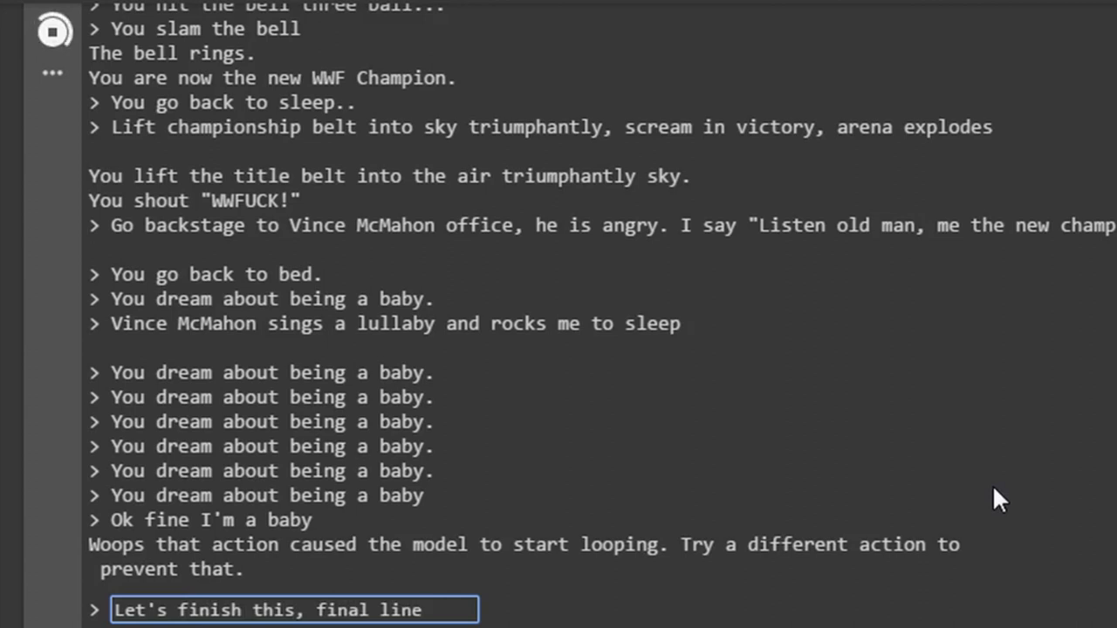
{"action": "type", "text": "."}
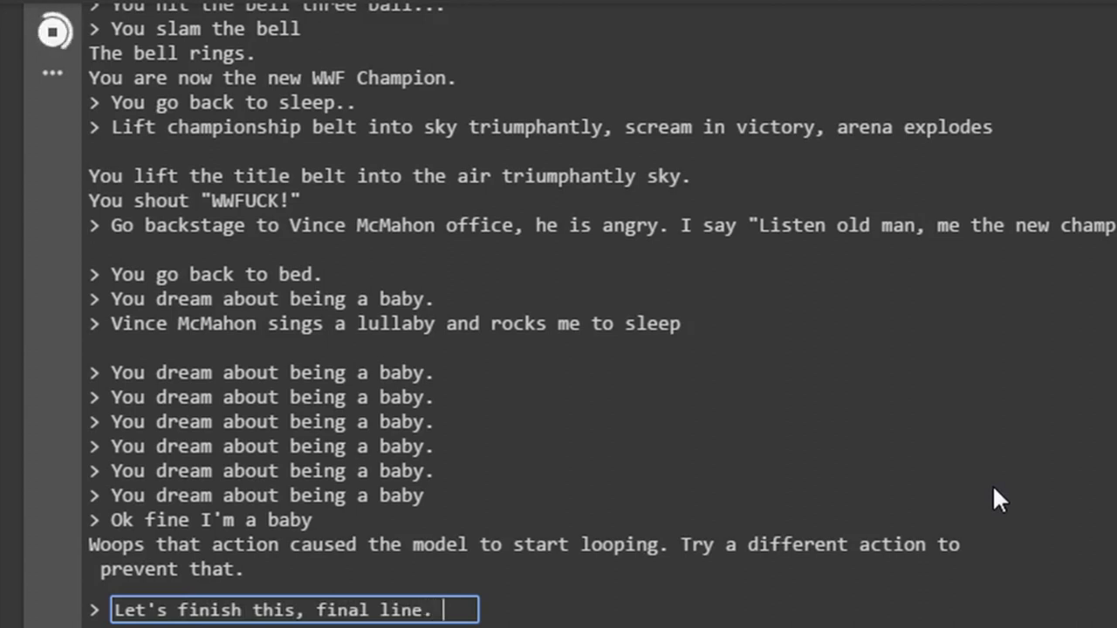
{"action": "type", "text": "I chuck the w"}
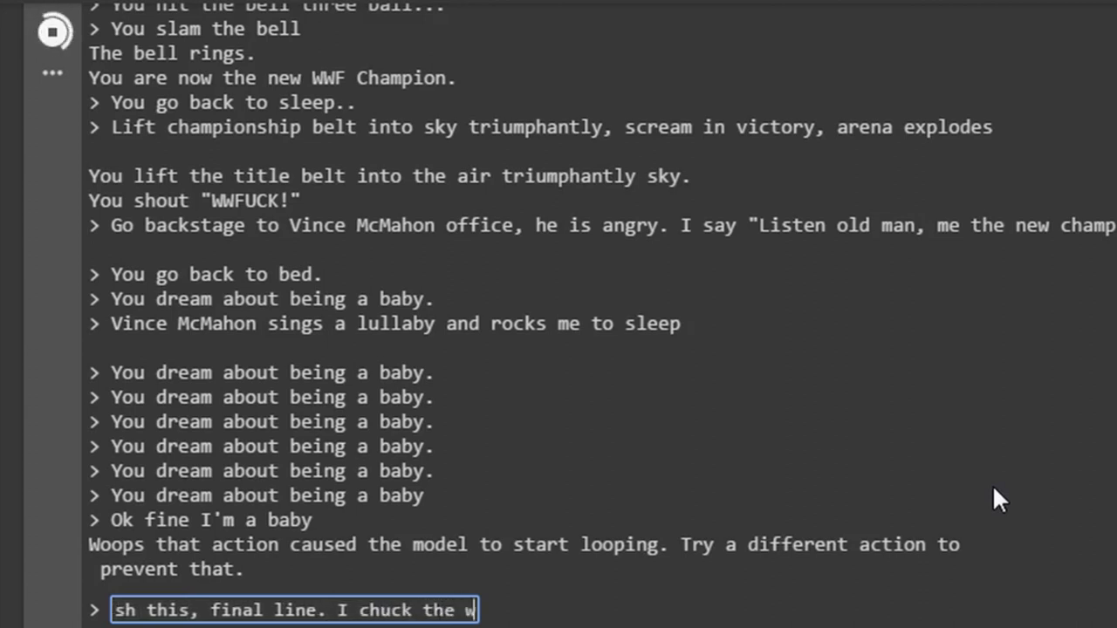
{"action": "type", "text": "WF belt into Vince McMahon's d"}
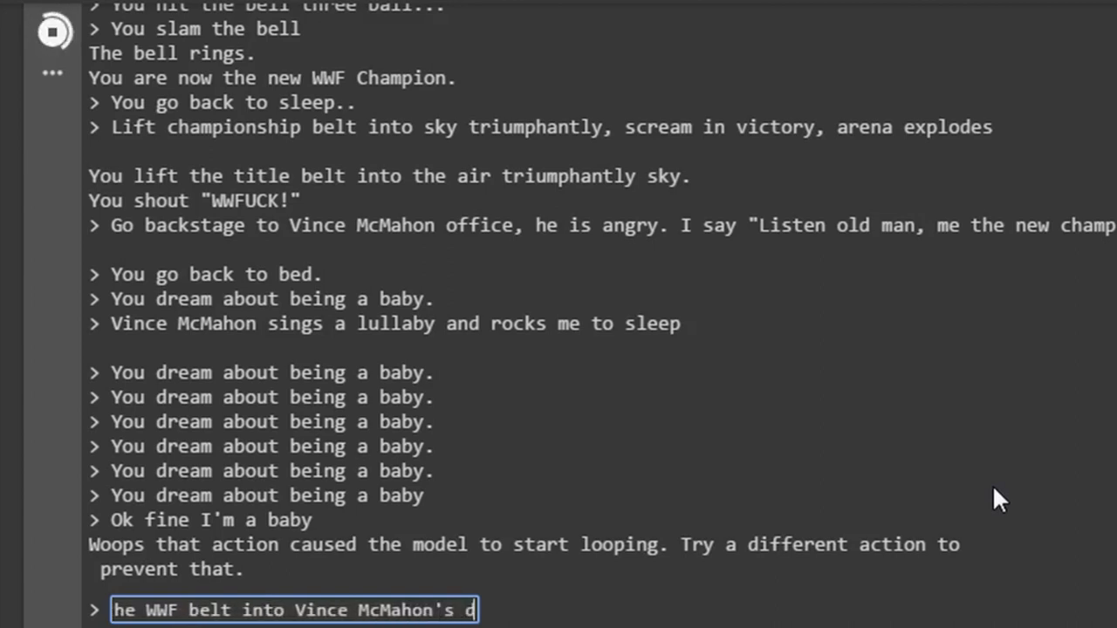
{"action": "key", "text": "Enter"}
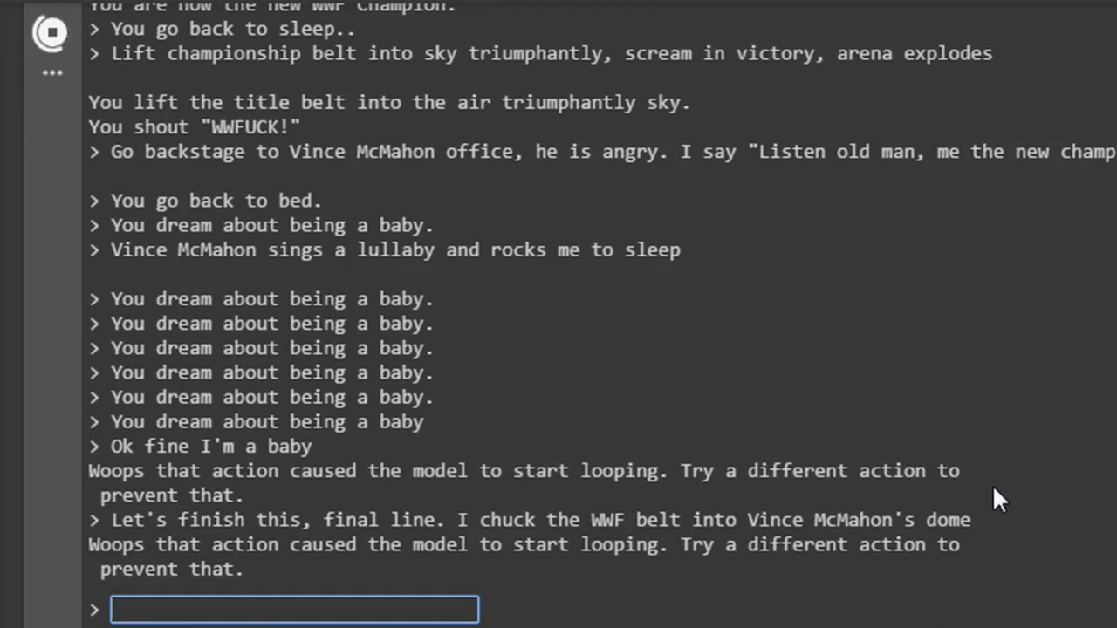
{"action": "type", "text": "Th"}
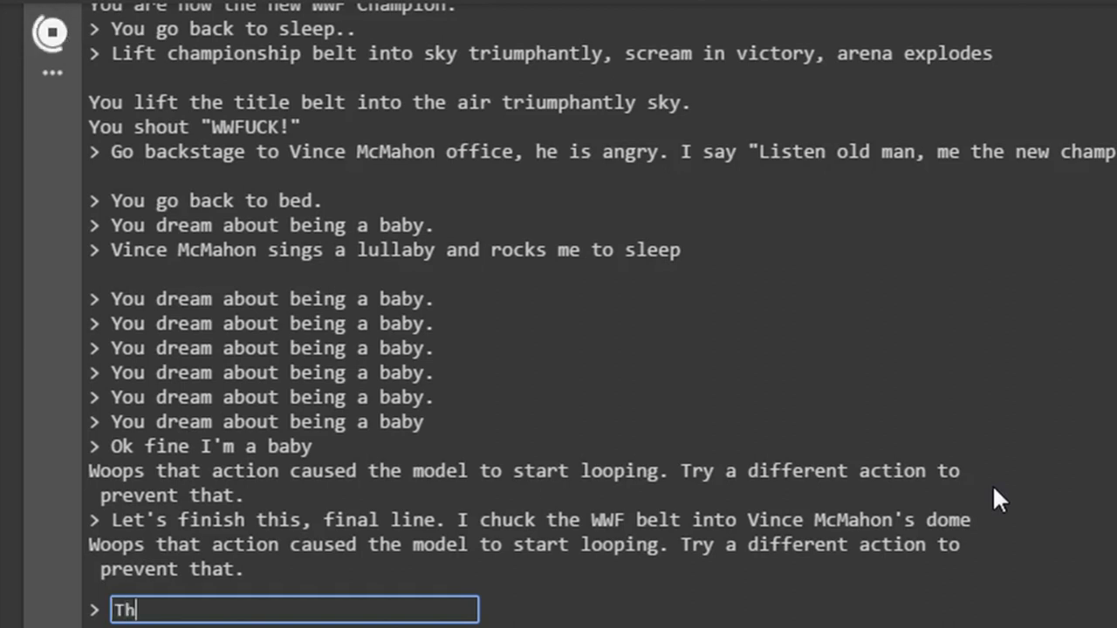